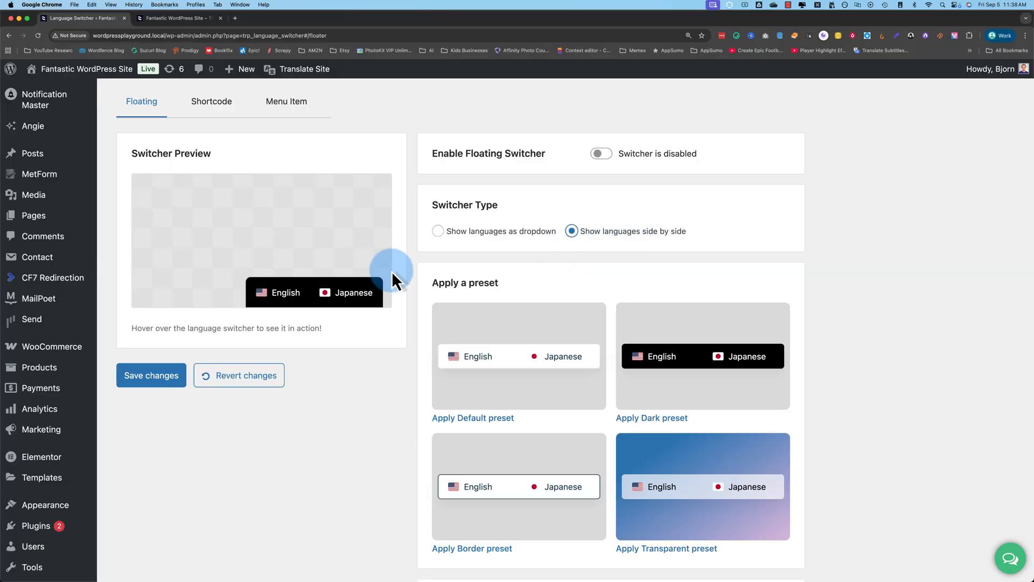
Set the floating switcher to show languages as a dropdown, then open it on the live site.
left_click(438, 230)
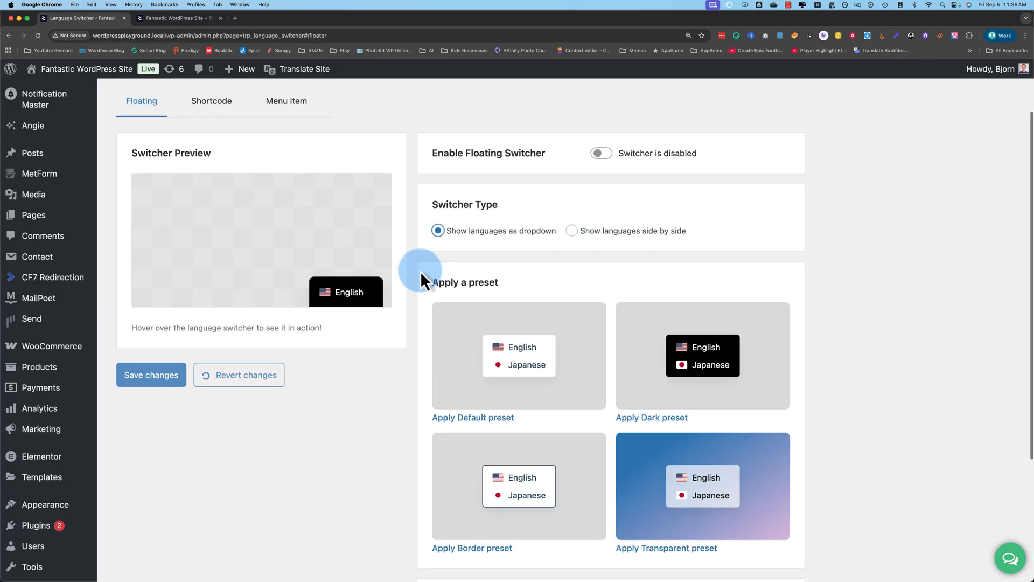
scroll("down", 3)
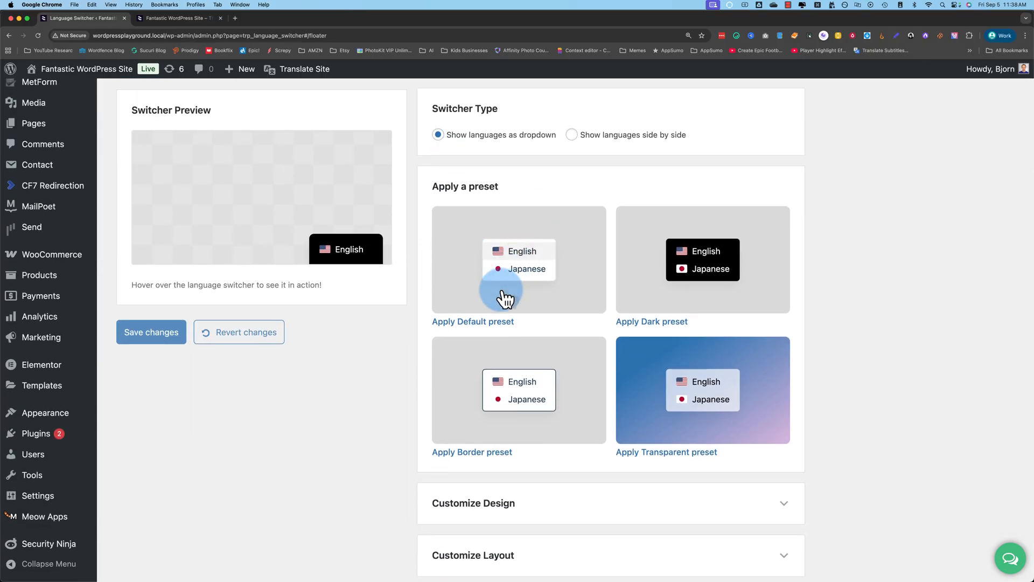
scroll("down", 3)
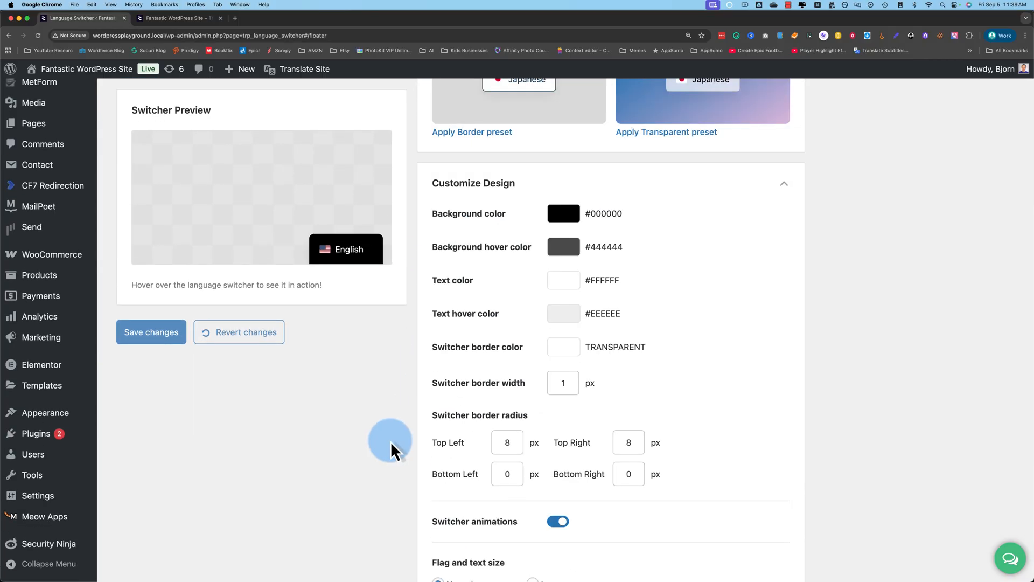
left_click(179, 18)
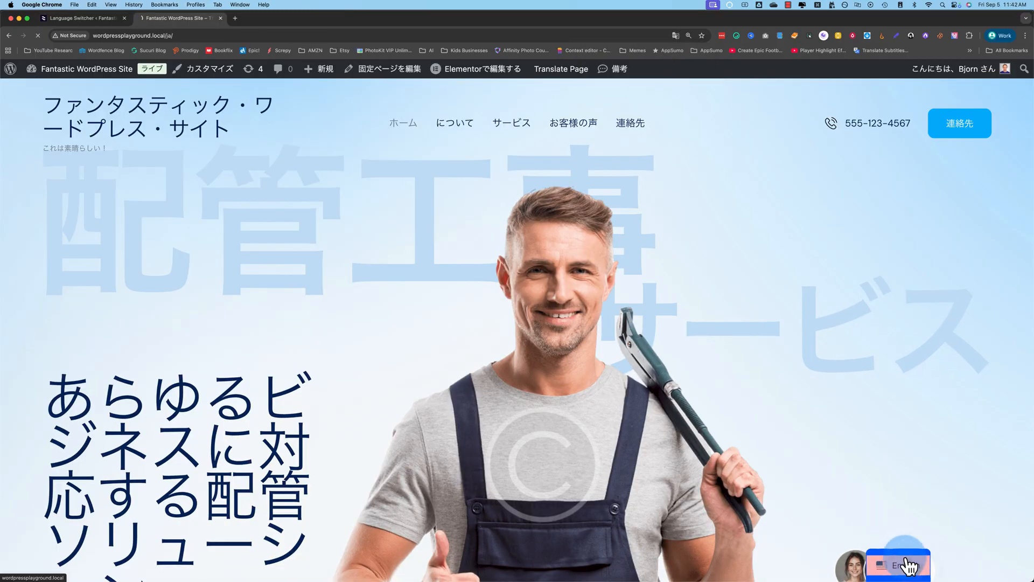
left_click(898, 565)
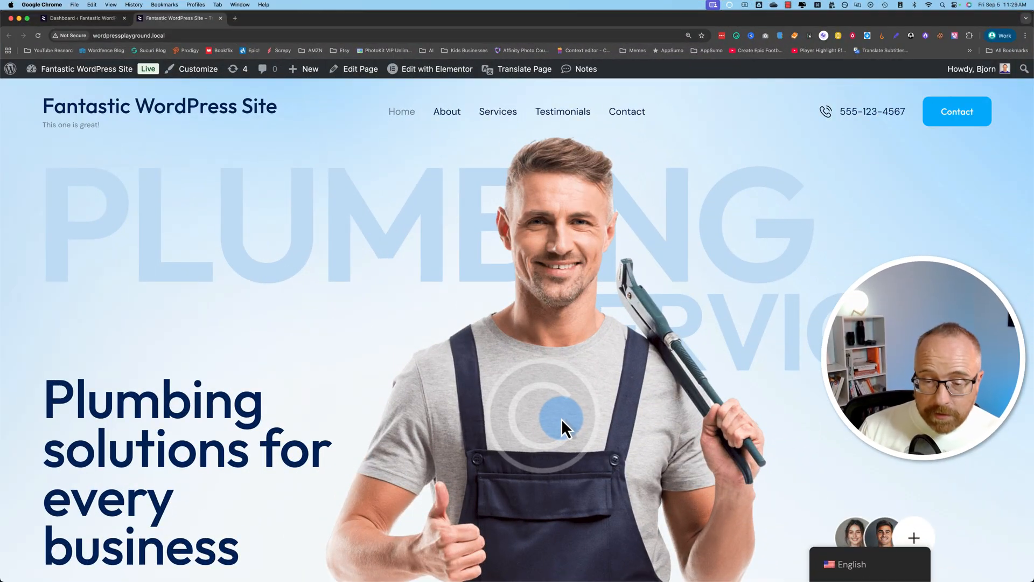
Open the floating language list on the homepage and choose Japanese.
left_click(852, 564)
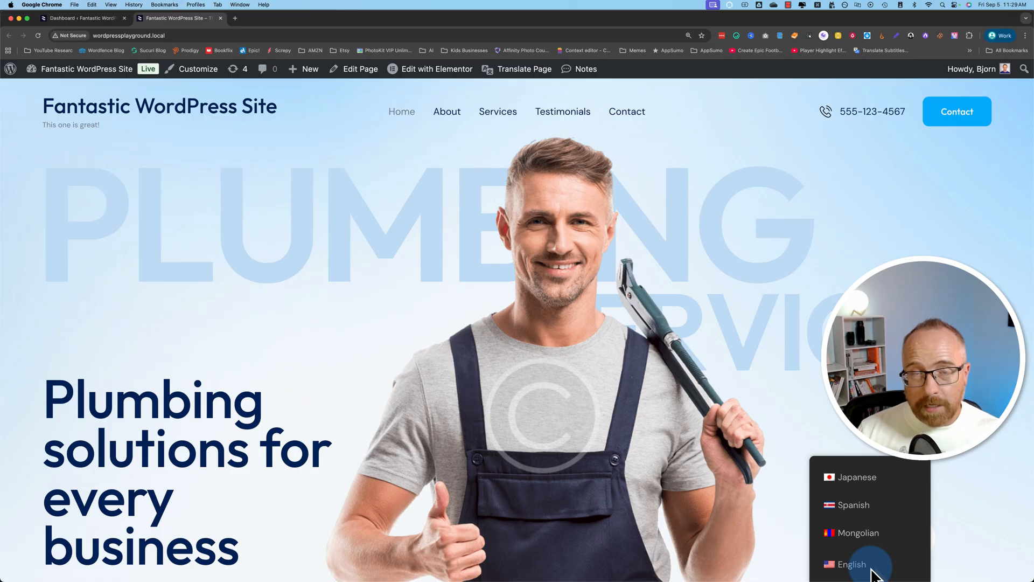
left_click(853, 564)
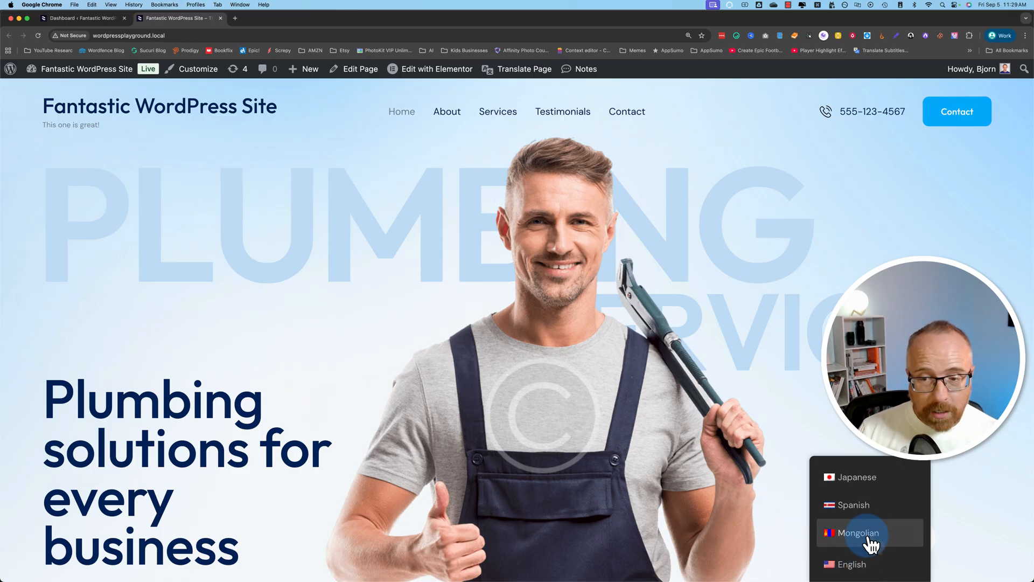
left_click(858, 476)
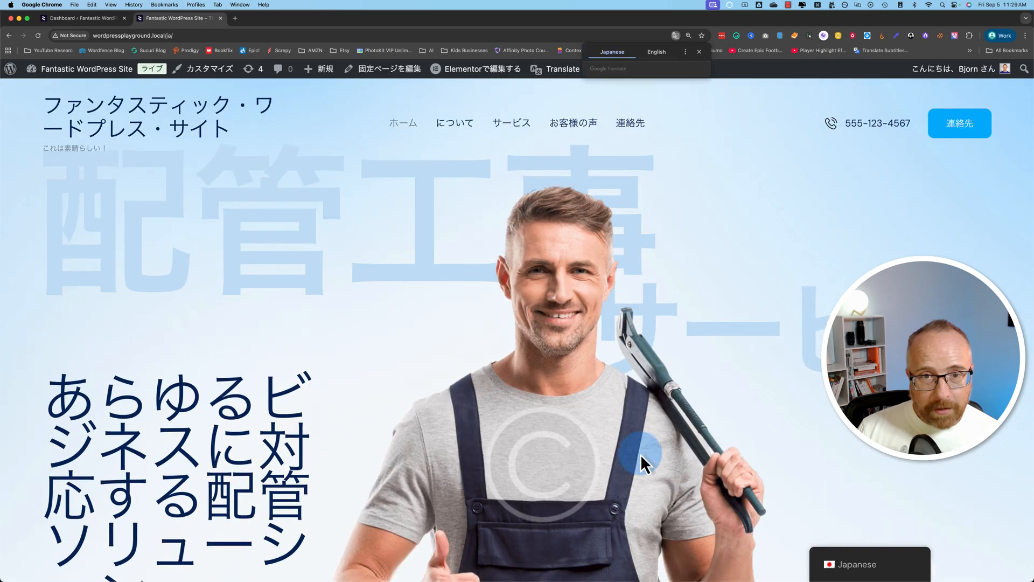
mouse_move(379, 297)
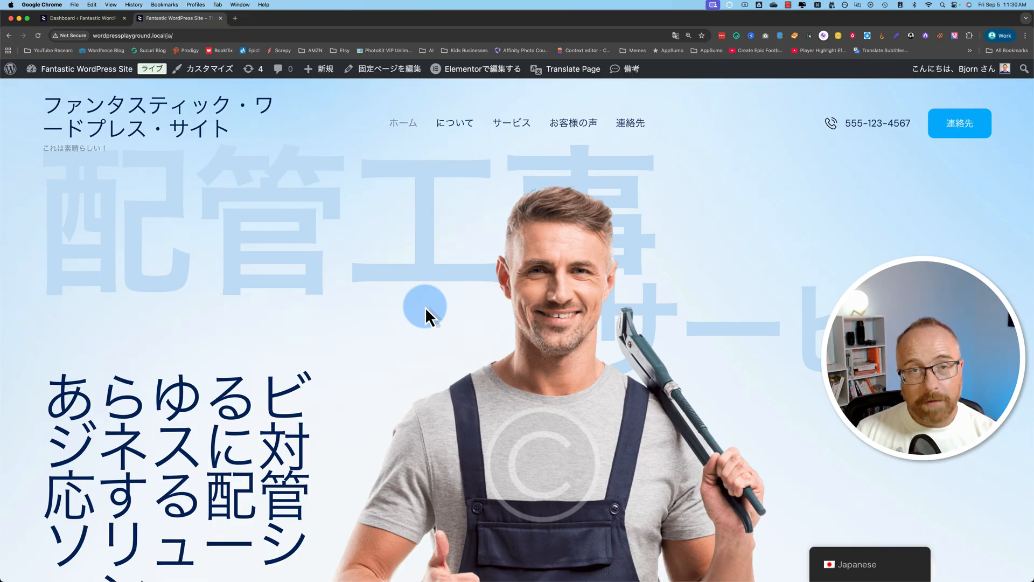
Go to Settings > TranslatePress > Language Switcher and enable the new switcher.
left_click(79, 18)
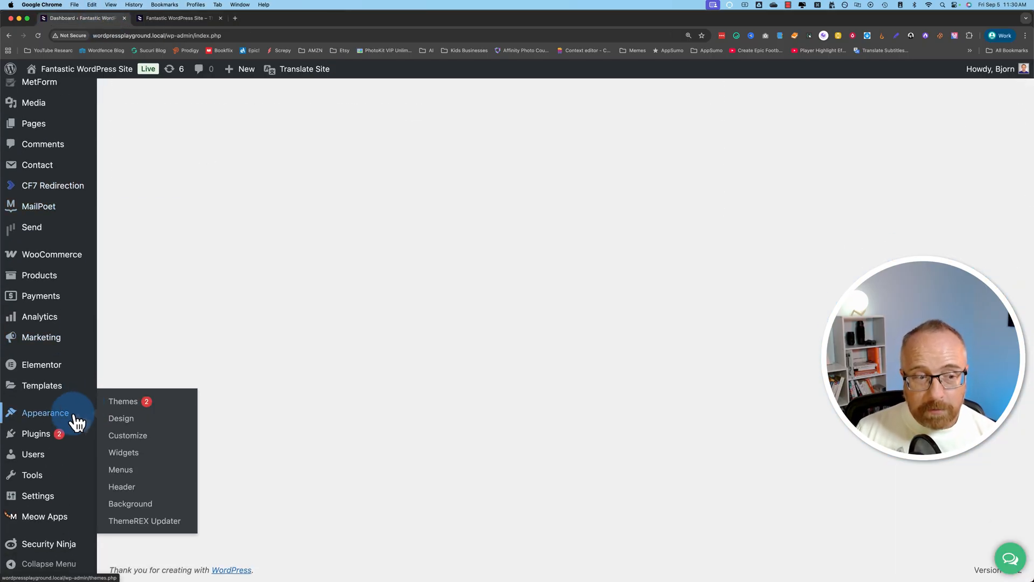
mouse_move(37, 496)
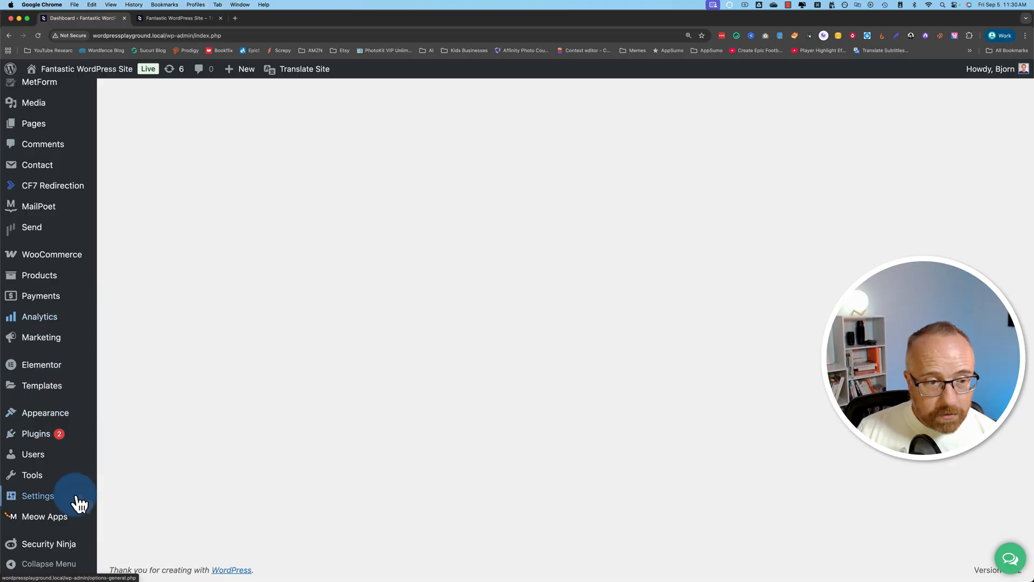
left_click(37, 496)
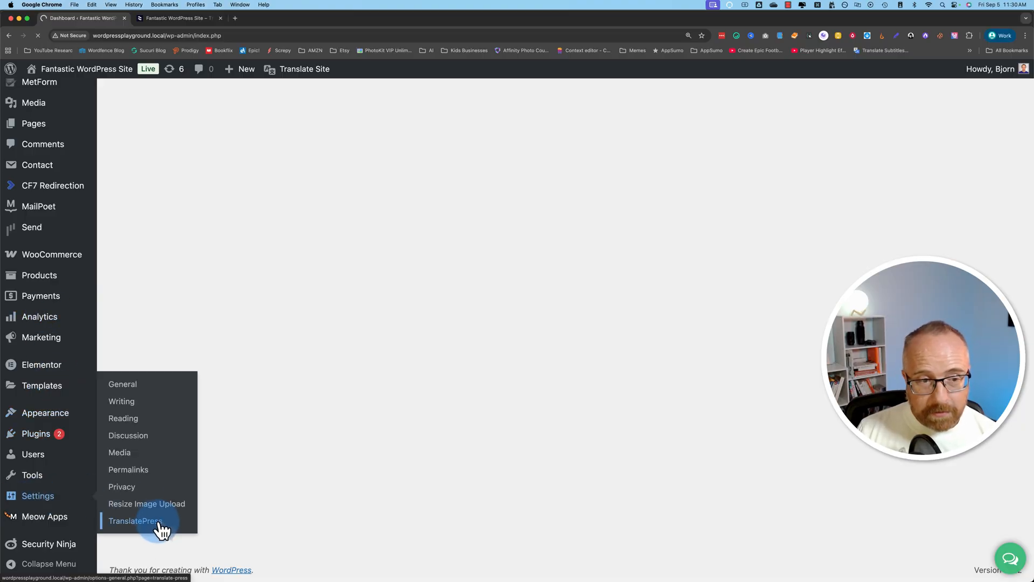
left_click(135, 520)
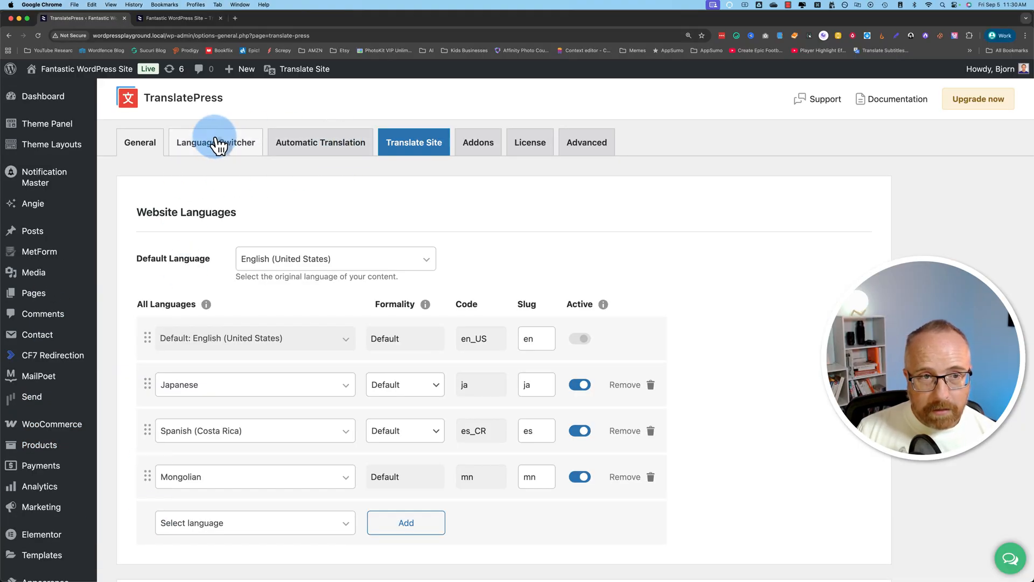
left_click(215, 142)
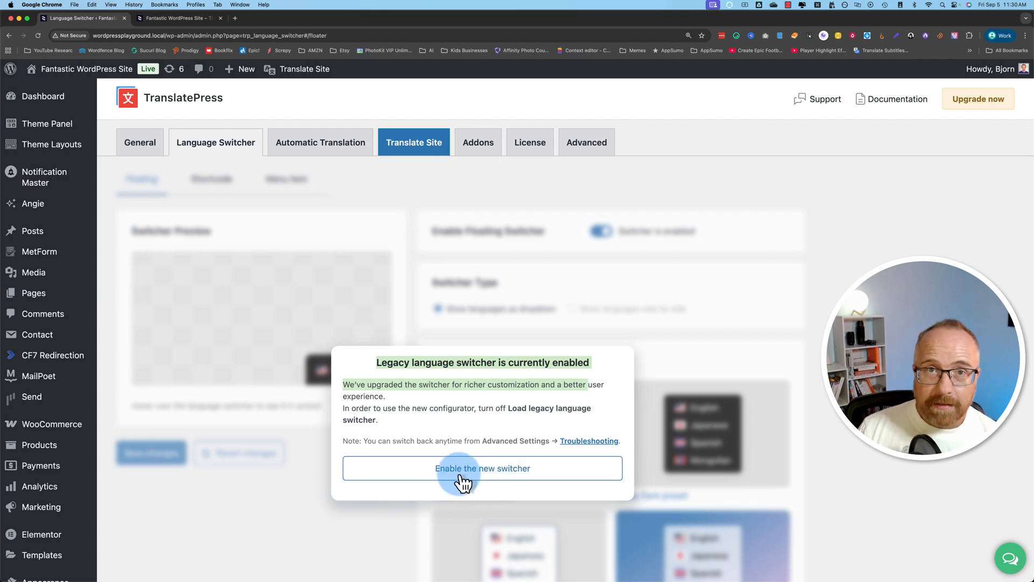
mouse_move(461, 475)
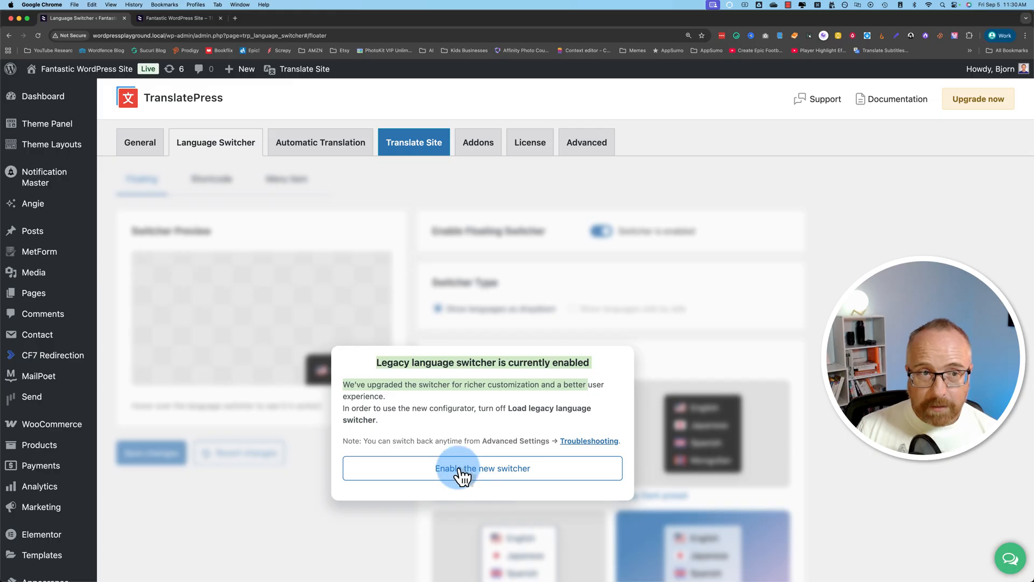
mouse_move(452, 461)
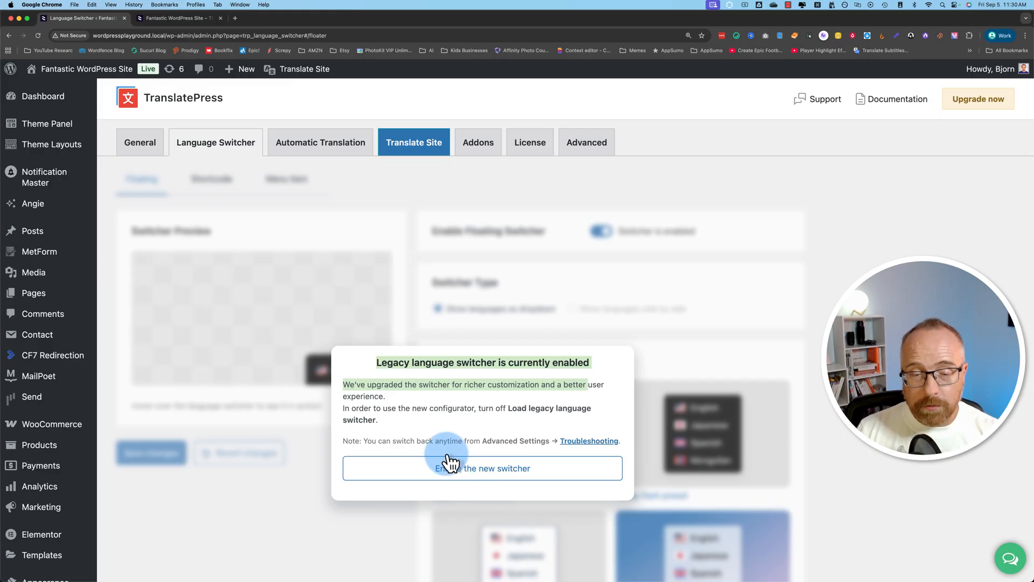
left_click(482, 468)
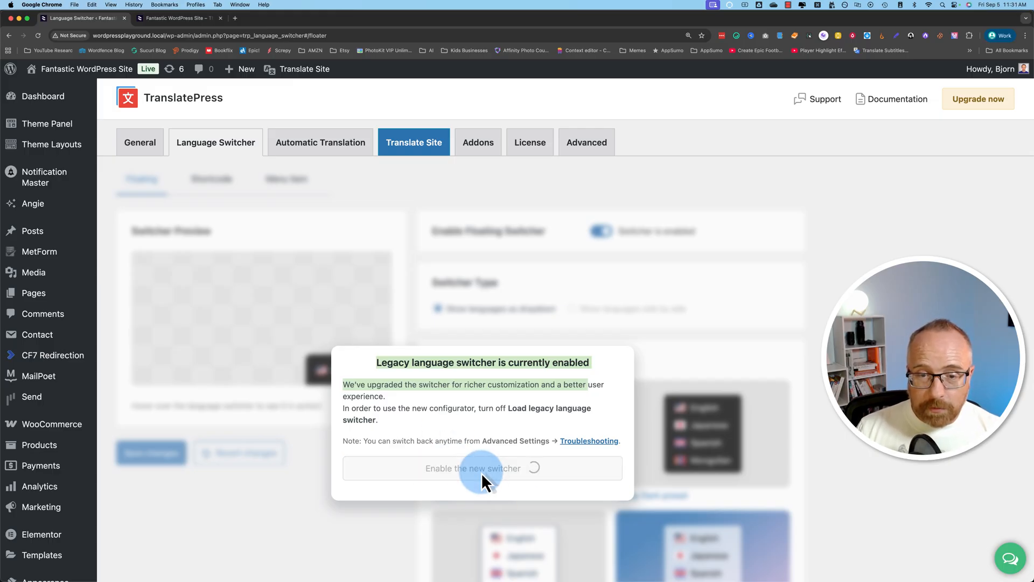
left_click(482, 468)
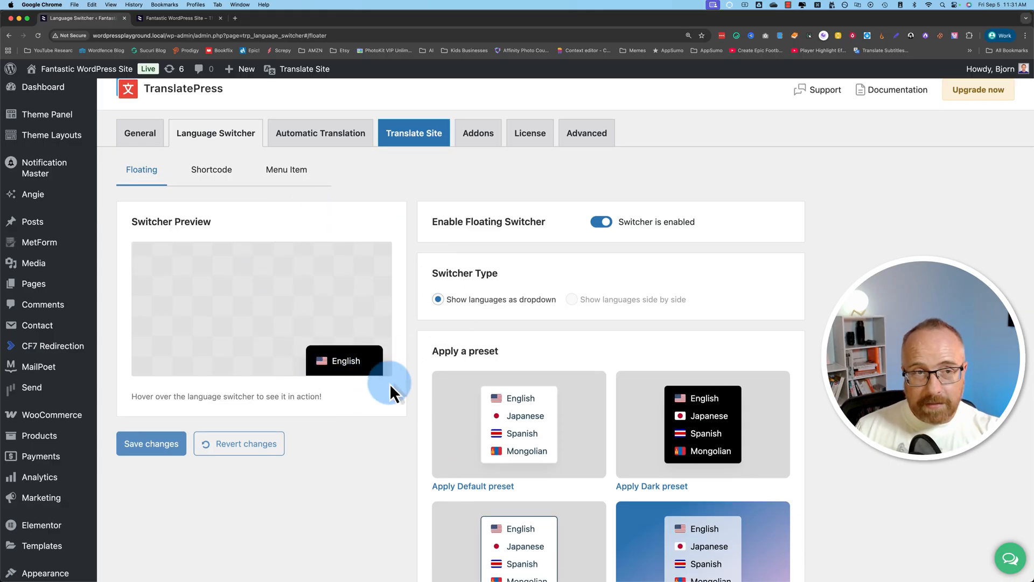
left_click(179, 18)
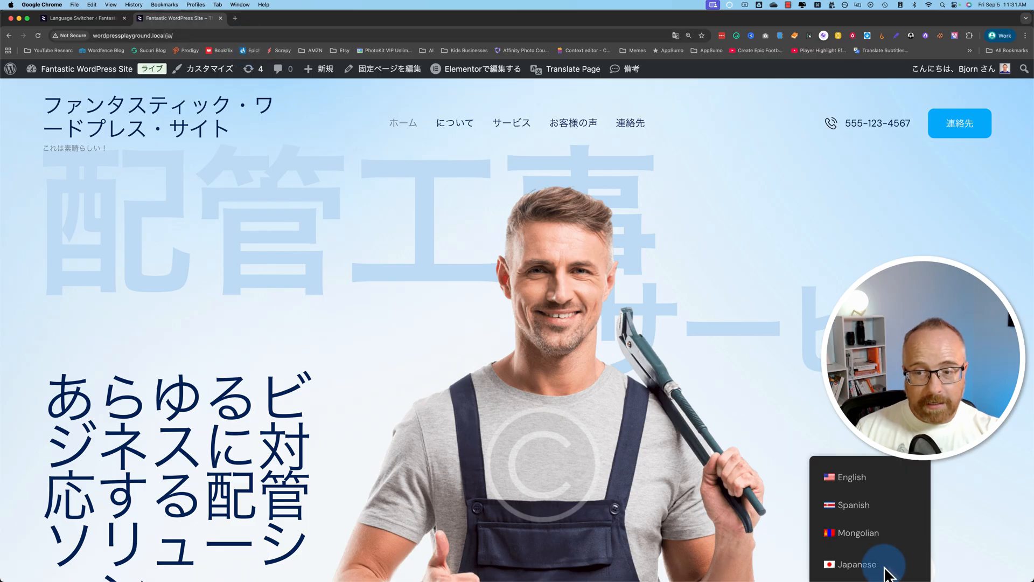
left_click(79, 18)
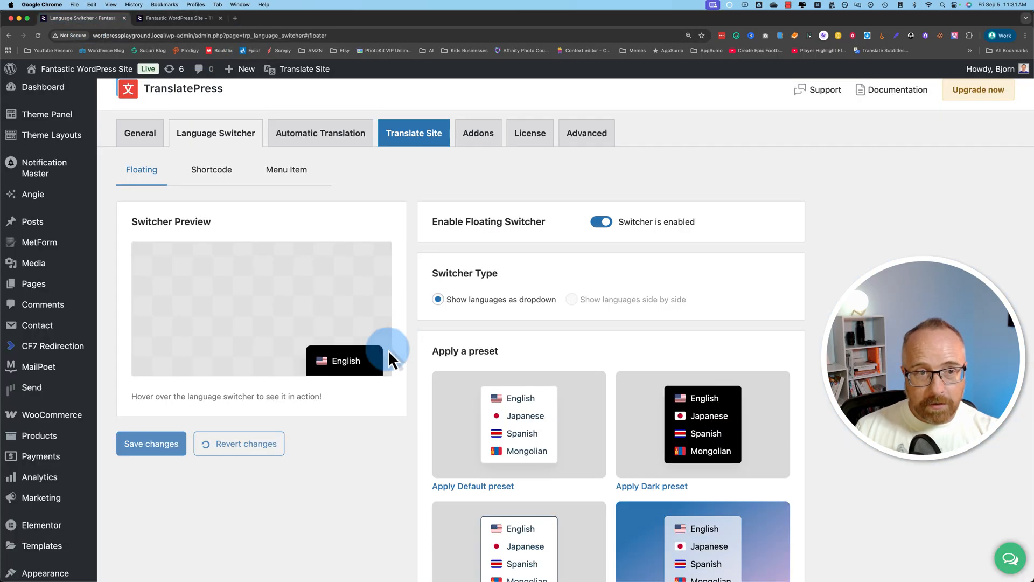
mouse_move(405, 398)
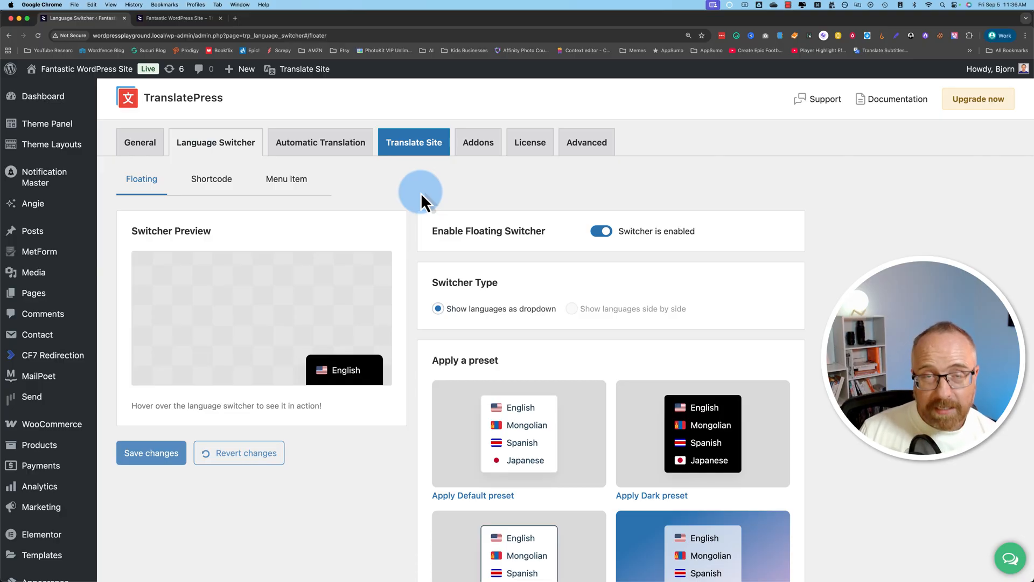
mouse_move(159, 179)
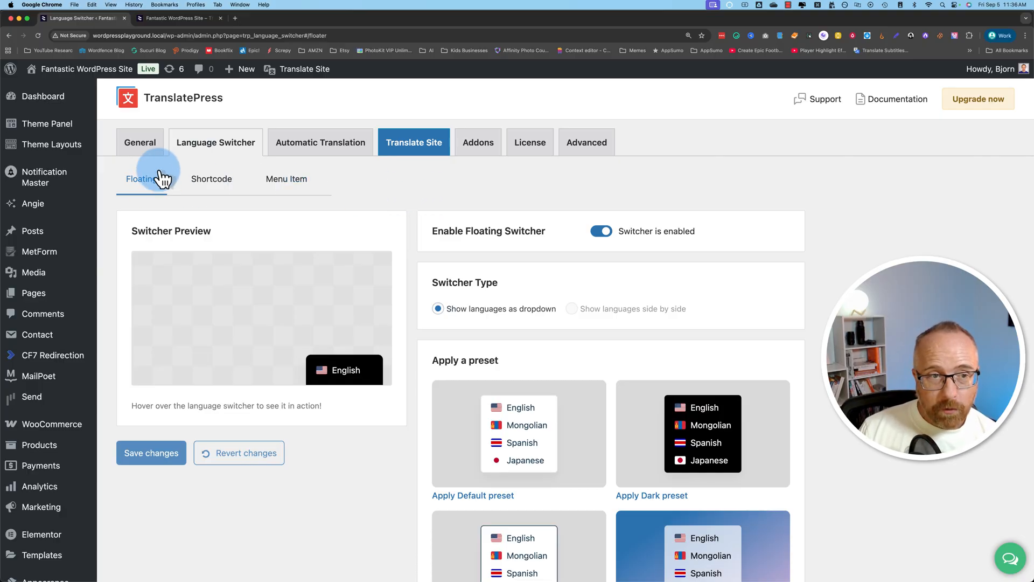
left_click(211, 179)
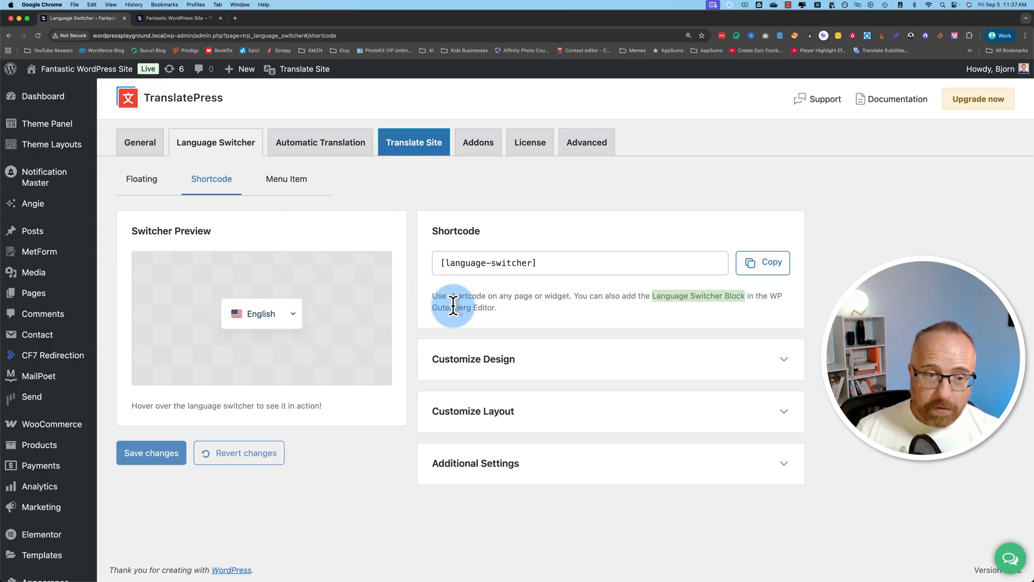
left_click(286, 179)
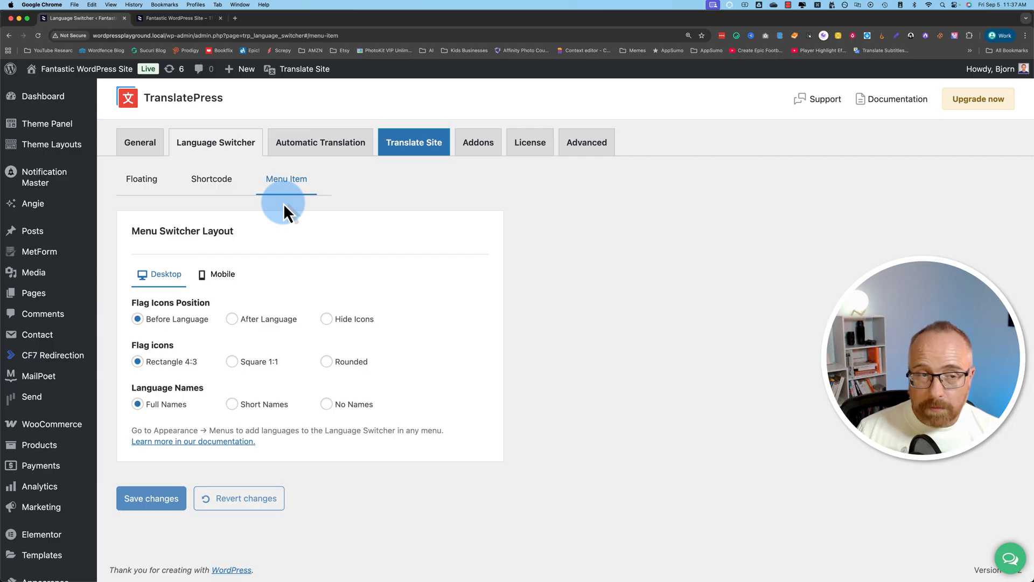
left_click(142, 179)
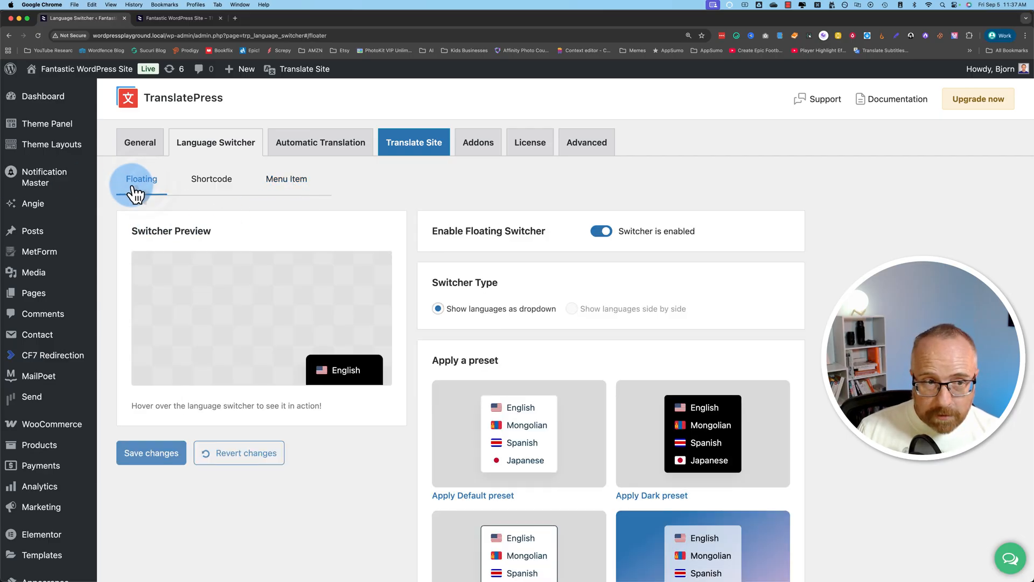
mouse_move(512, 256)
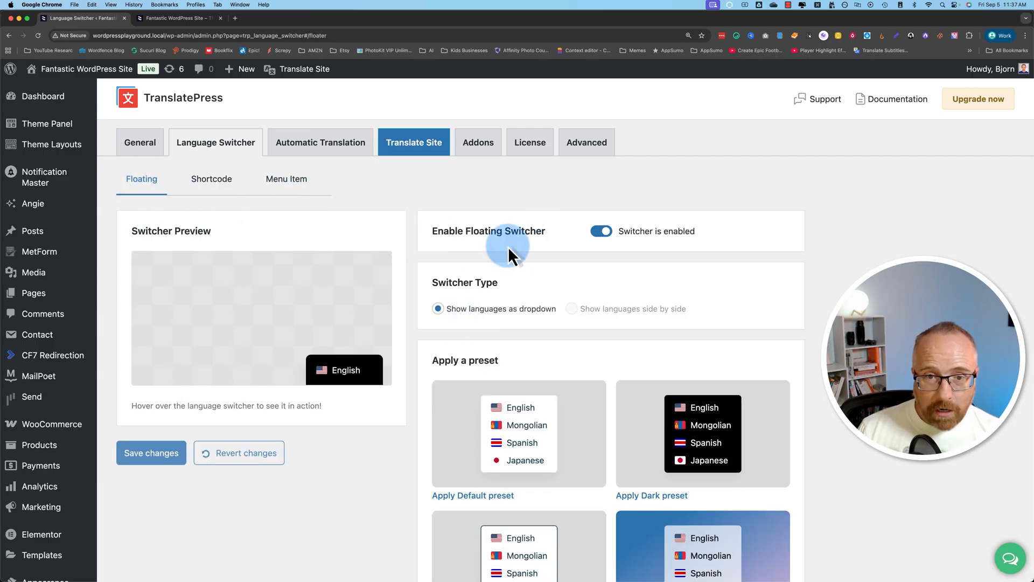
mouse_move(600, 231)
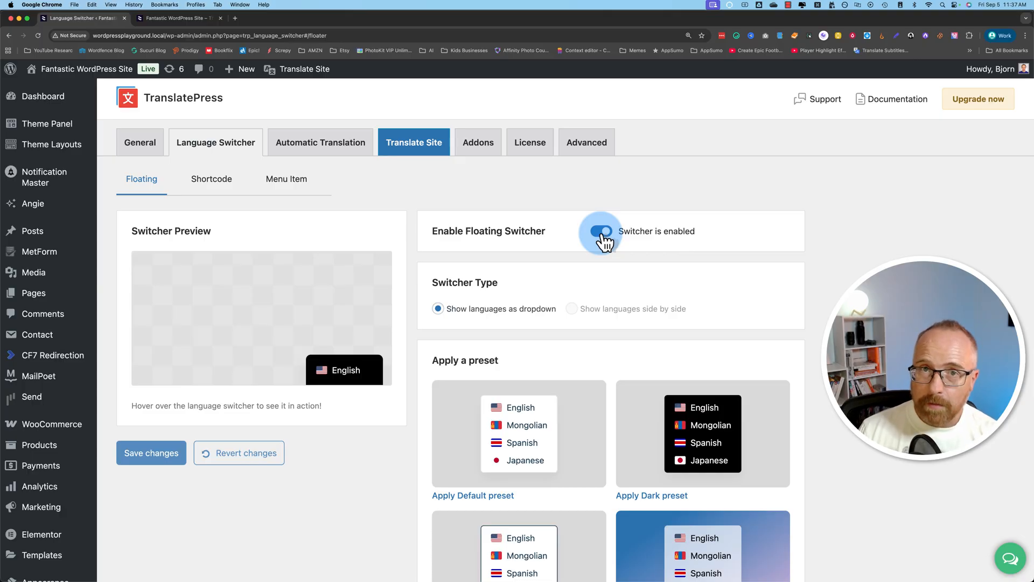
Turn the floating switcher off and check the live site.
left_click(600, 231)
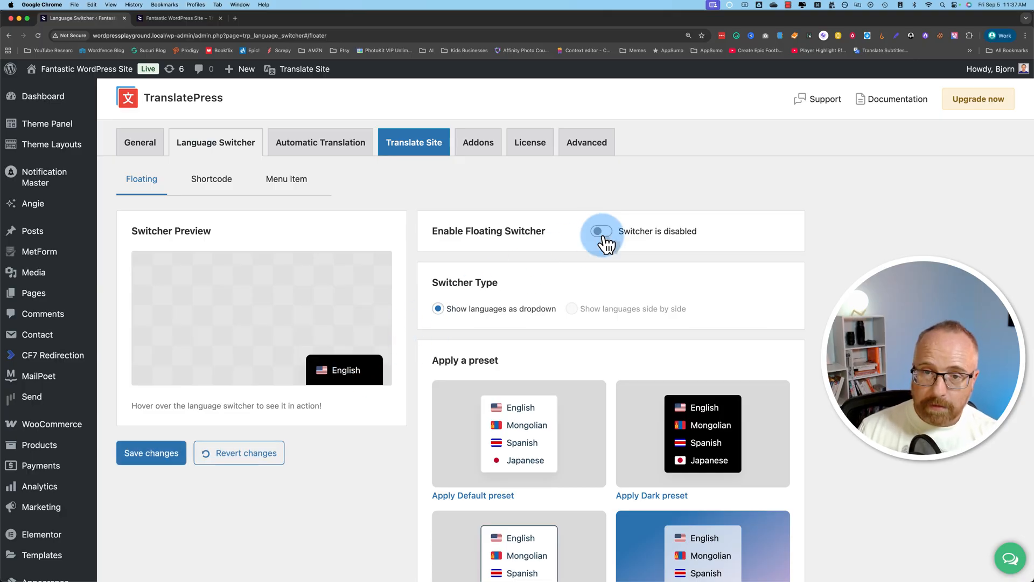
left_click(178, 18)
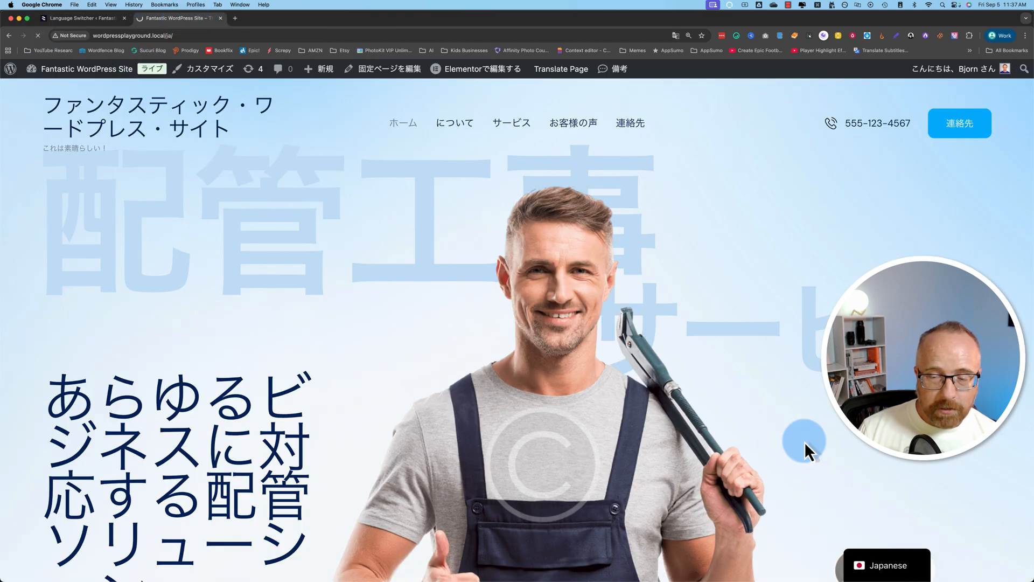
left_click(887, 564)
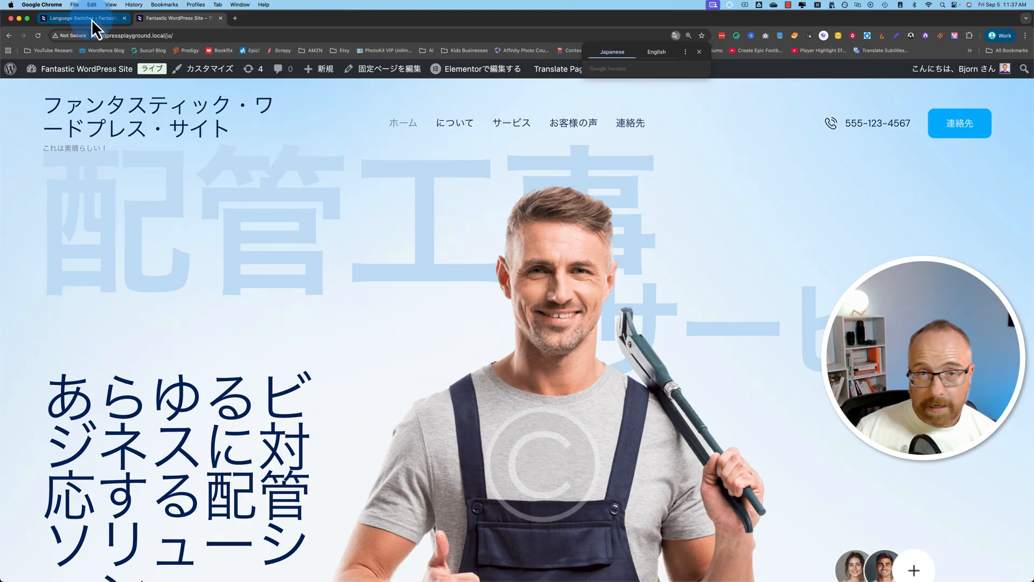
Turn the floating language switcher back on, then head to the General settings.
left_click(81, 18)
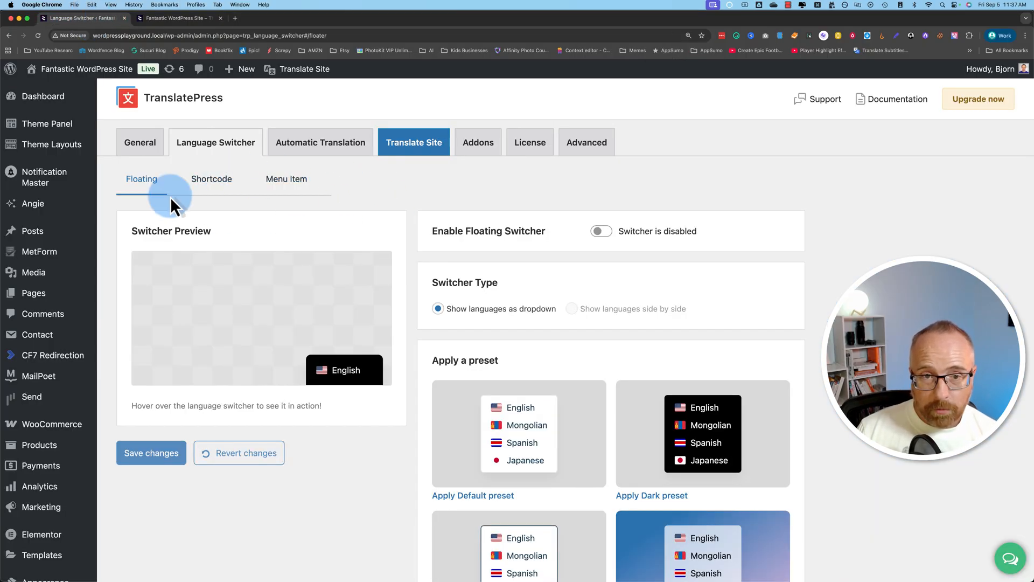
left_click(600, 231)
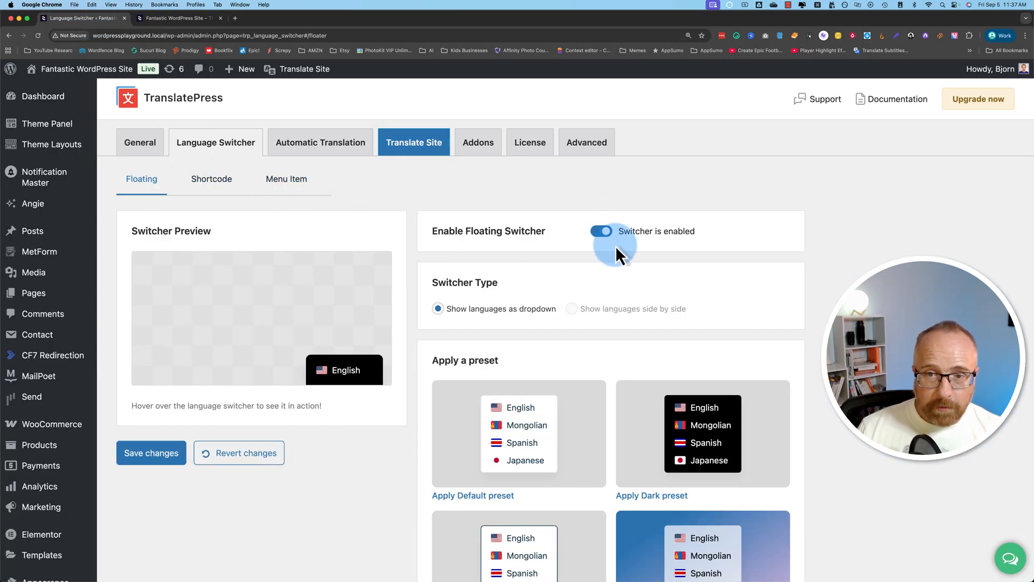
scroll("down", 3)
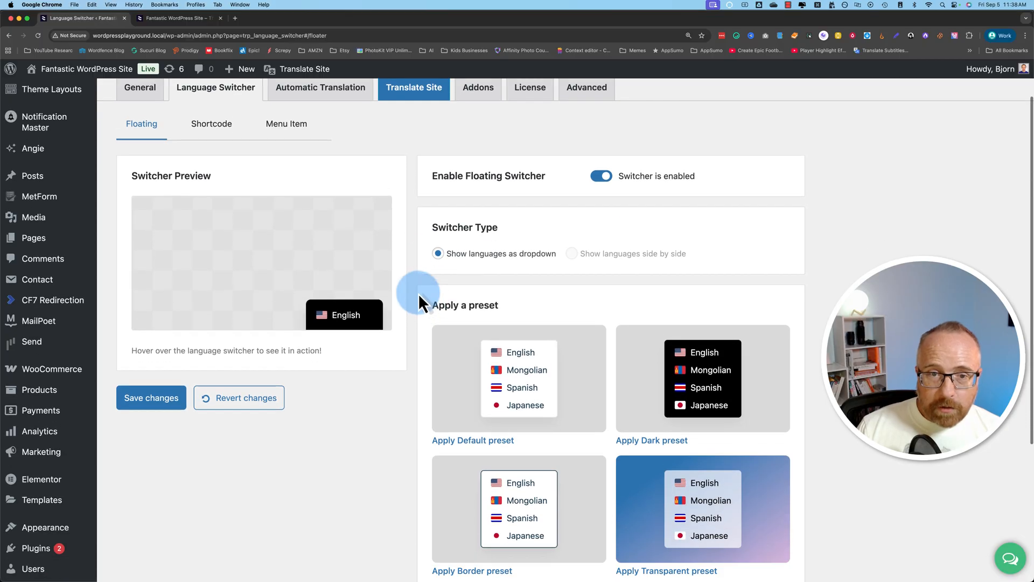
mouse_move(576, 258)
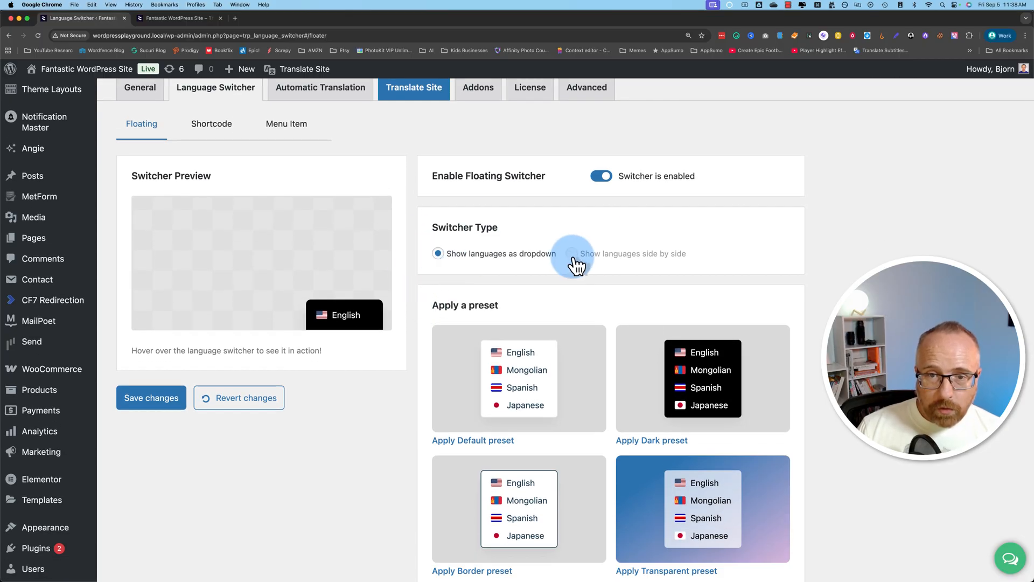
mouse_move(629, 261)
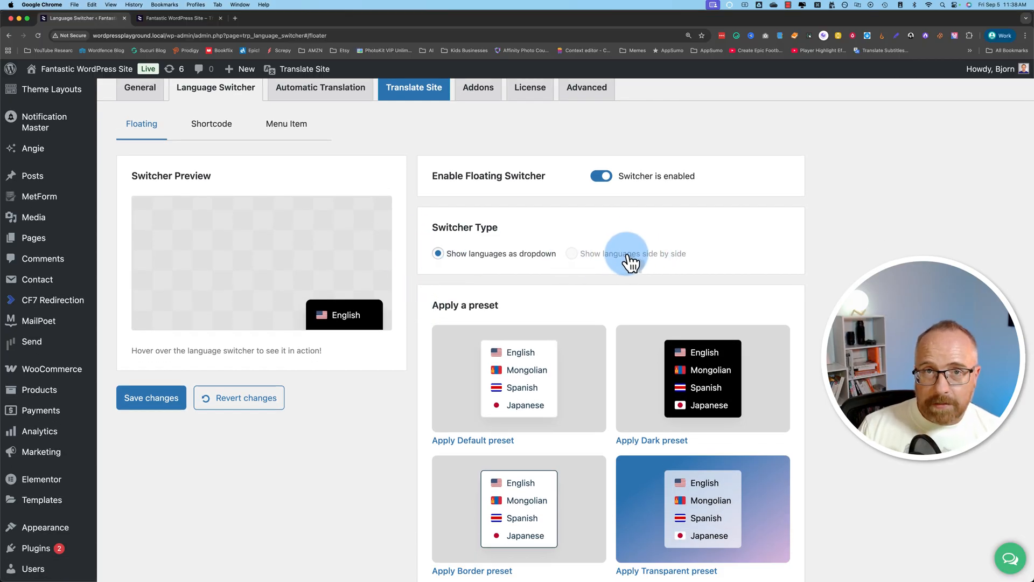
mouse_move(632, 258)
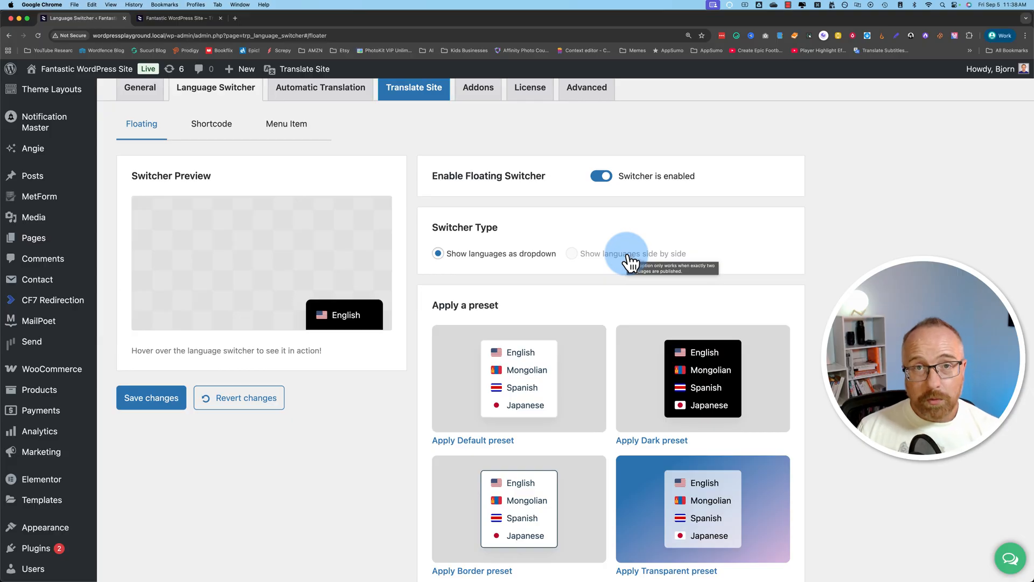
left_click(140, 87)
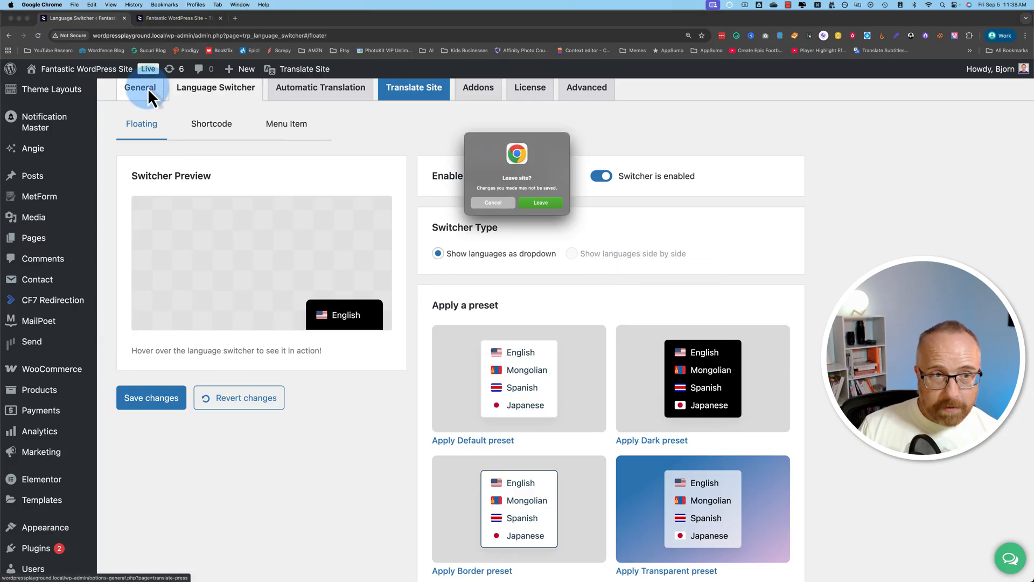
Leave without saving, remove Mongolian and Spanish (Costa Rica), and go to Language Switcher.
left_click(540, 203)
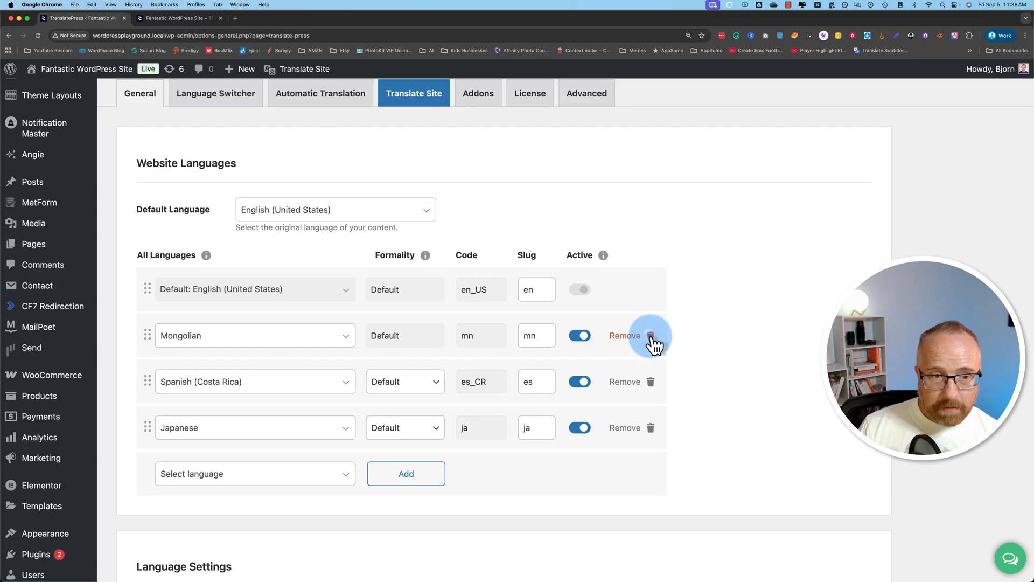
left_click(650, 335)
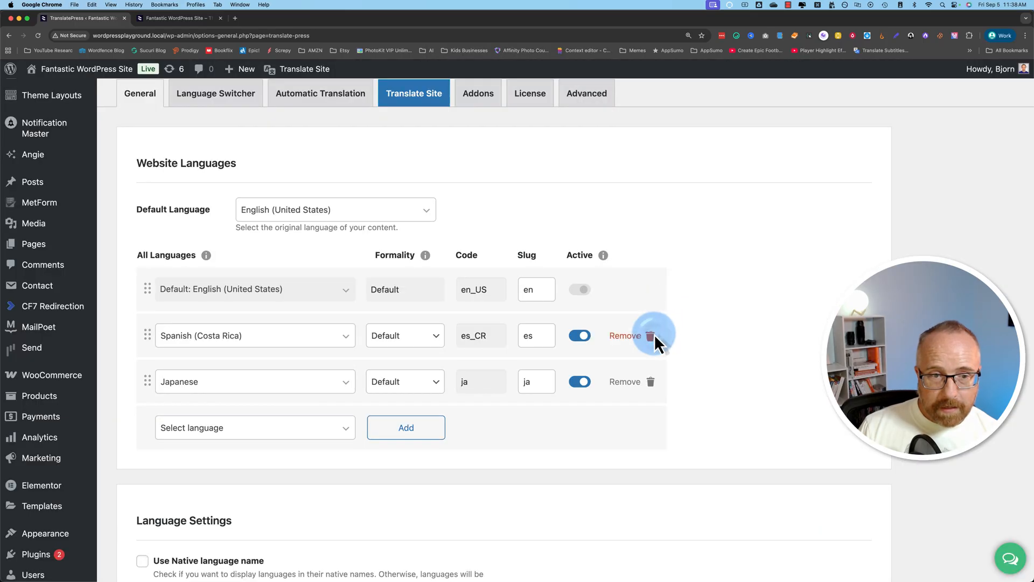
left_click(649, 335)
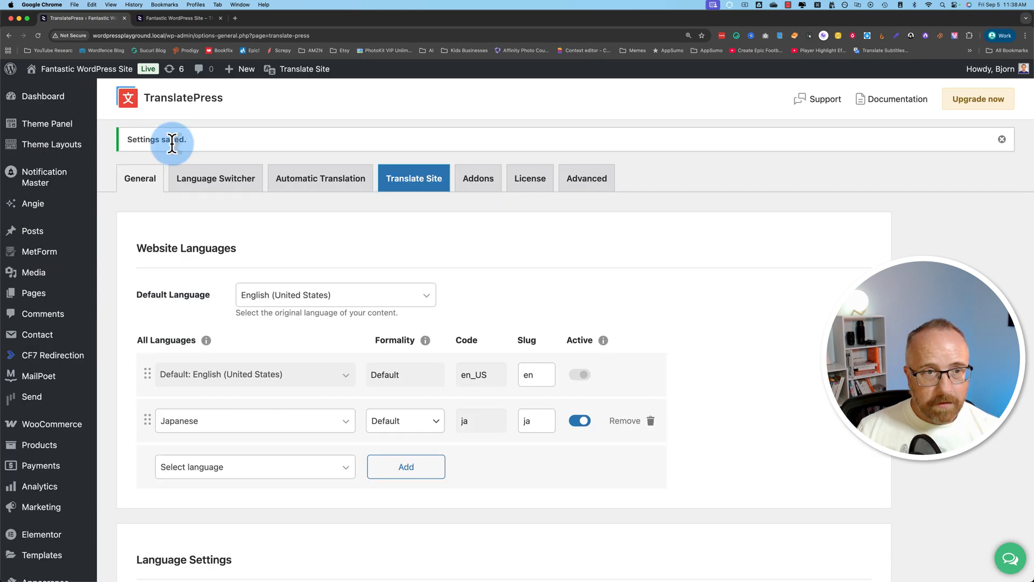
left_click(215, 179)
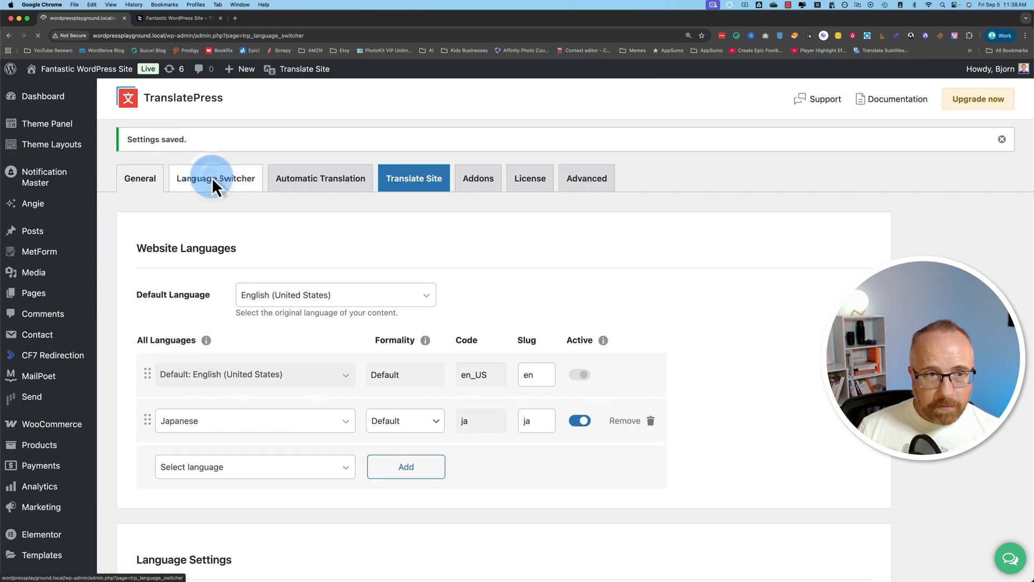
Preview the side-by-side floating layout, then return to the dropdown layout.
left_click(216, 179)
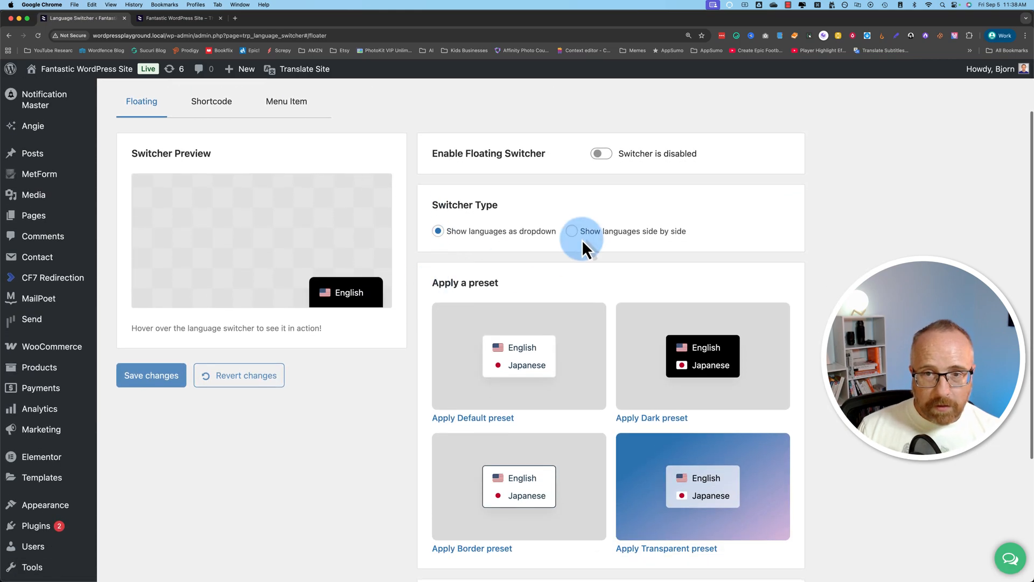
left_click(571, 231)
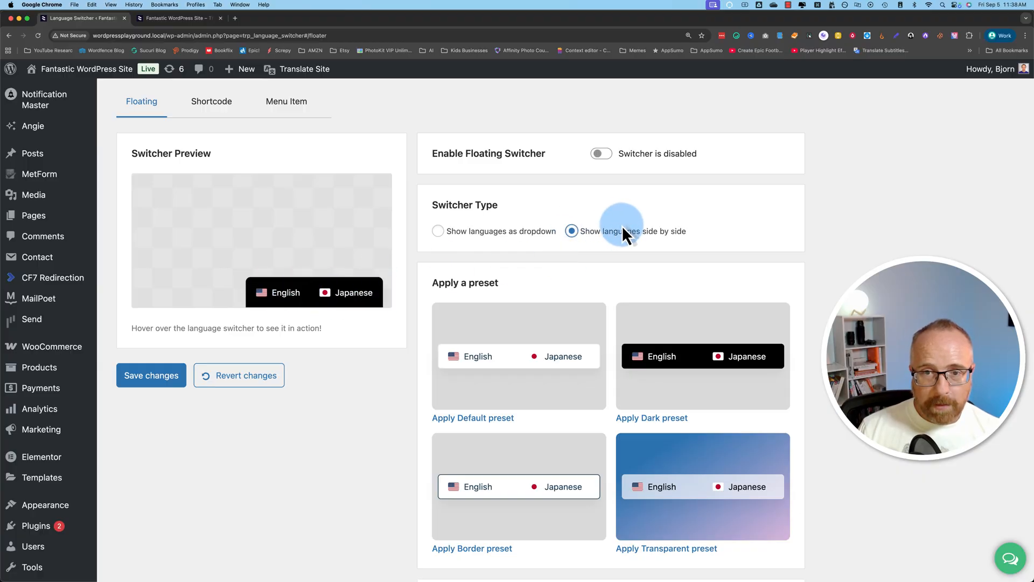
mouse_move(449, 238)
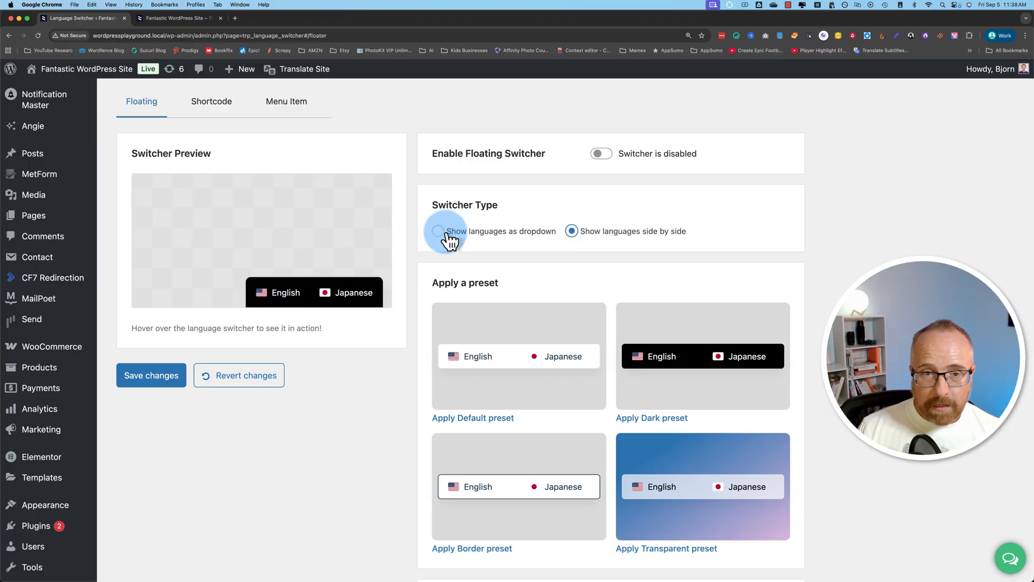
left_click(438, 231)
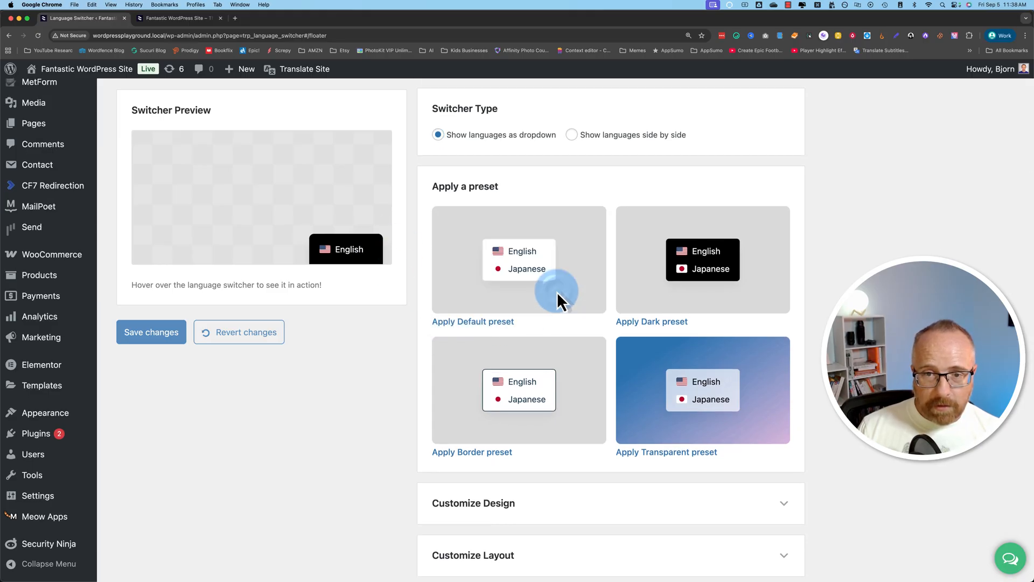
mouse_move(455, 459)
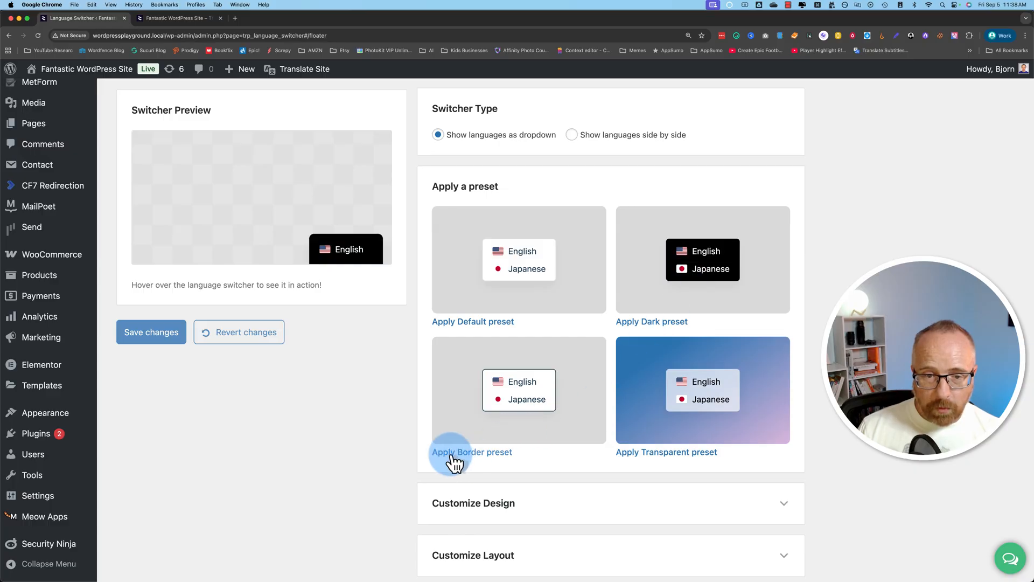
mouse_move(725, 409)
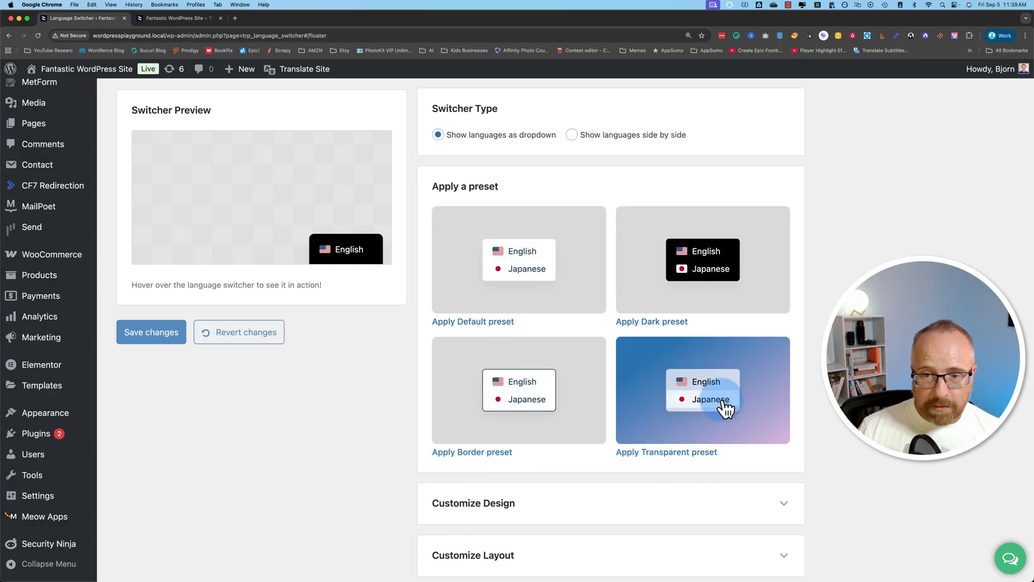
Scroll past the presets to the Customize Design section.
scroll("down", 3)
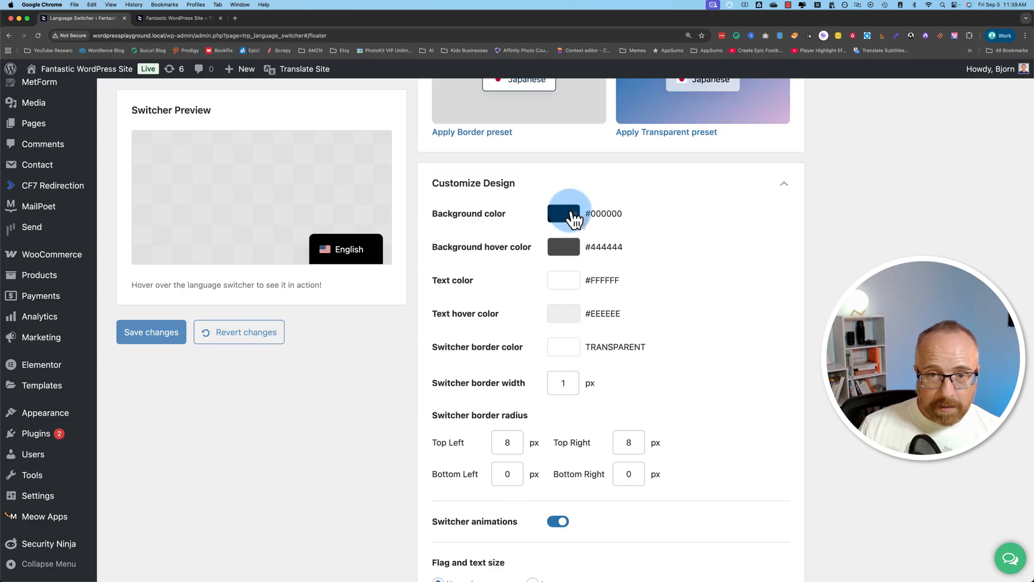
Set background #0054FF, hover #FFB5B5, text #EDEDED and text hover #590000.
left_click(569, 214)
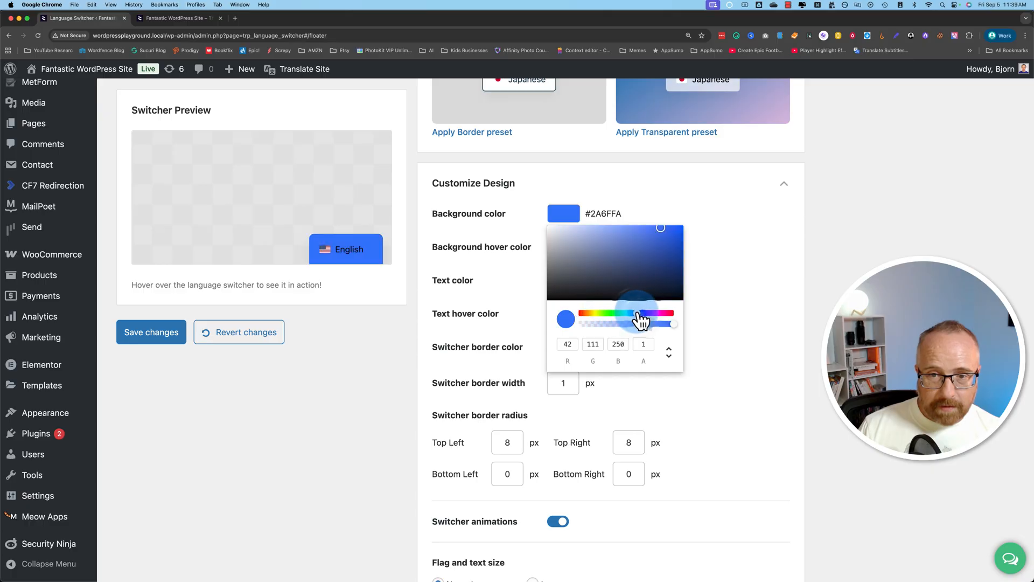
left_click(563, 280)
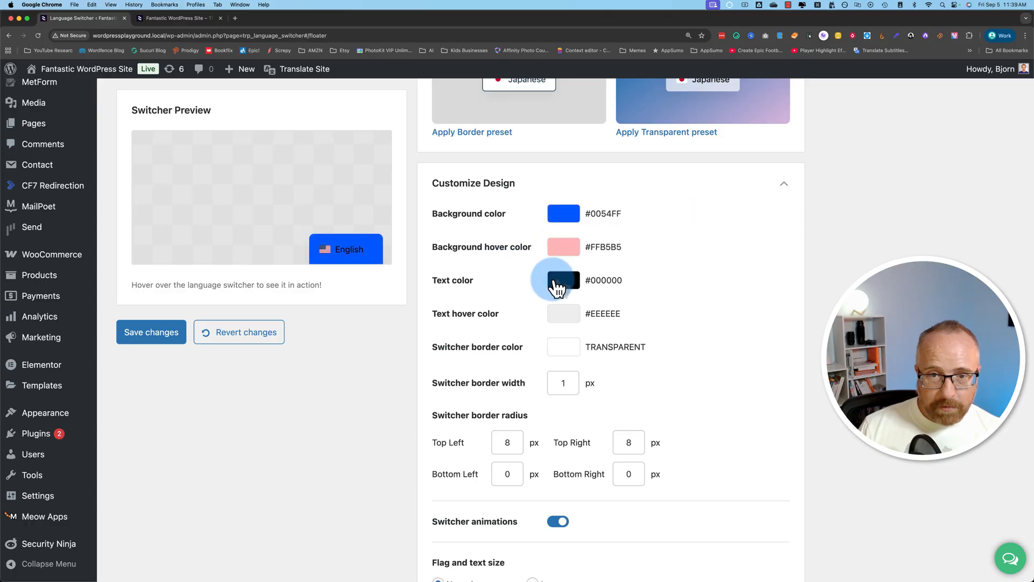
left_click(562, 280)
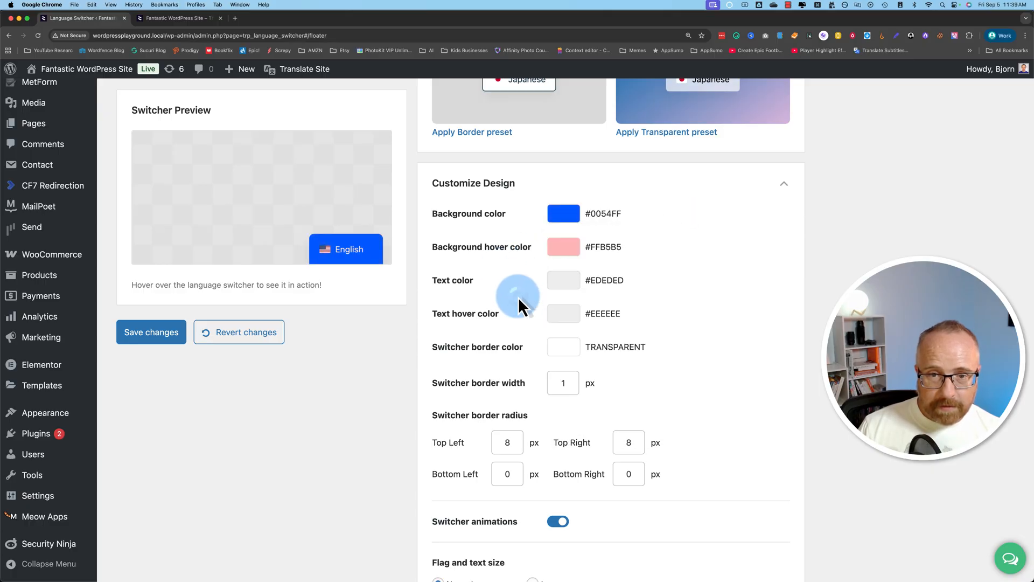
left_click(564, 313)
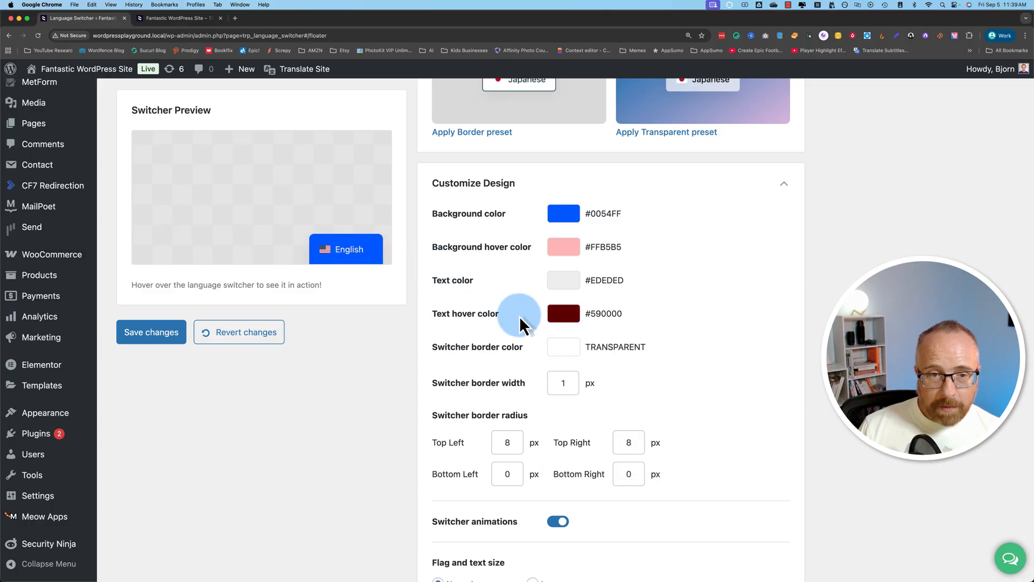
mouse_move(402, 240)
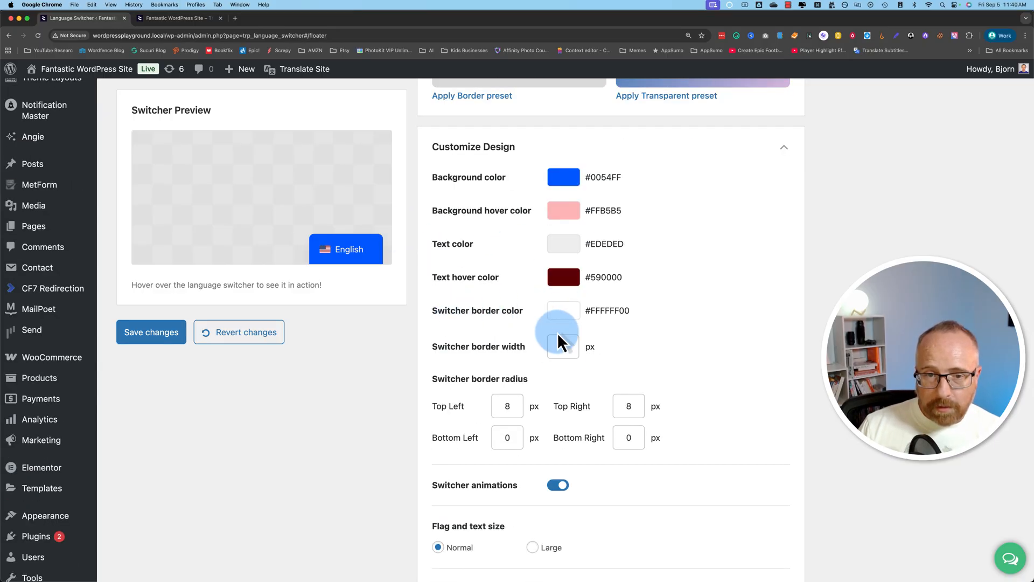
Toggle switcher animations off and then back on.
scroll("down", 3)
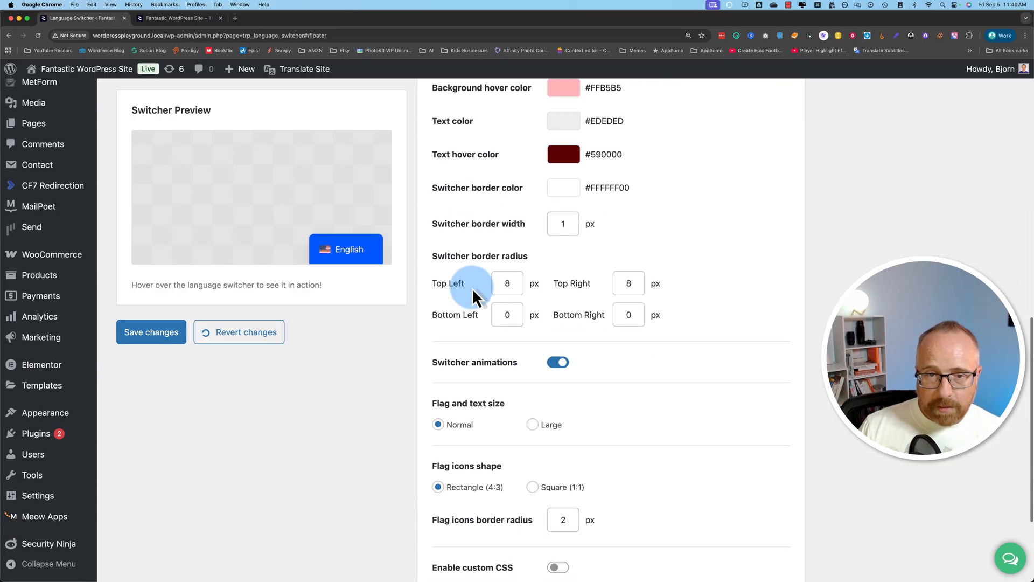
scroll("down", 3)
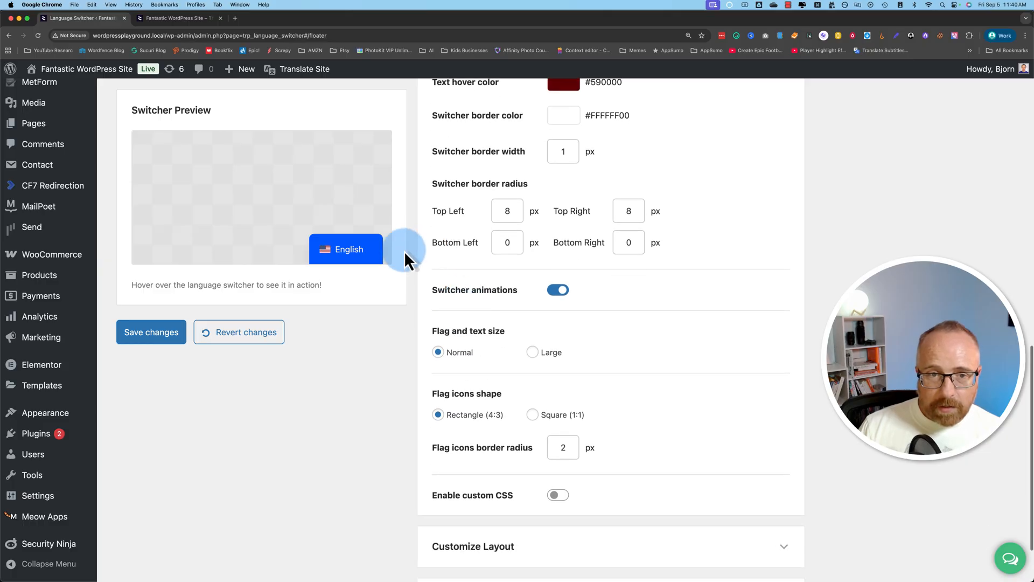
mouse_move(420, 272)
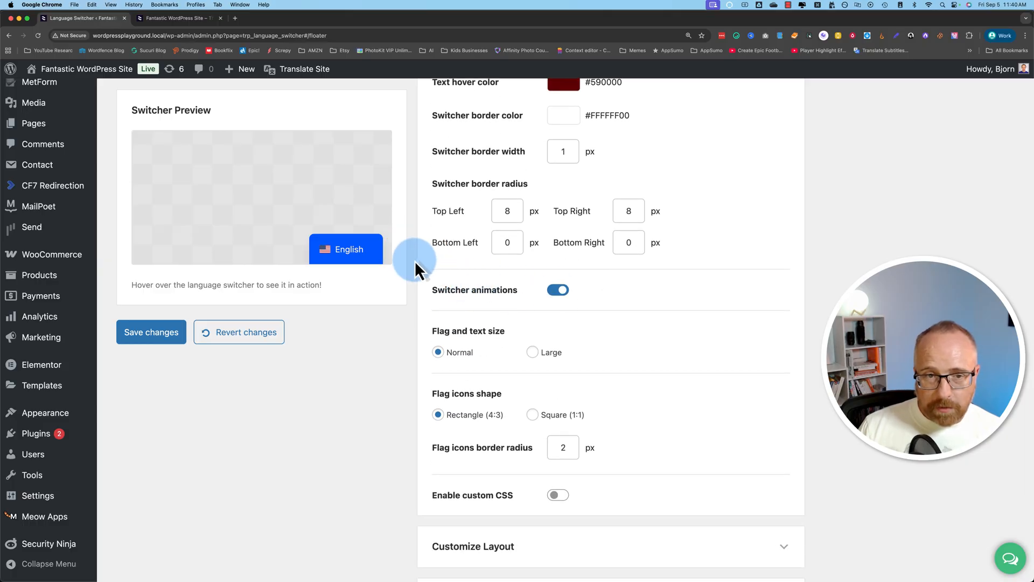
mouse_move(389, 261)
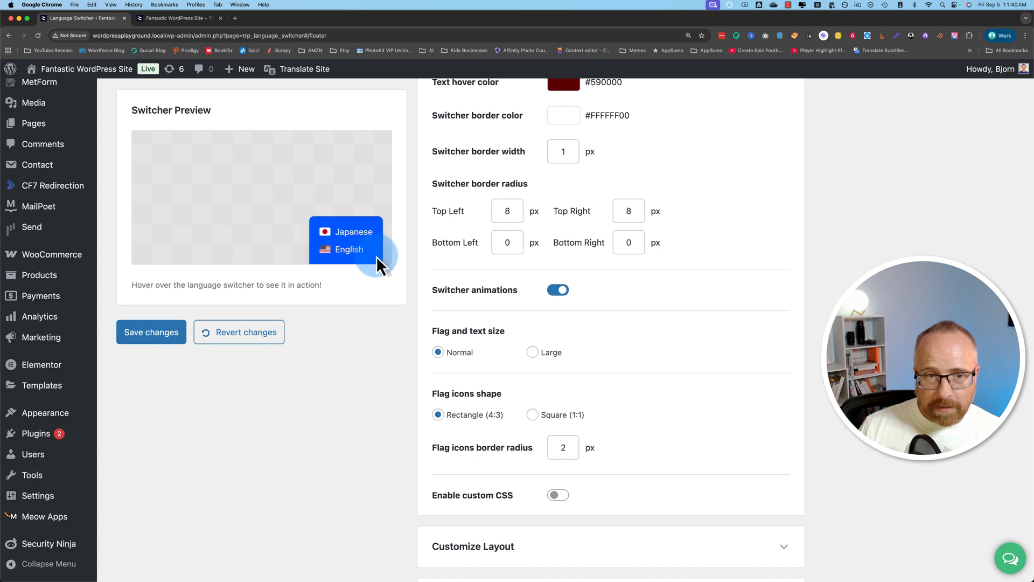
left_click(557, 289)
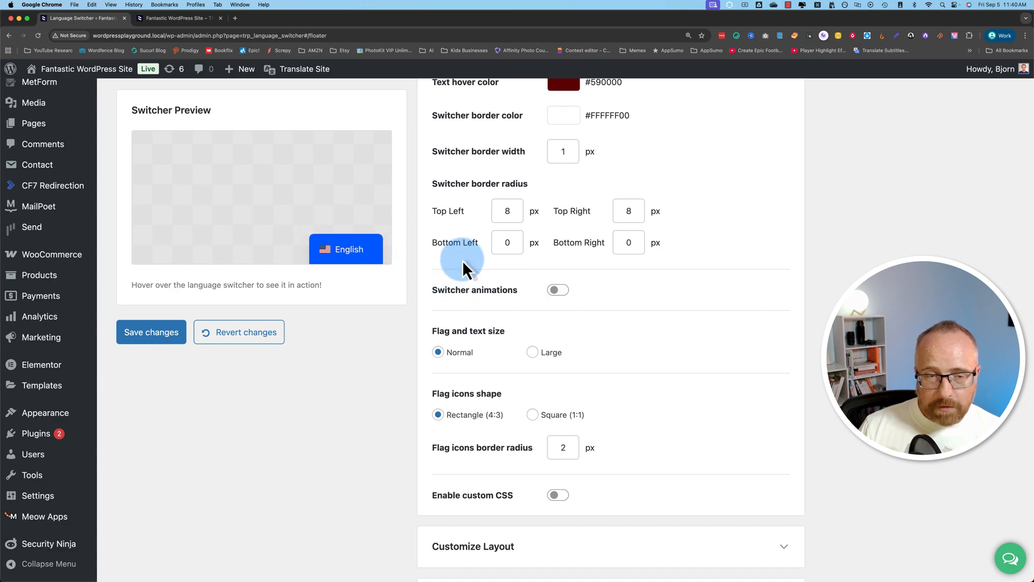
mouse_move(346, 249)
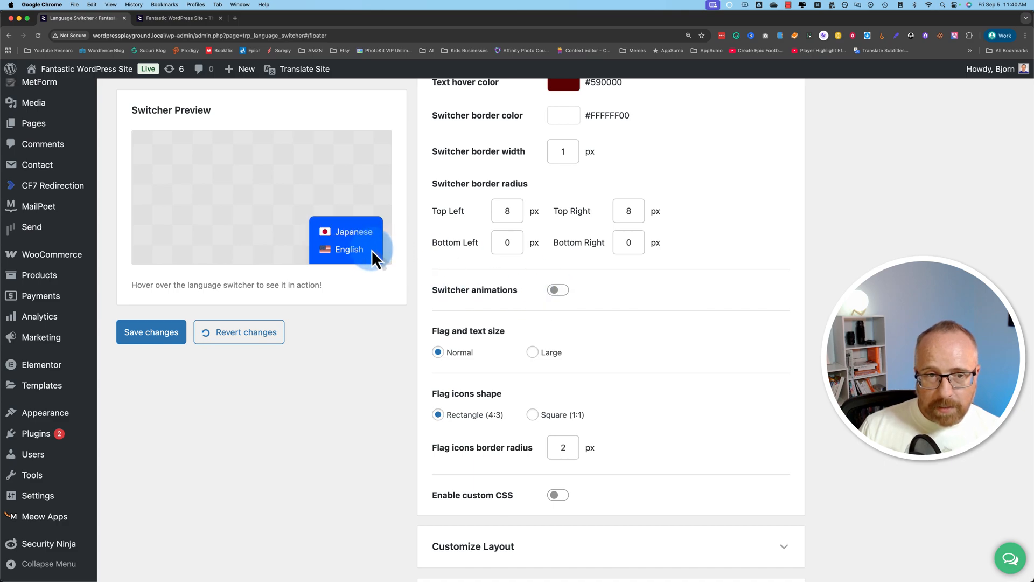
mouse_move(389, 256)
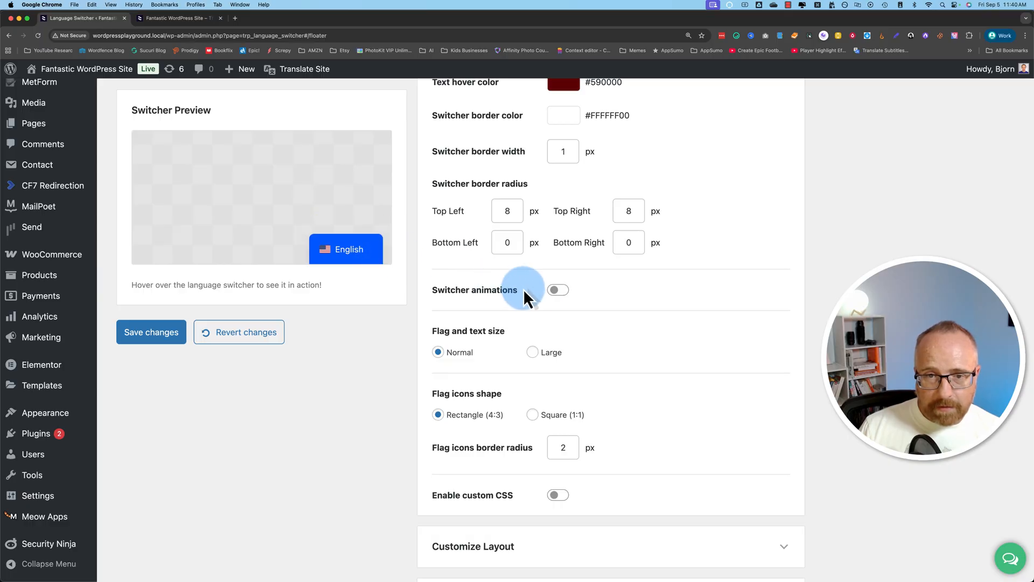
left_click(558, 290)
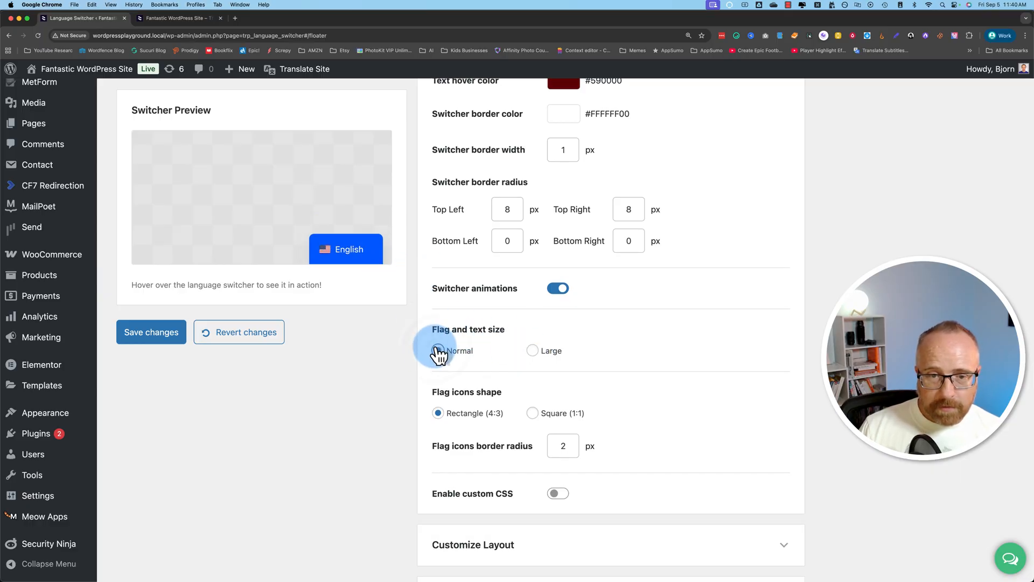
Try square flags, keep rectangular flags, and expand Customize Layout.
left_click(532, 414)
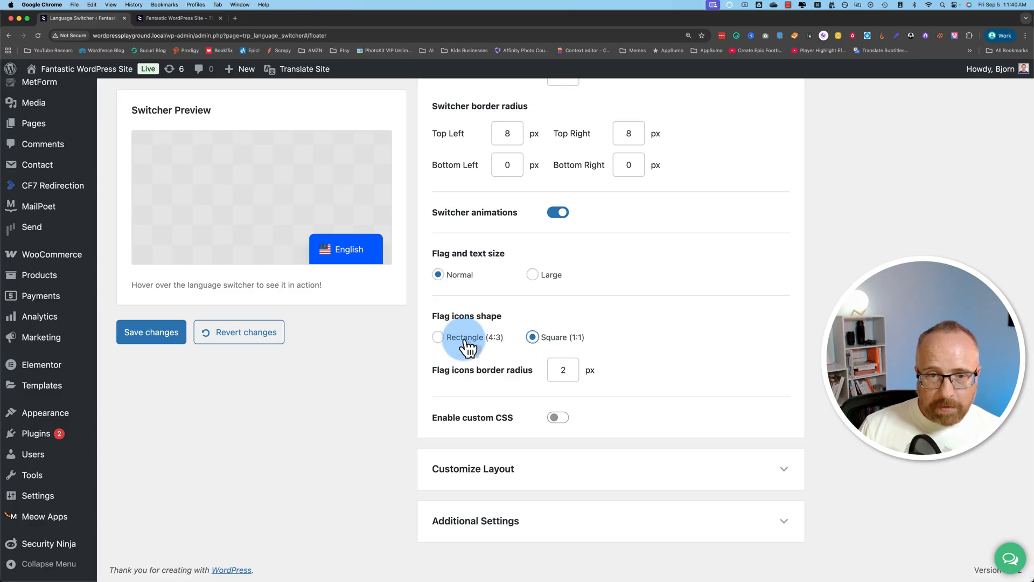
left_click(438, 337)
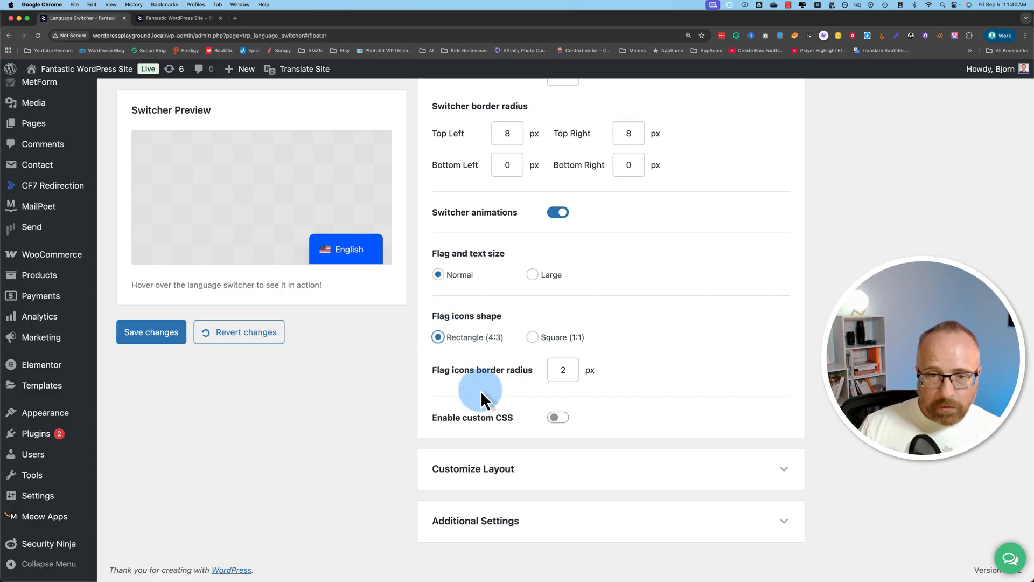
left_click(473, 468)
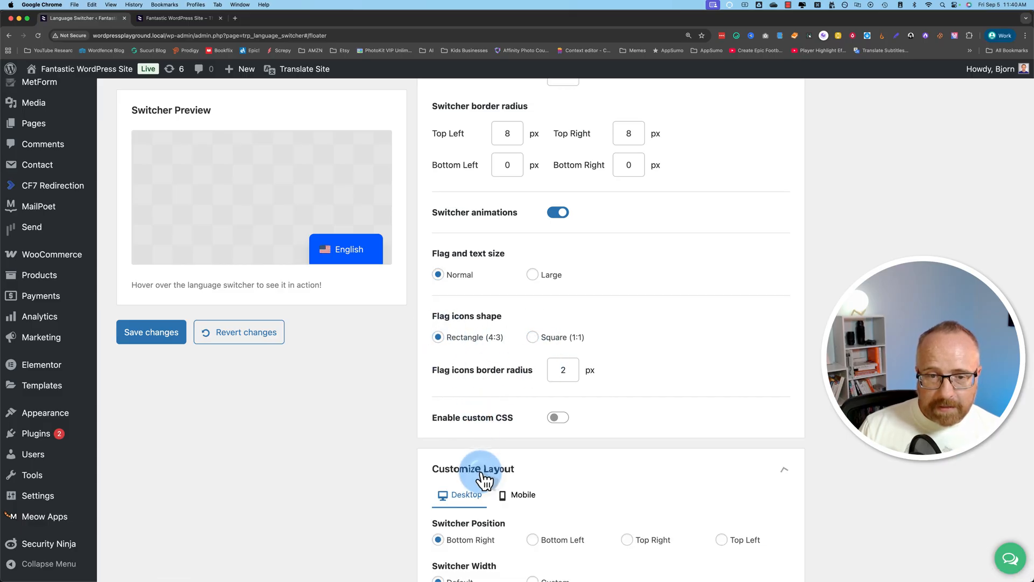
Try top-left, return the switcher to bottom right, and choose custom padding.
scroll("down", 3)
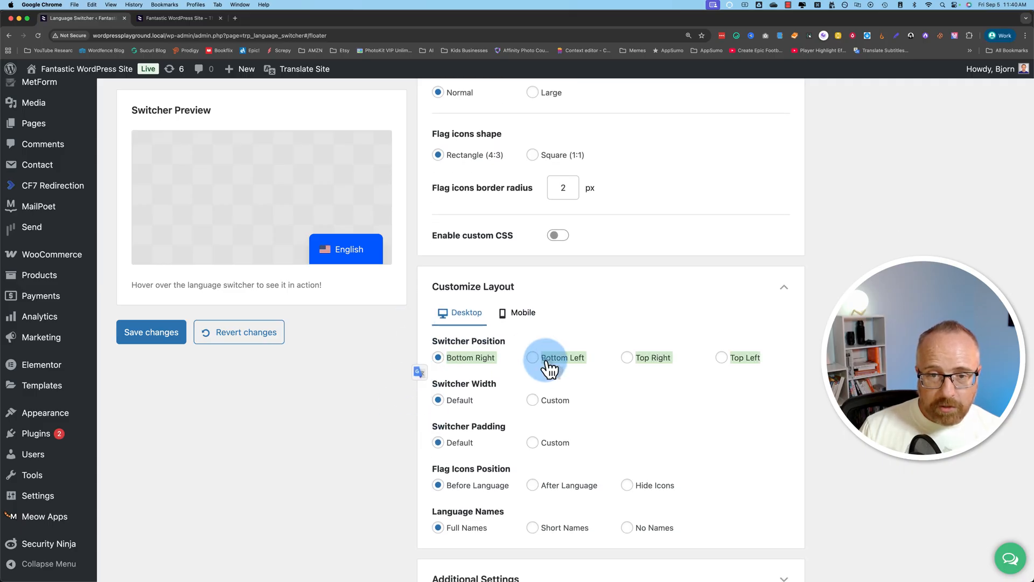
left_click(721, 357)
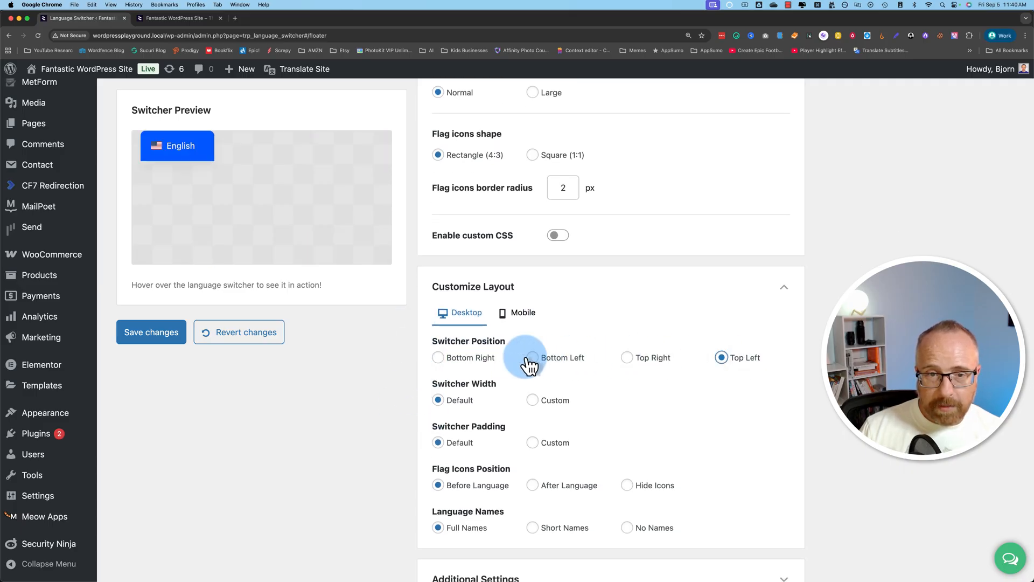
left_click(437, 358)
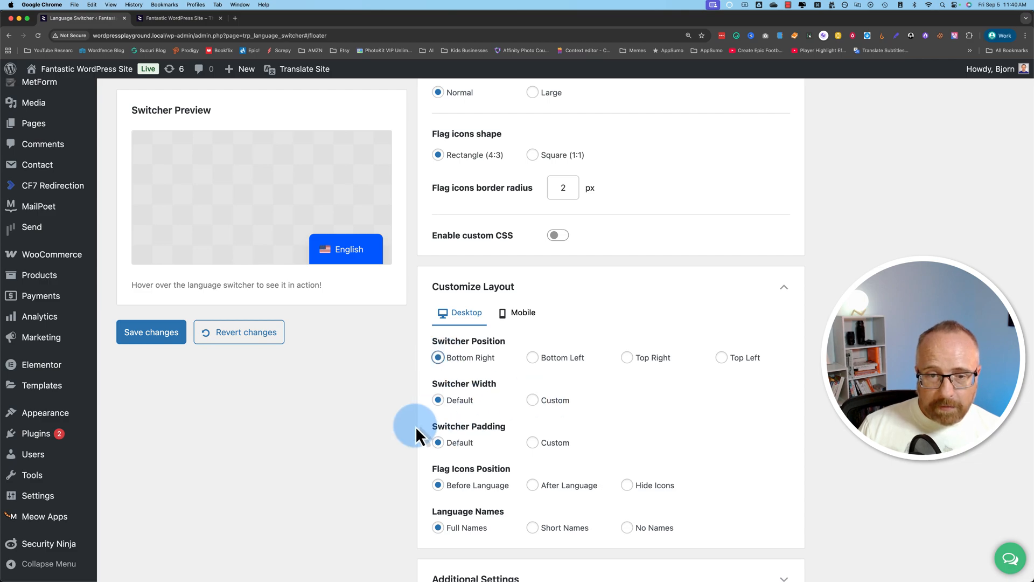
left_click(532, 448)
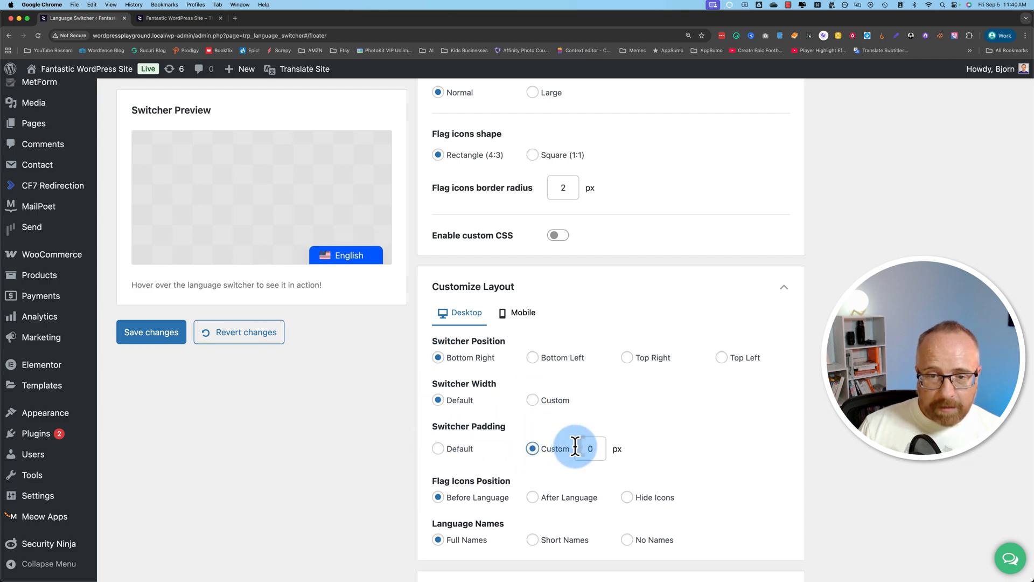
Try switcher padding of 500 then 50, restore default padding, and choose a custom width.
left_click(585, 449)
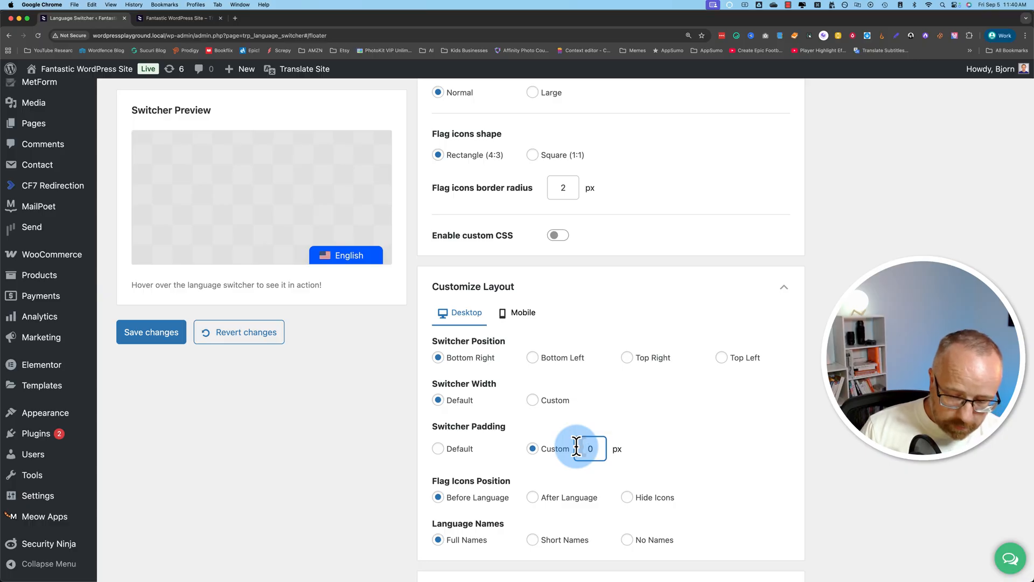
type("500")
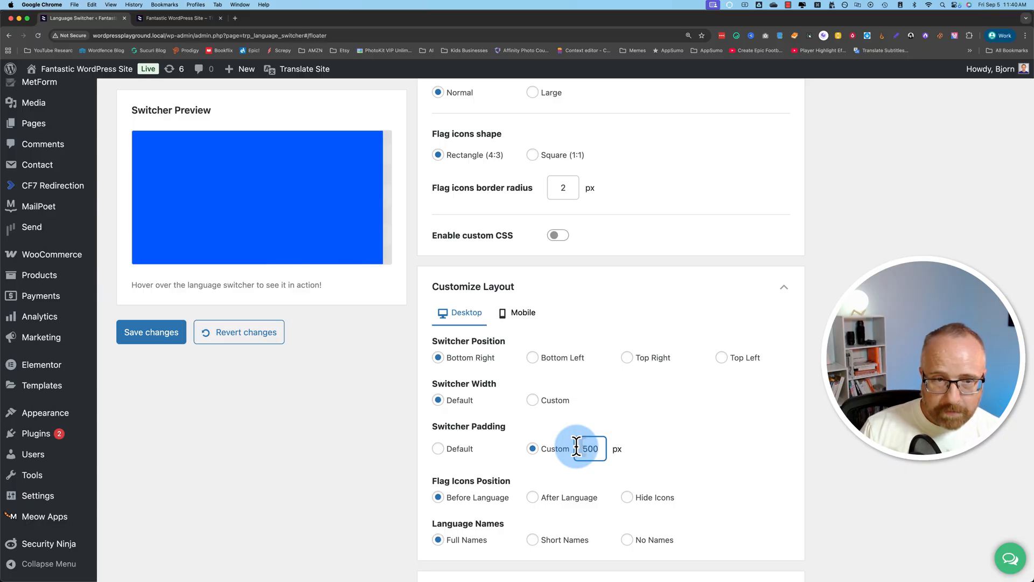
type("50")
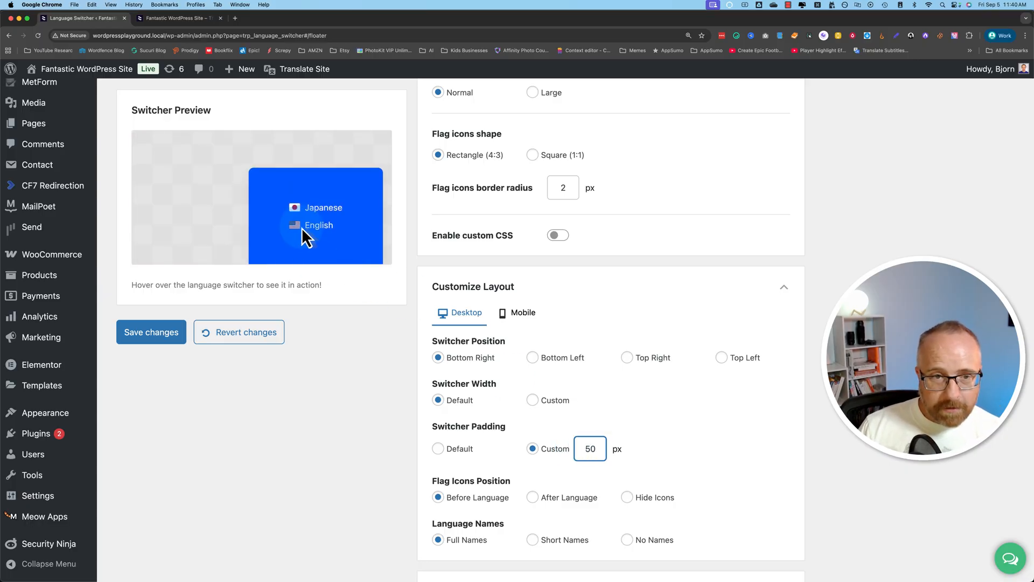
left_click(590, 448)
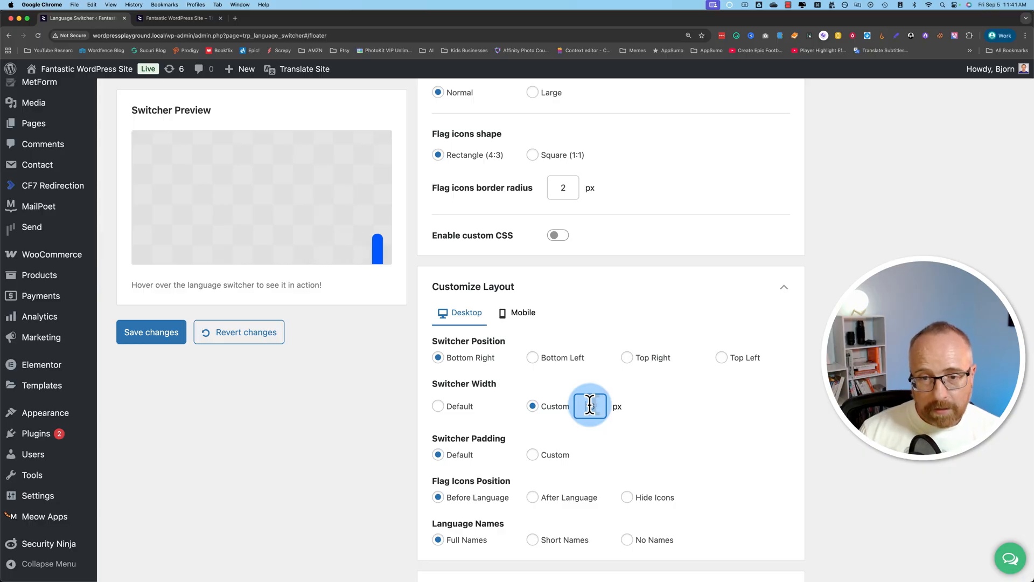
Preview custom switcher widths of 216 and 91, then restore the default width.
type("216")
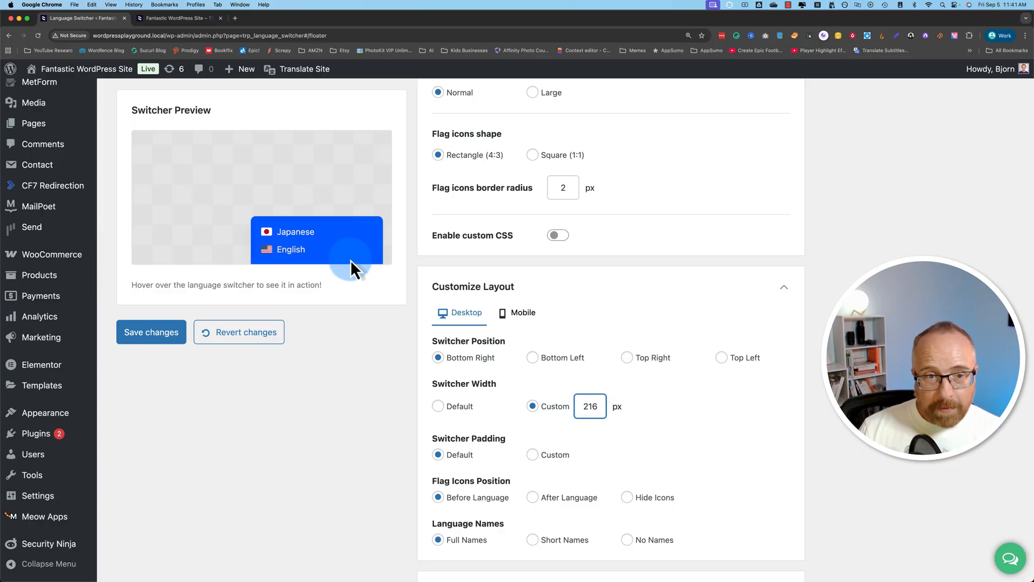
mouse_move(300, 237)
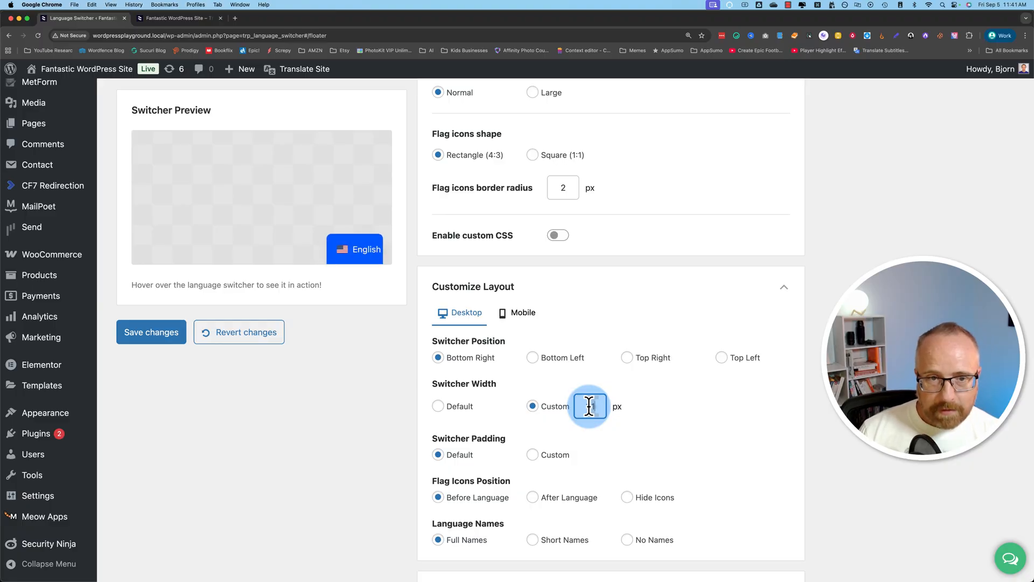
type("91")
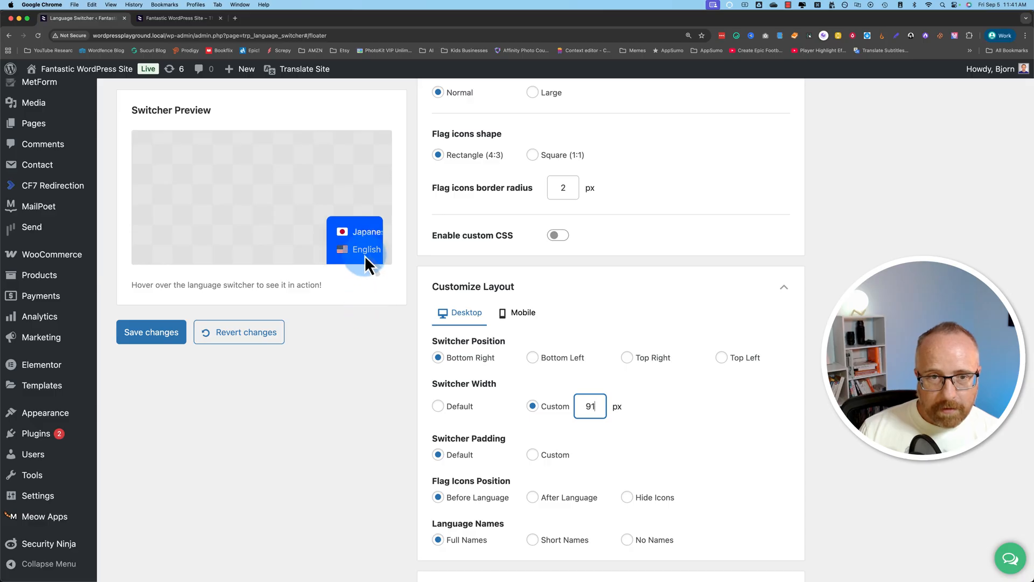
mouse_move(376, 235)
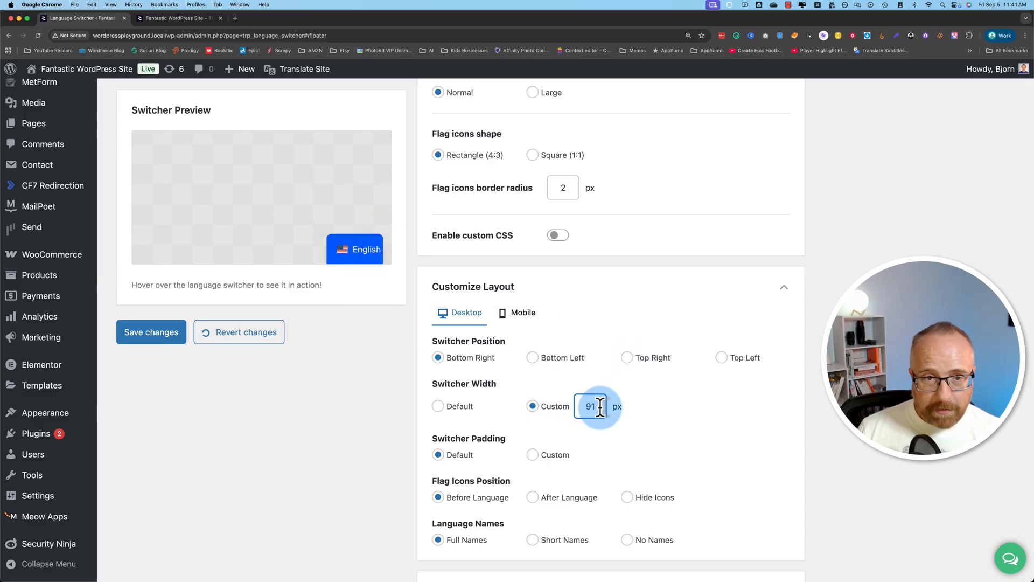
mouse_move(358, 249)
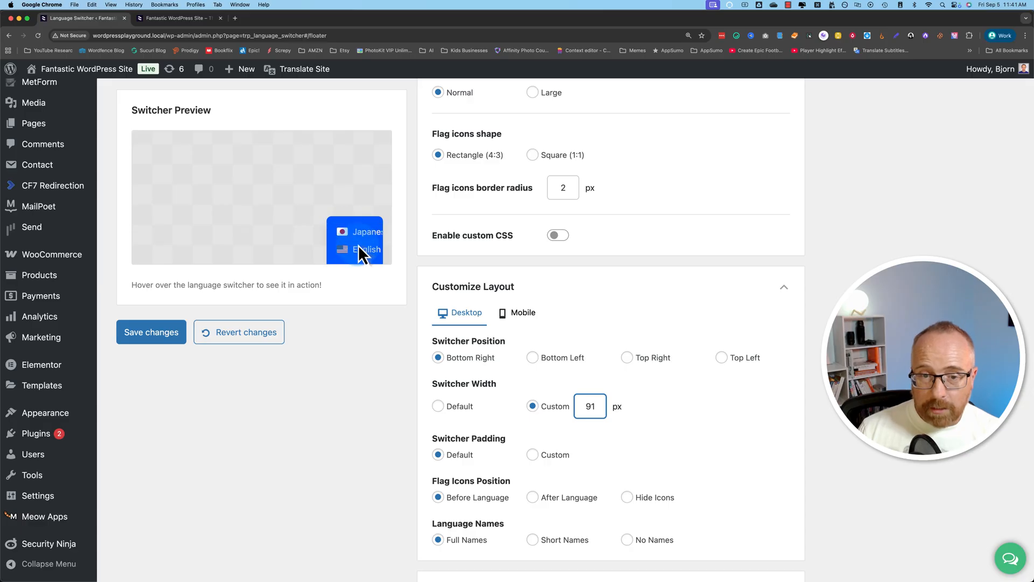
left_click(438, 393)
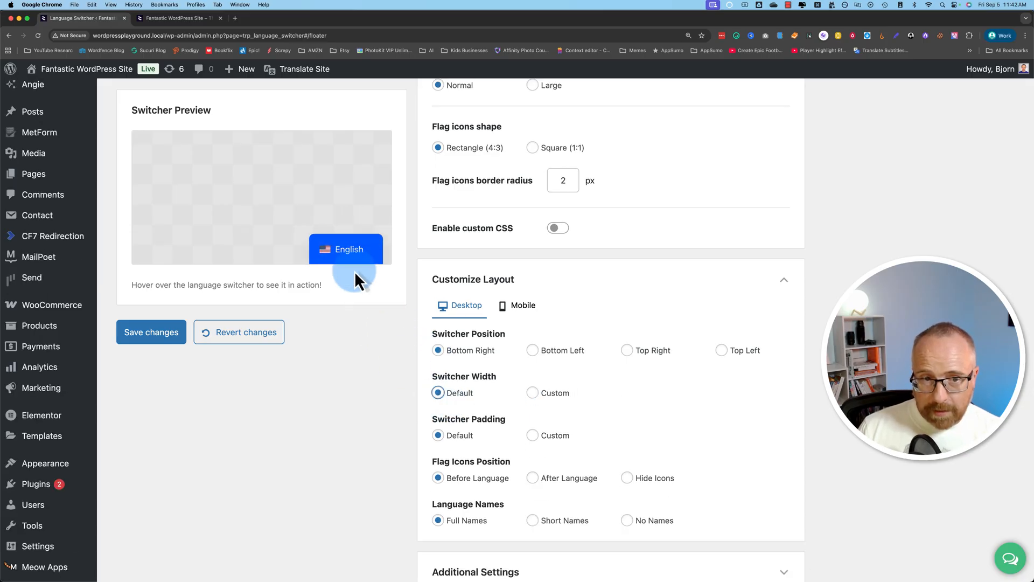
mouse_move(348, 260)
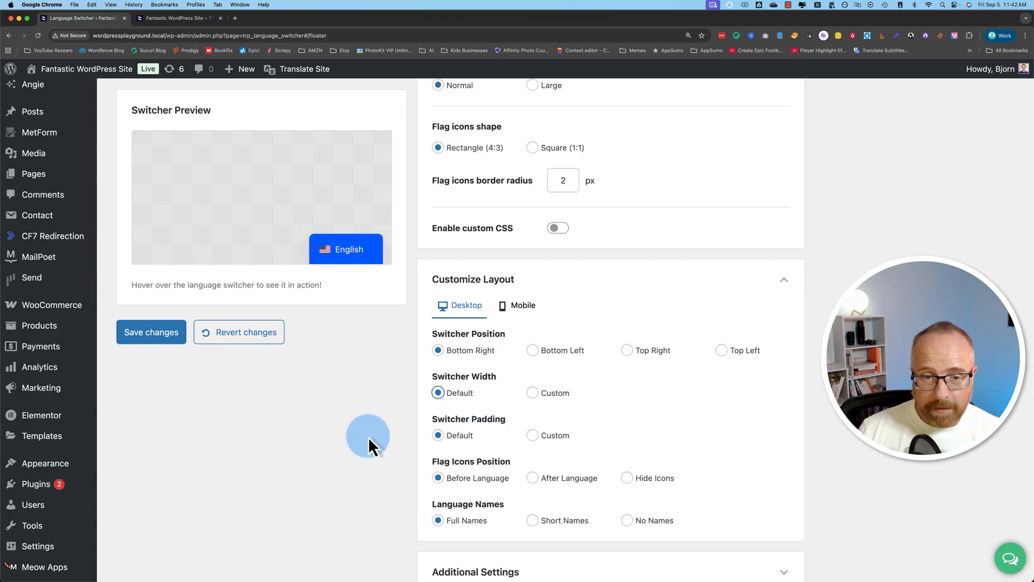
scroll("down", 3)
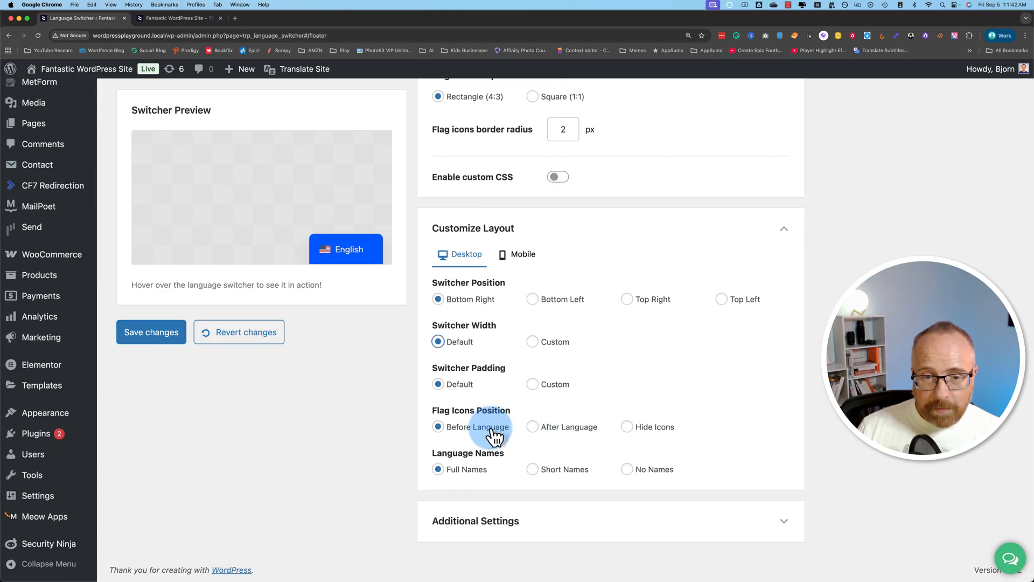
Preview Hide Icons and No Names, ending with flags before full language names.
left_click(626, 427)
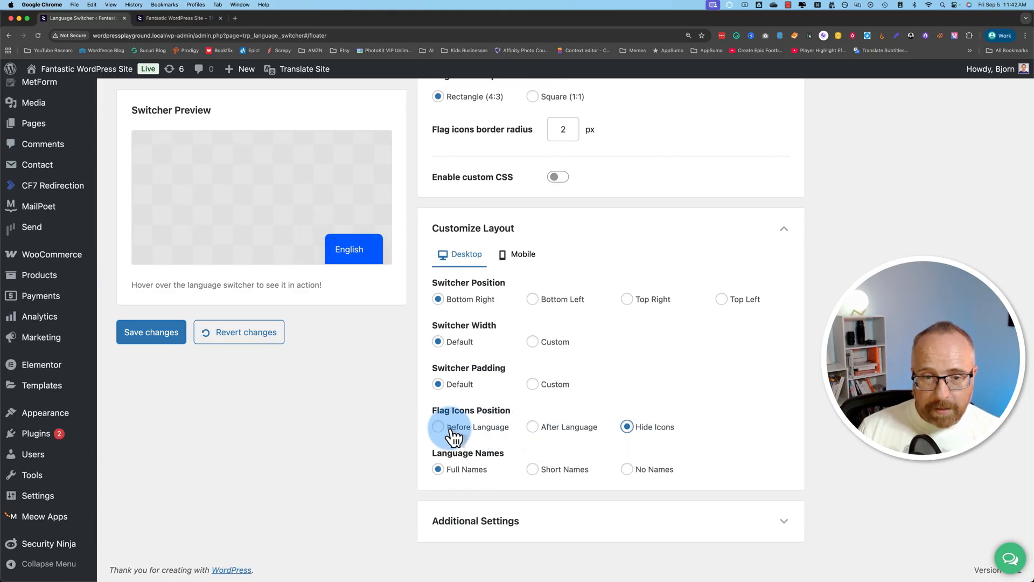
left_click(532, 469)
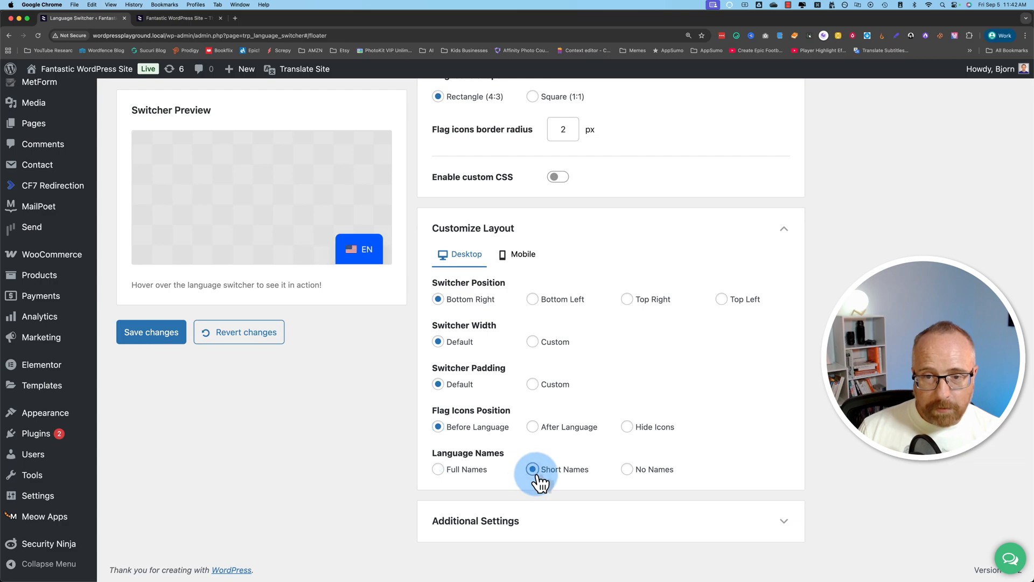
left_click(627, 469)
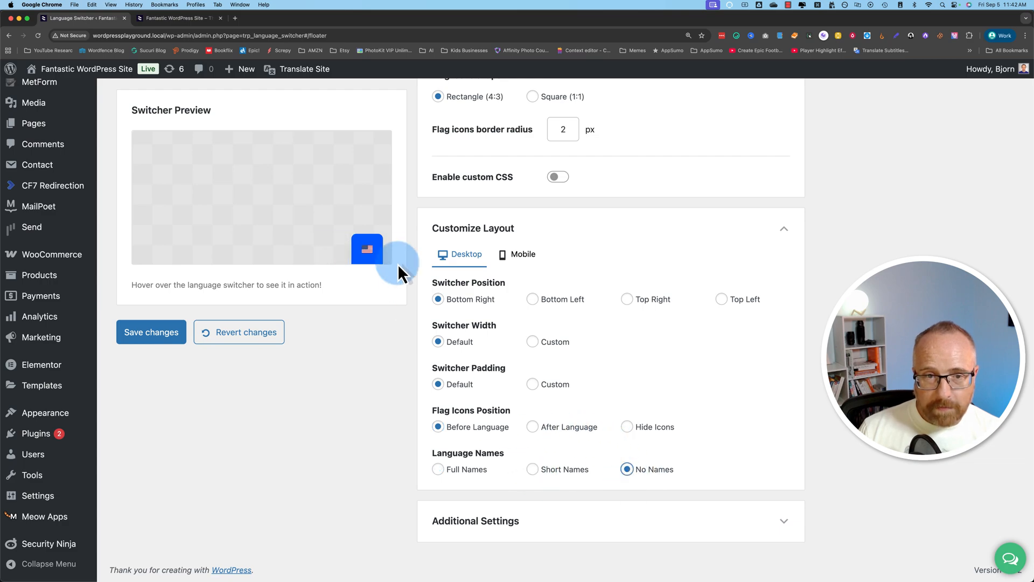
left_click(438, 469)
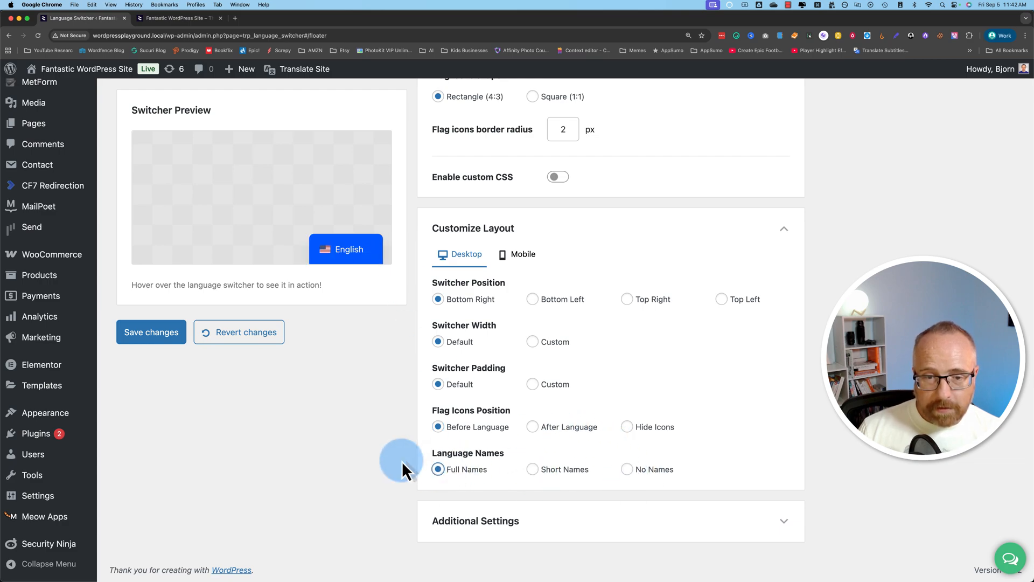
scroll("down", 3)
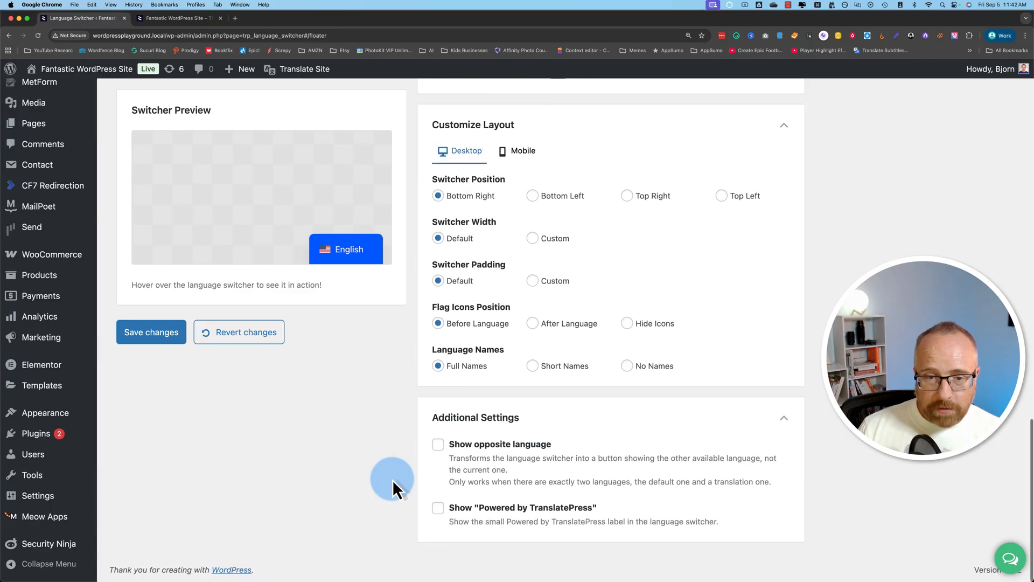
mouse_move(503, 451)
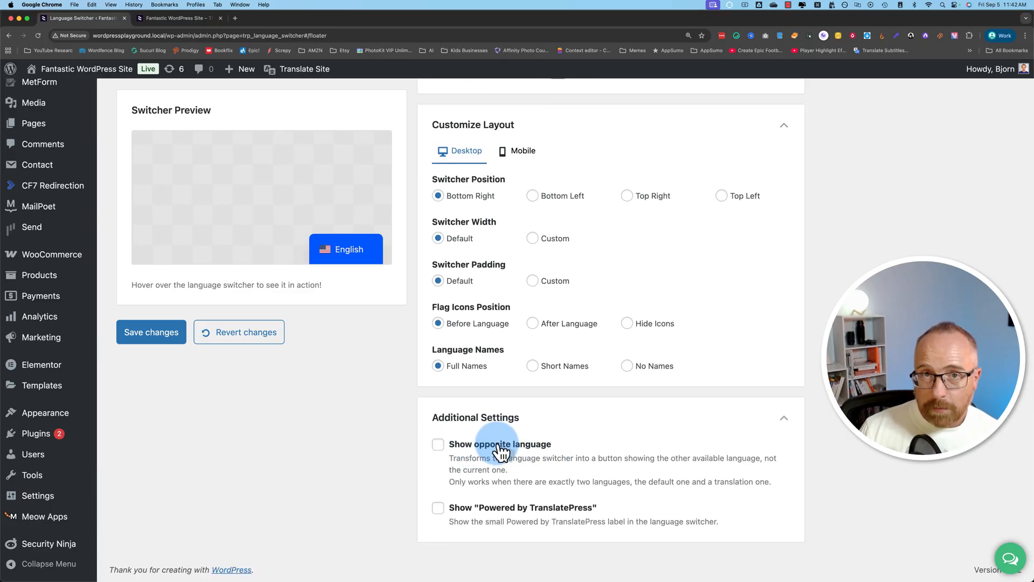
Tick Show opposite language so the switcher preview displays Japanese.
left_click(437, 443)
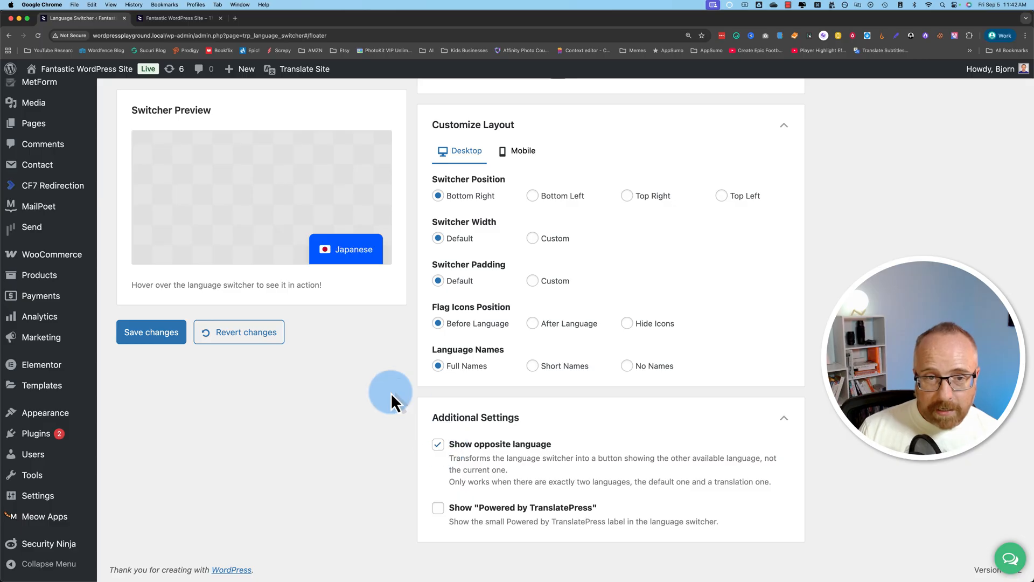
mouse_move(277, 254)
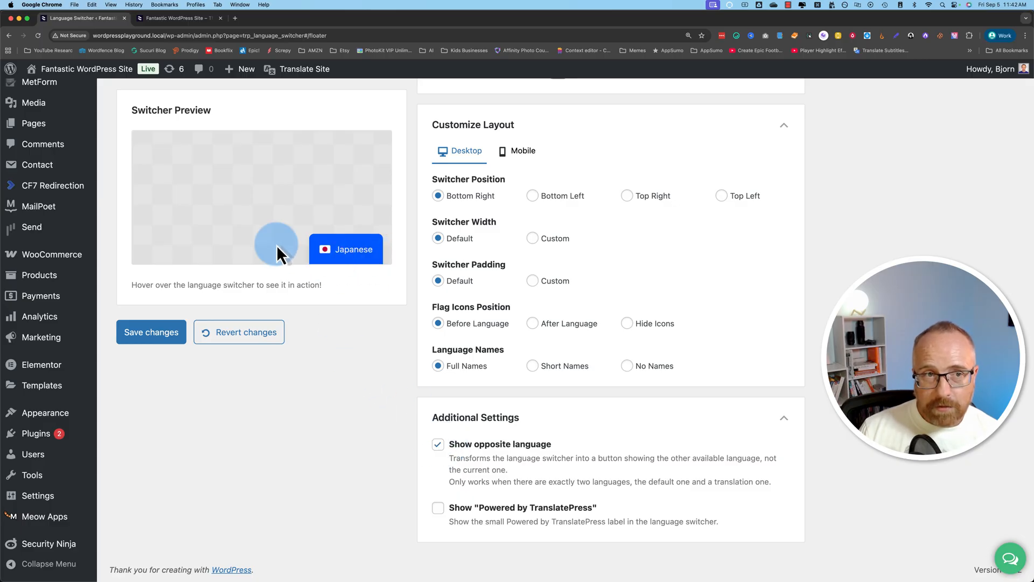
mouse_move(354, 254)
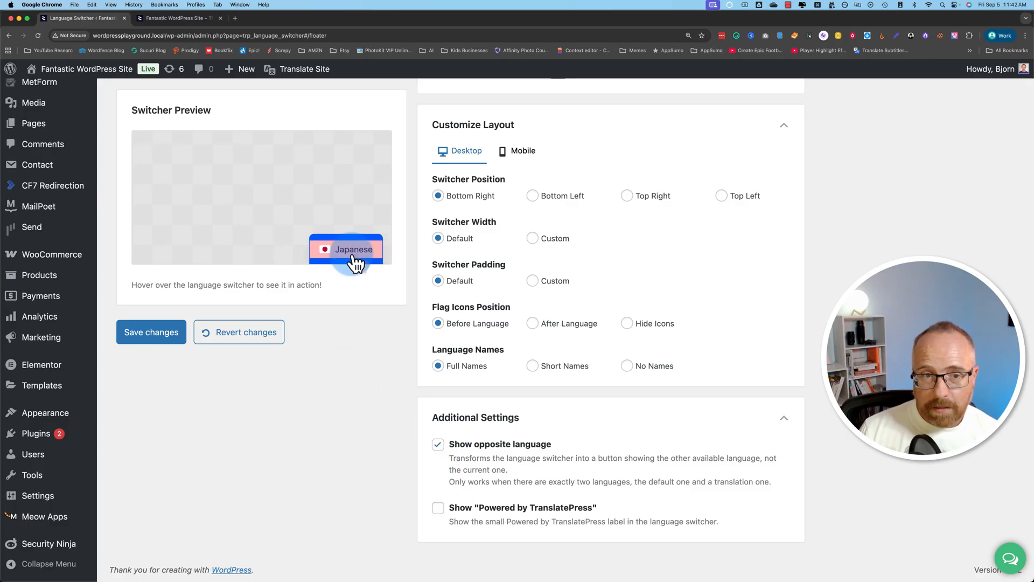
mouse_move(150, 332)
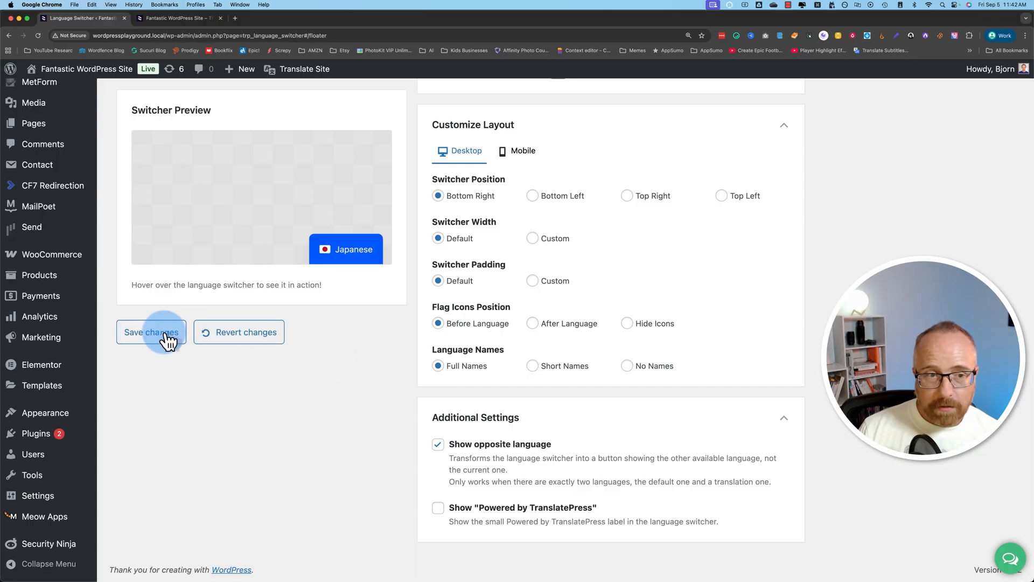
Save the switcher layout, enable the floating switcher, save, and reload the homepage.
left_click(151, 332)
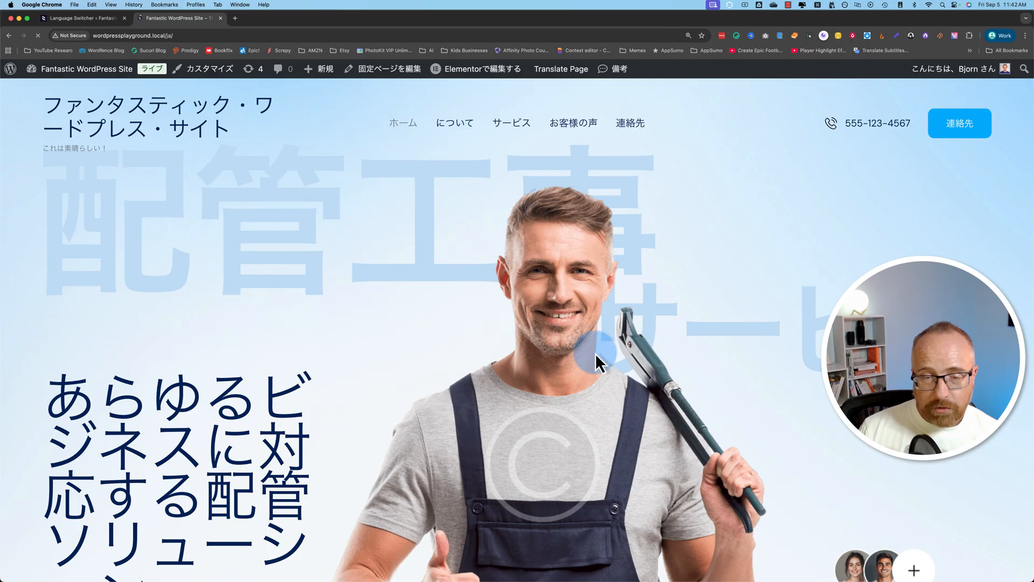
left_click(675, 35)
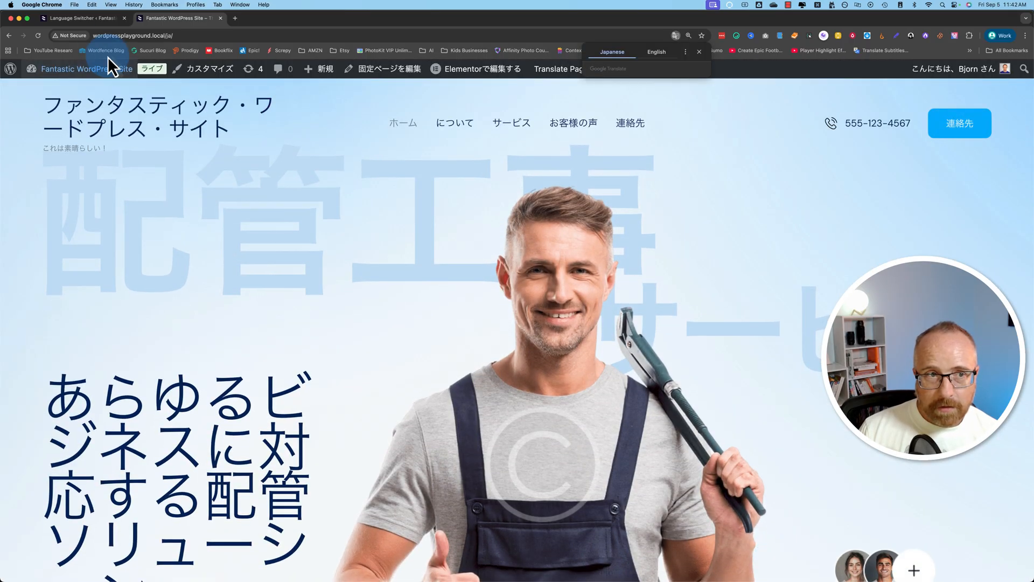
left_click(83, 18)
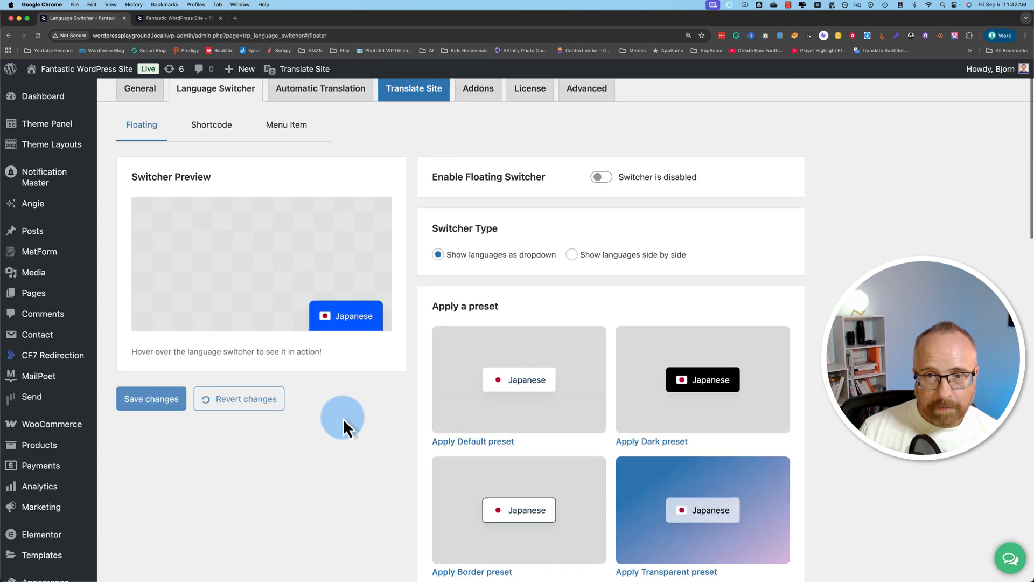
left_click(150, 399)
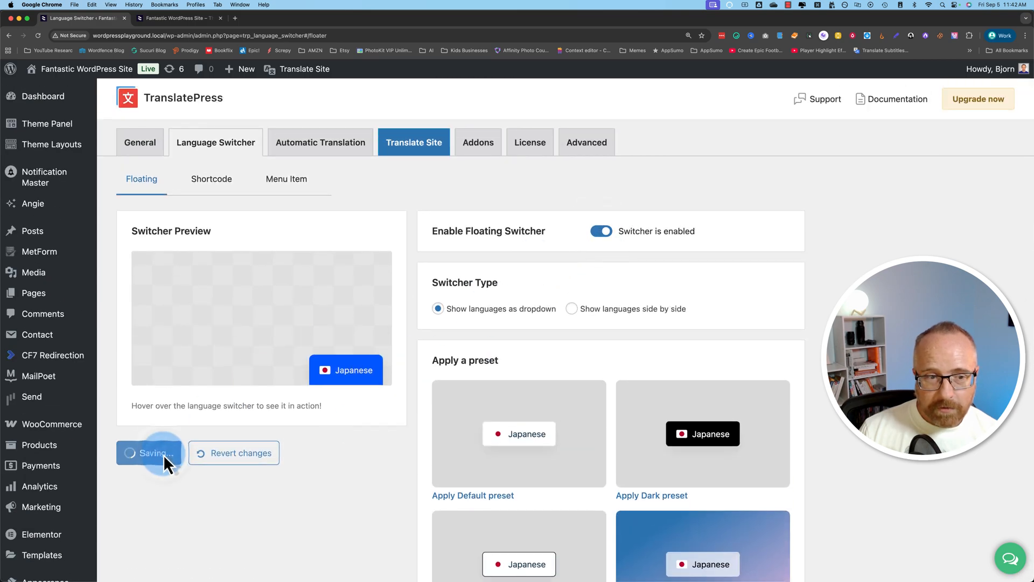
left_click(178, 18)
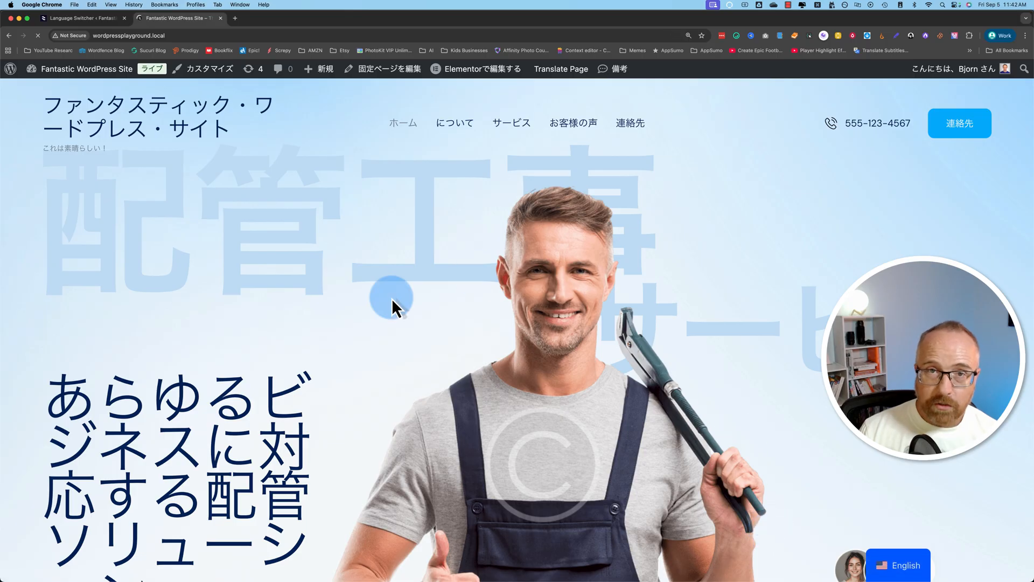
left_click(899, 564)
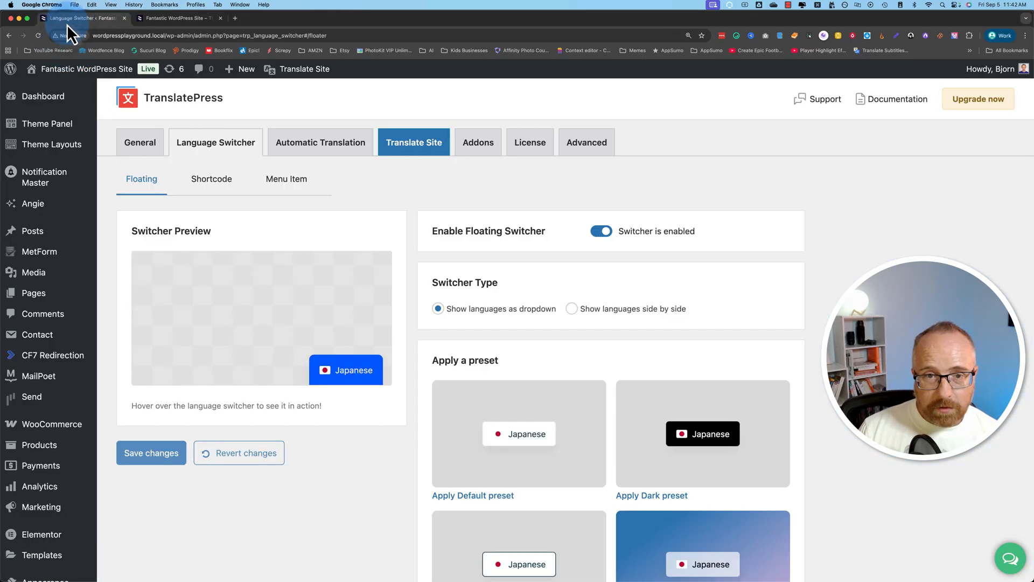
Turn off Show opposite language, turn on the Powered by TranslatePress label, and save.
scroll("down", 3)
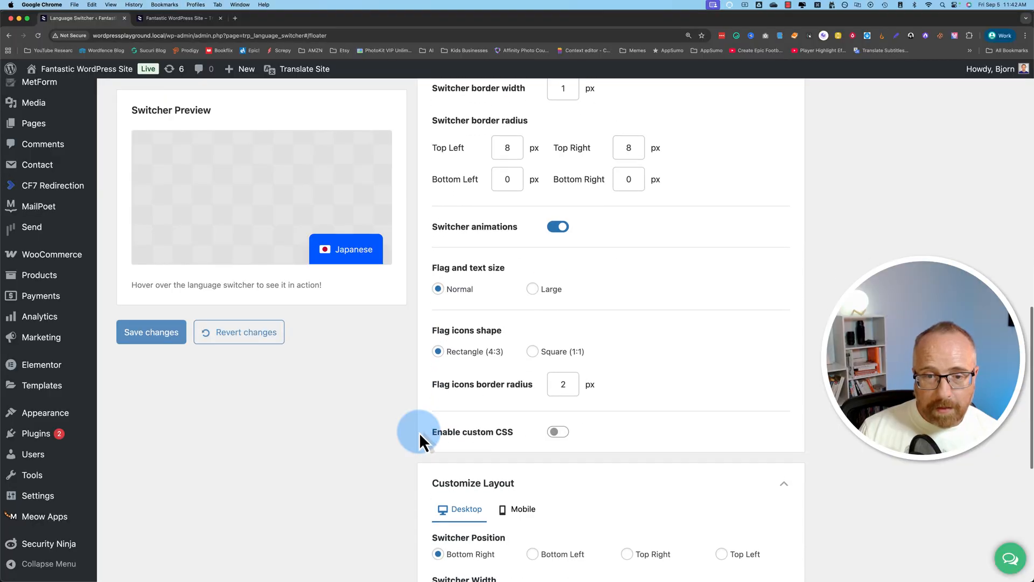
scroll("down", 3)
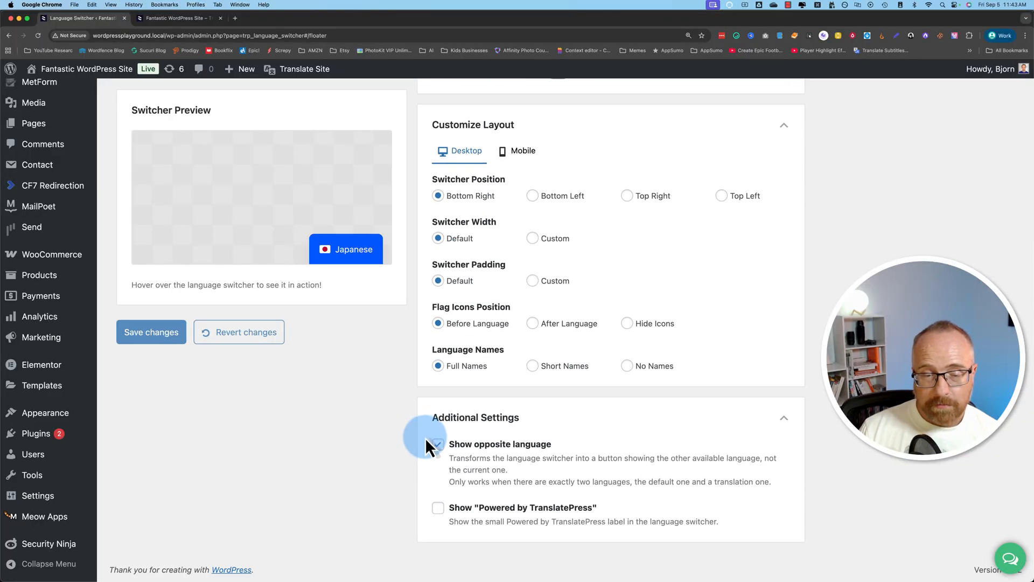
left_click(438, 444)
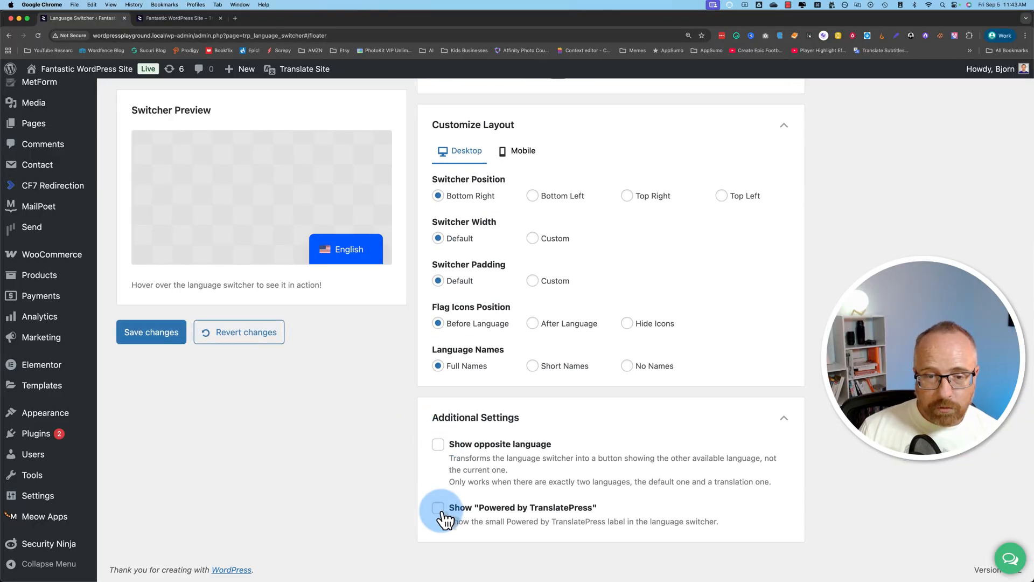
left_click(438, 508)
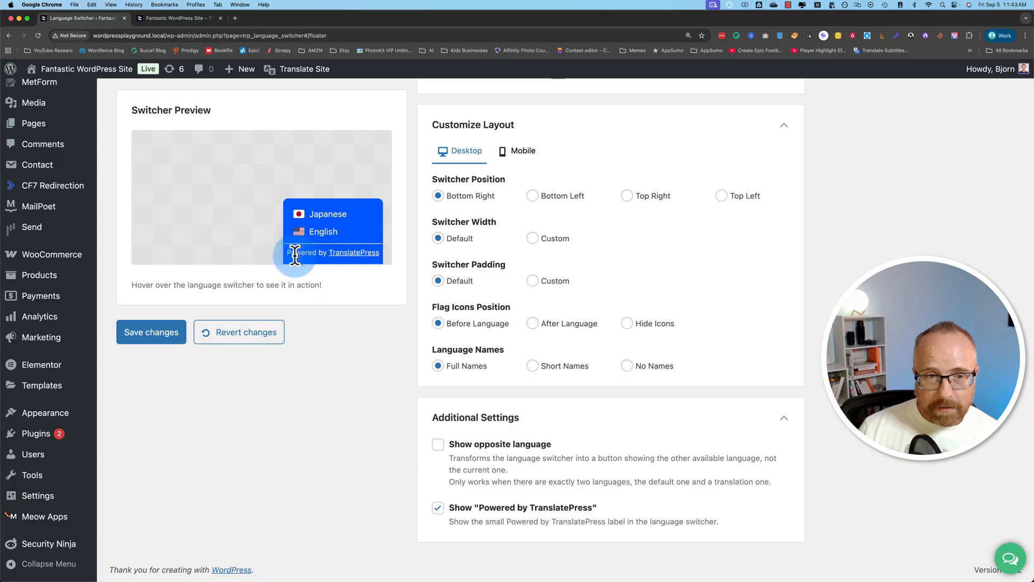
scroll("down", 3)
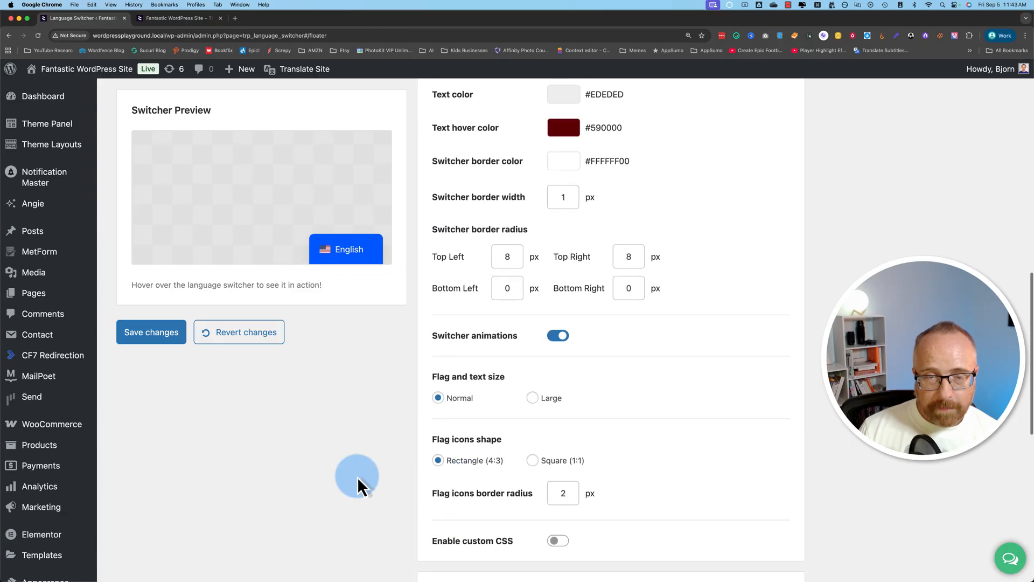
scroll("up", 3)
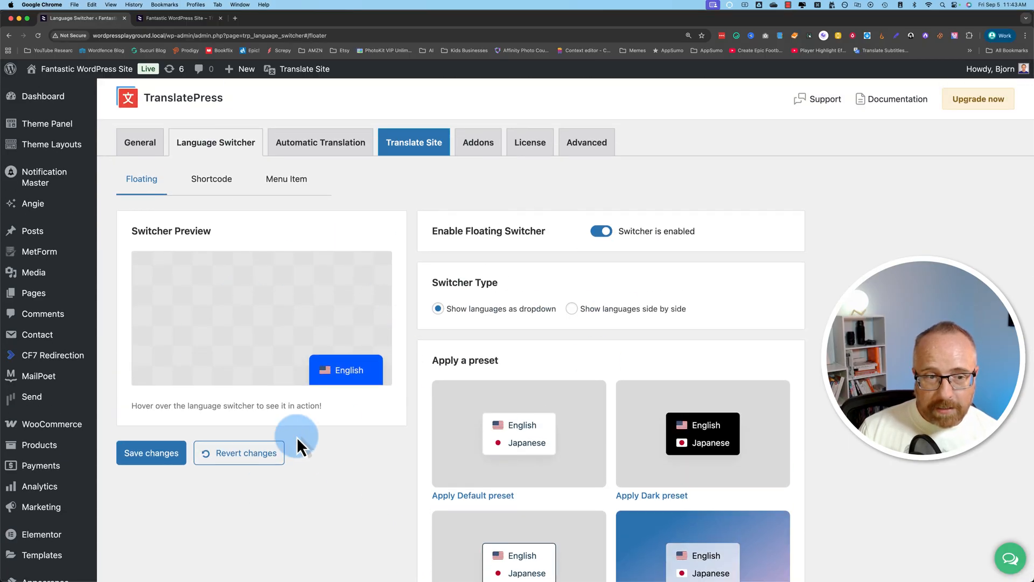
left_click(151, 452)
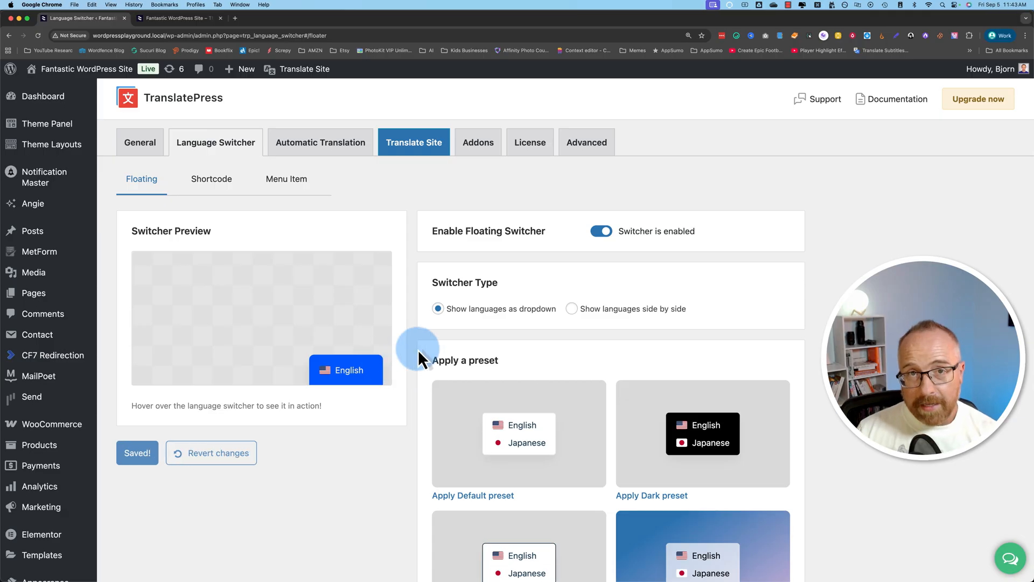
left_click(211, 179)
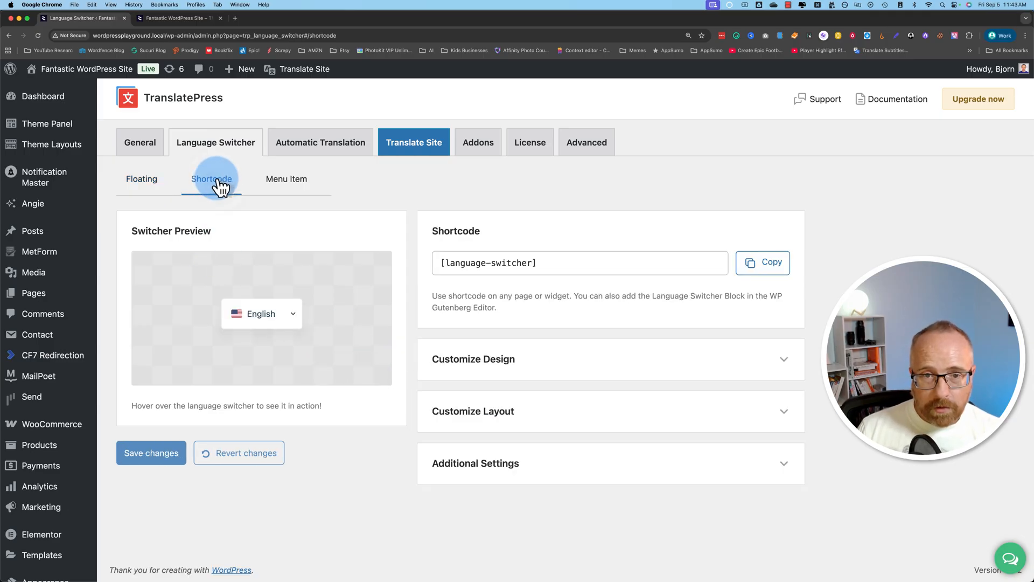
mouse_move(429, 306)
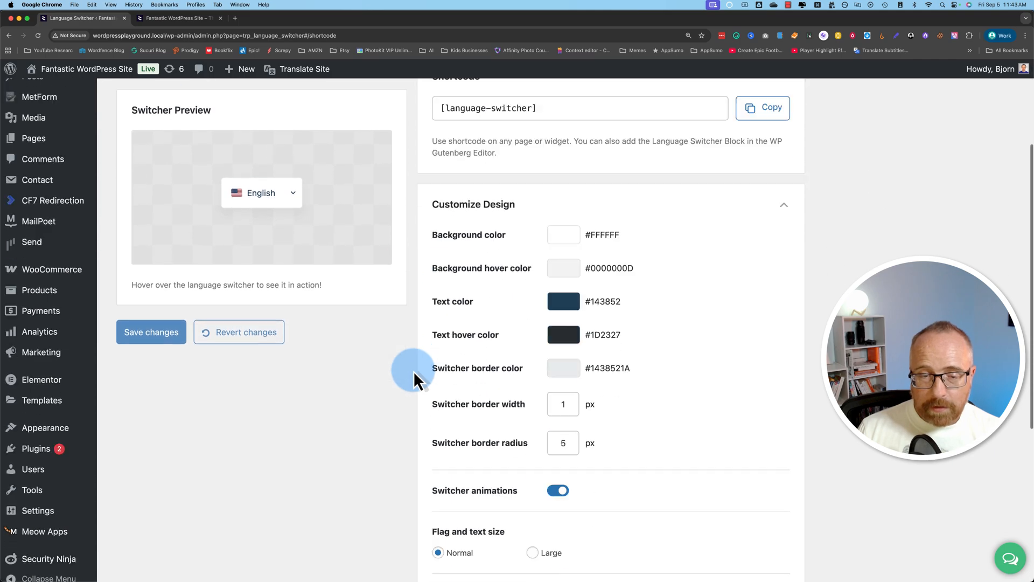
scroll("down", 3)
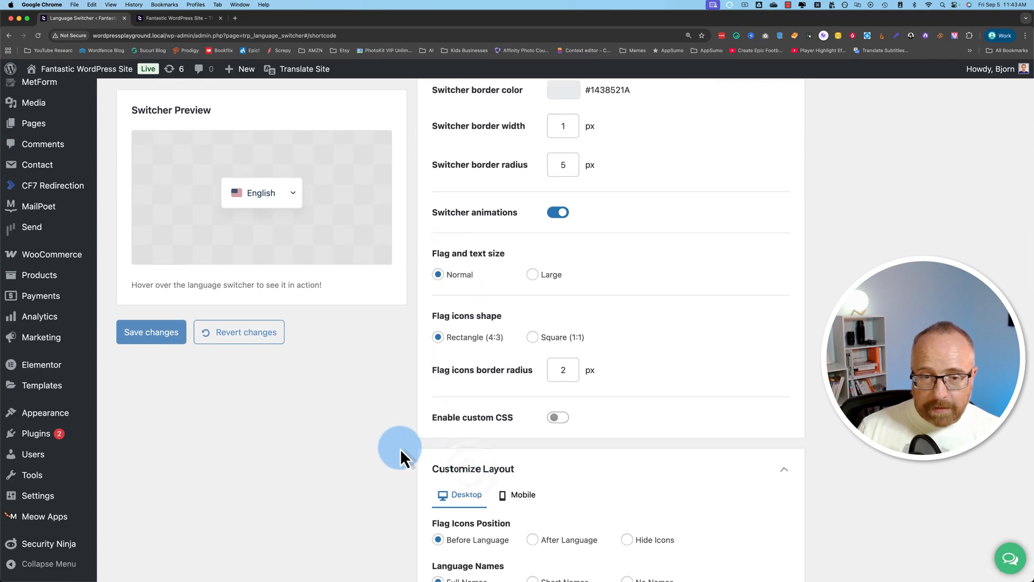
scroll("down", 3)
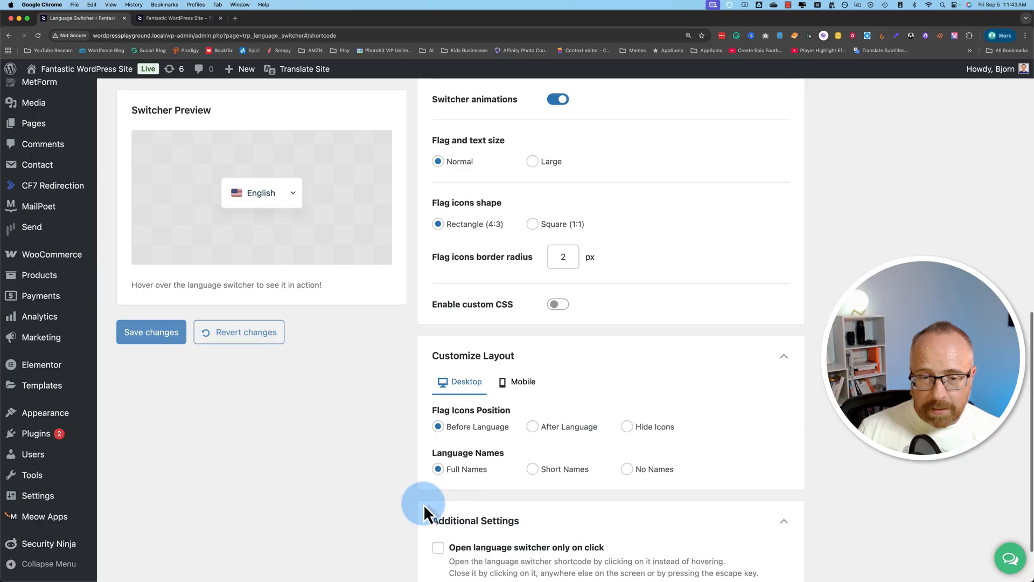
scroll("down", 3)
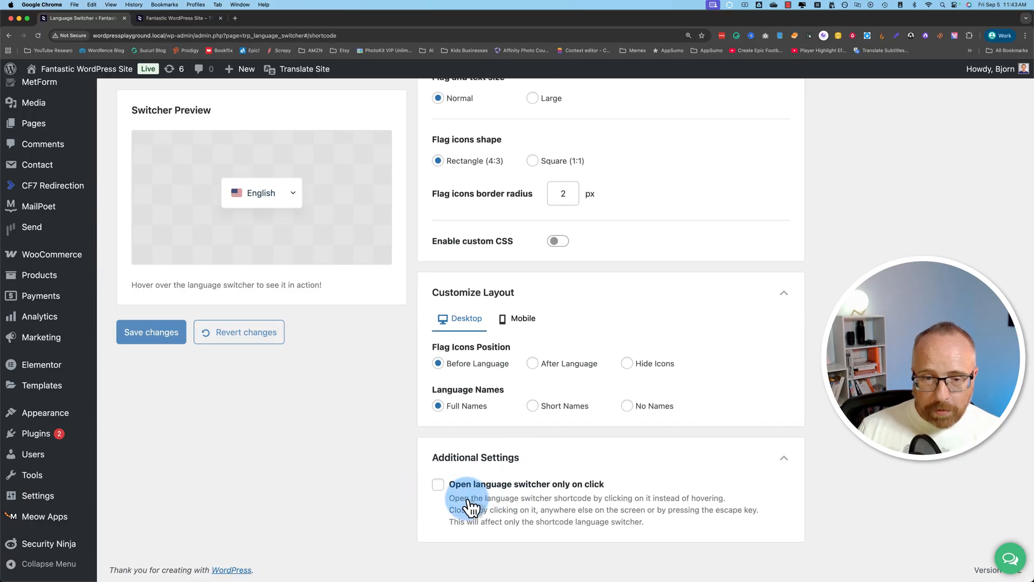
mouse_move(590, 495)
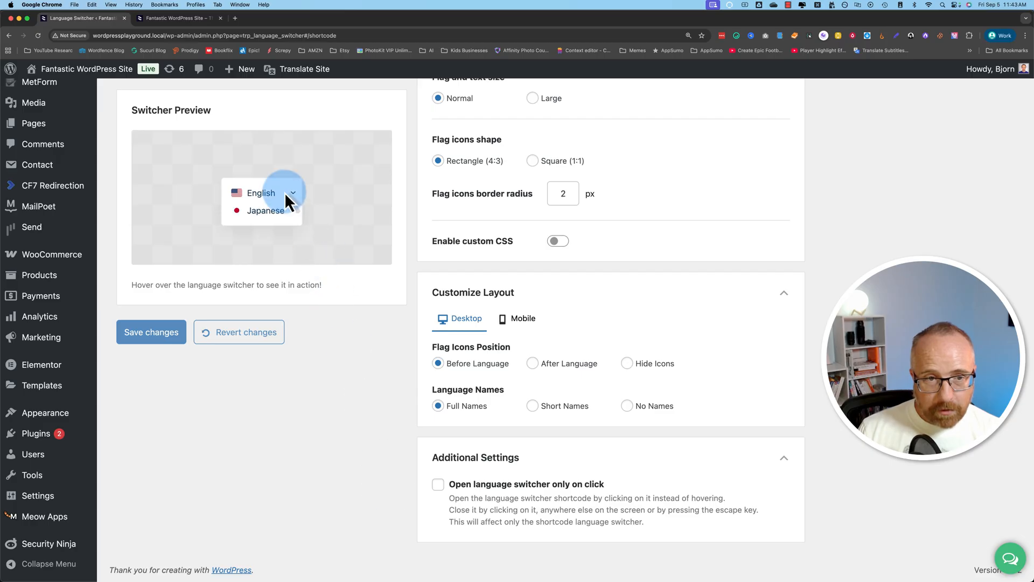
left_click(438, 484)
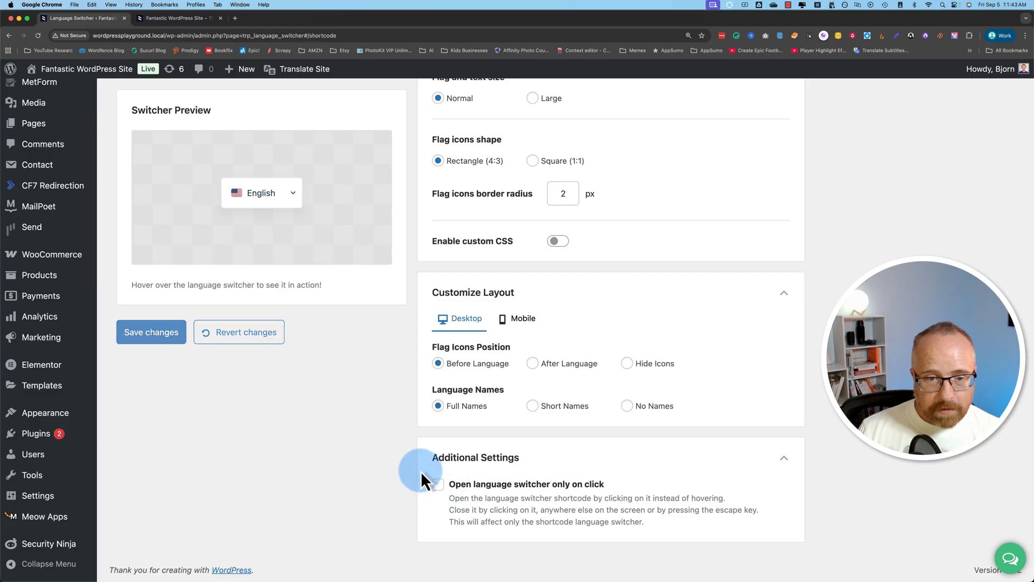
scroll("up", 3)
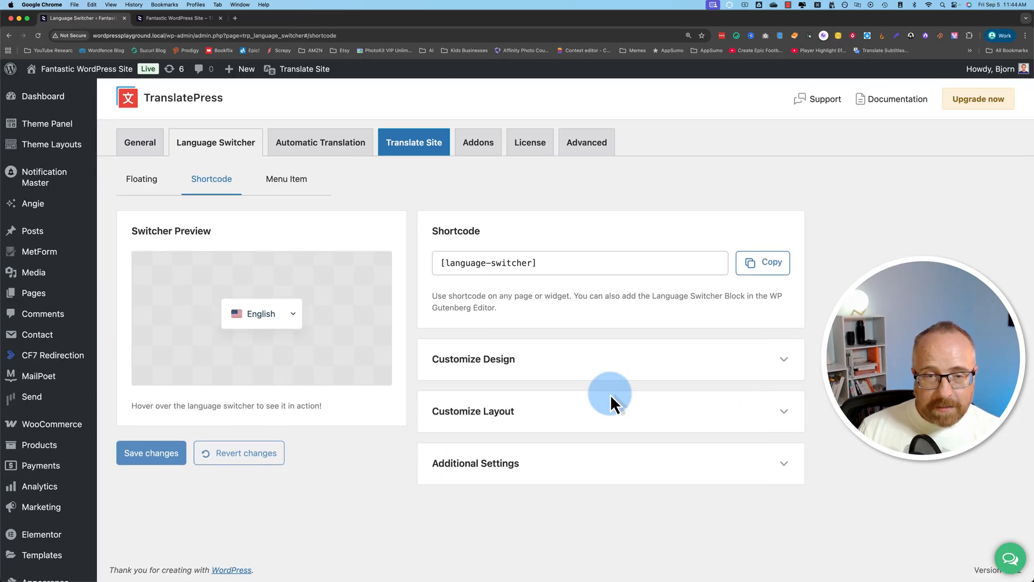
mouse_move(591, 393)
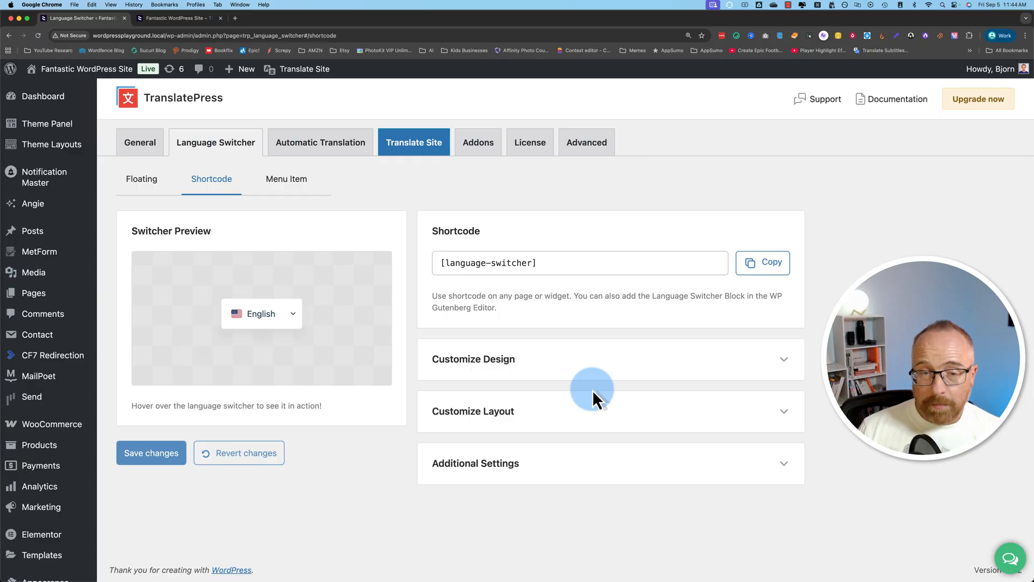
mouse_move(701, 274)
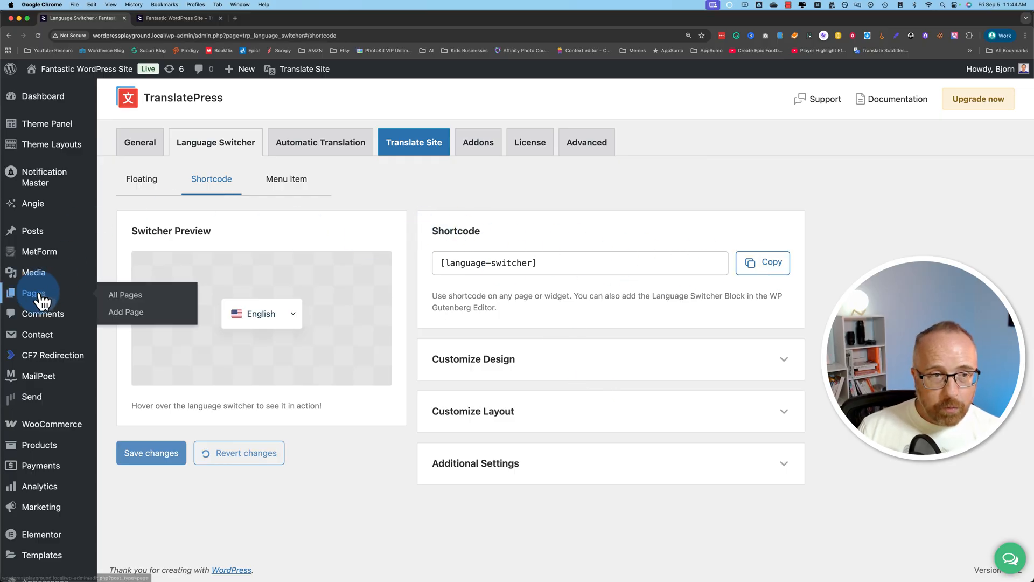
left_click(125, 294)
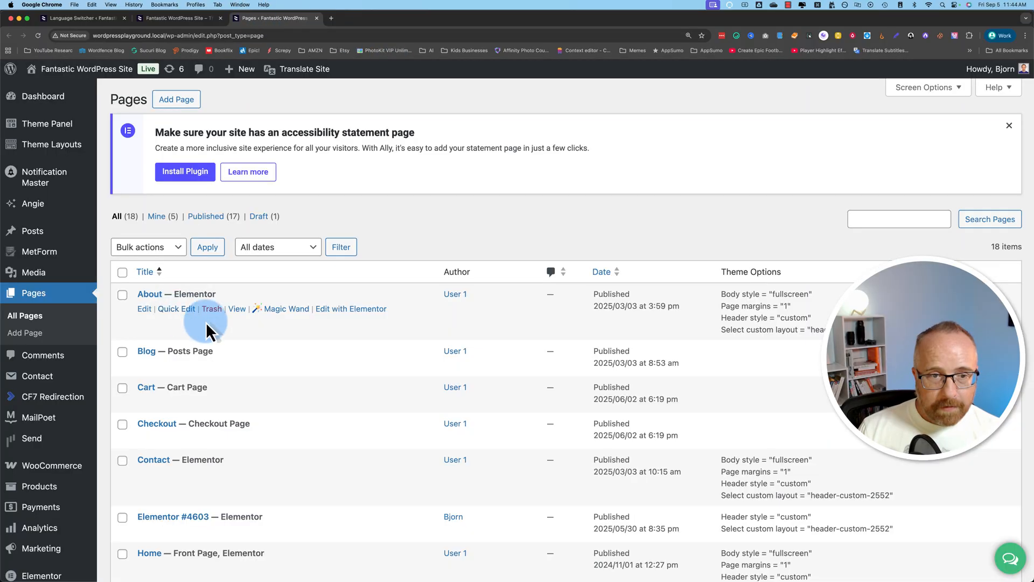
Add a [language-switcher] Shortcode widget to the About page in Elementor and preview it.
left_click(286, 309)
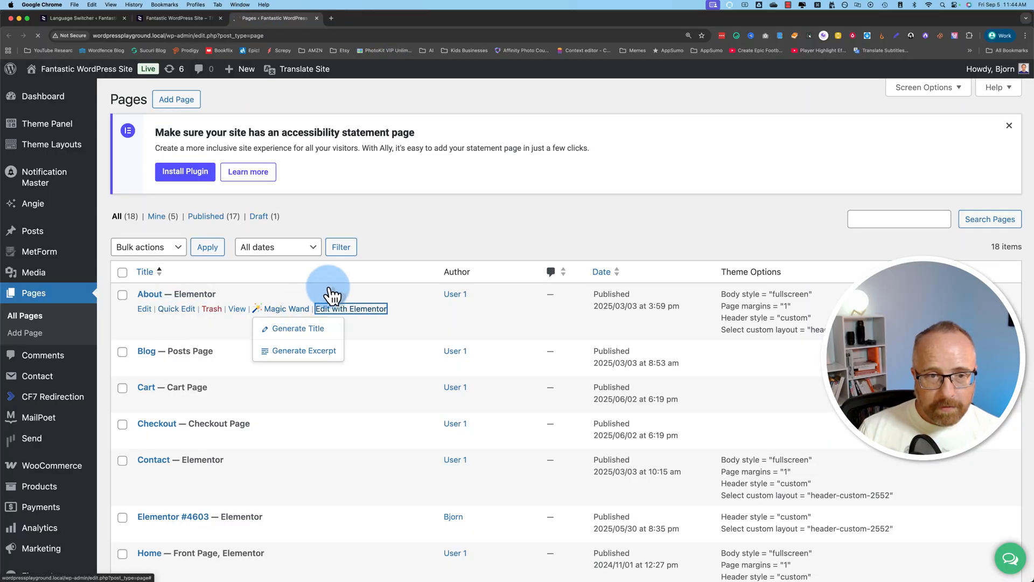
left_click(350, 309)
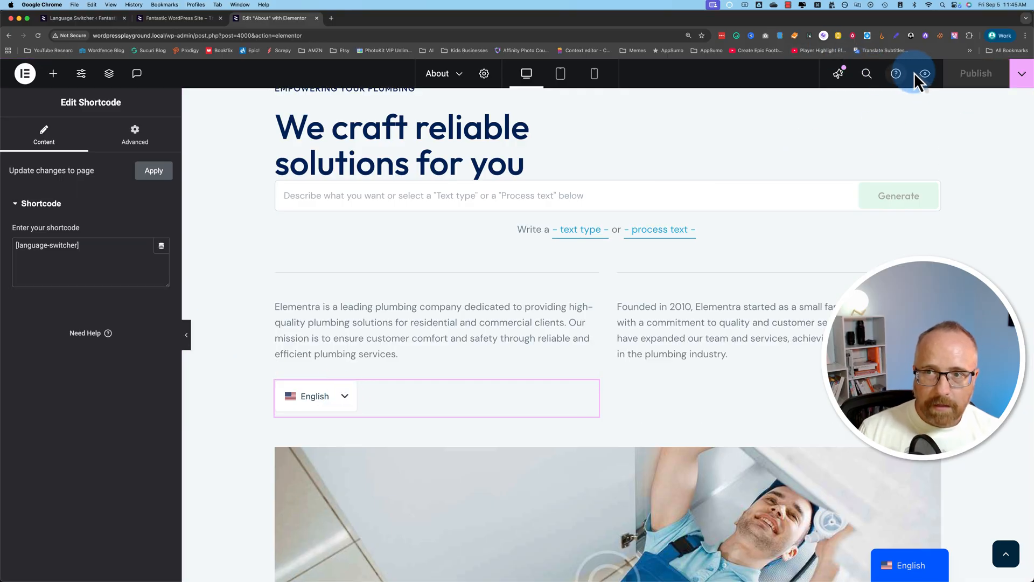
left_click(924, 73)
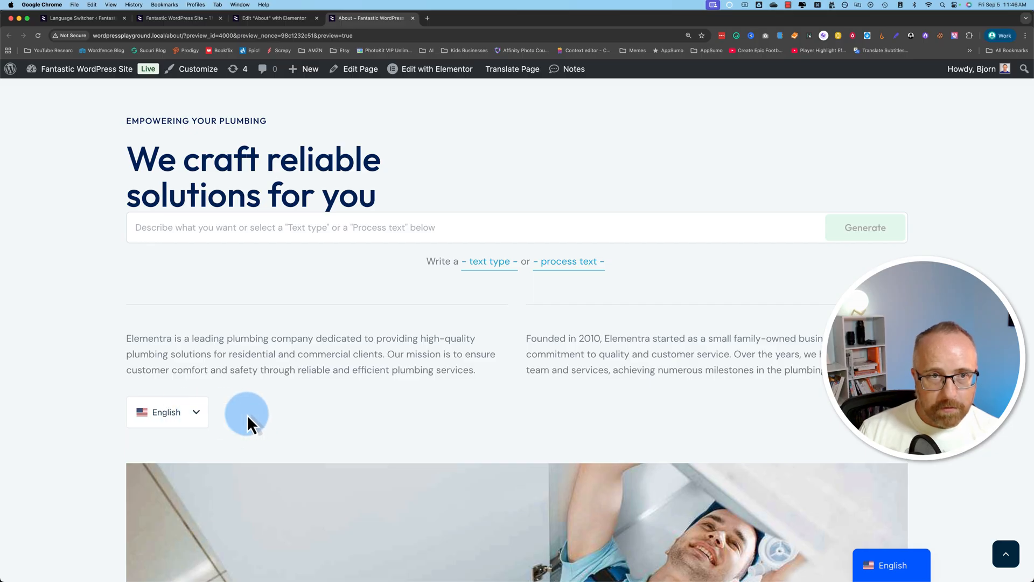
left_click(437, 69)
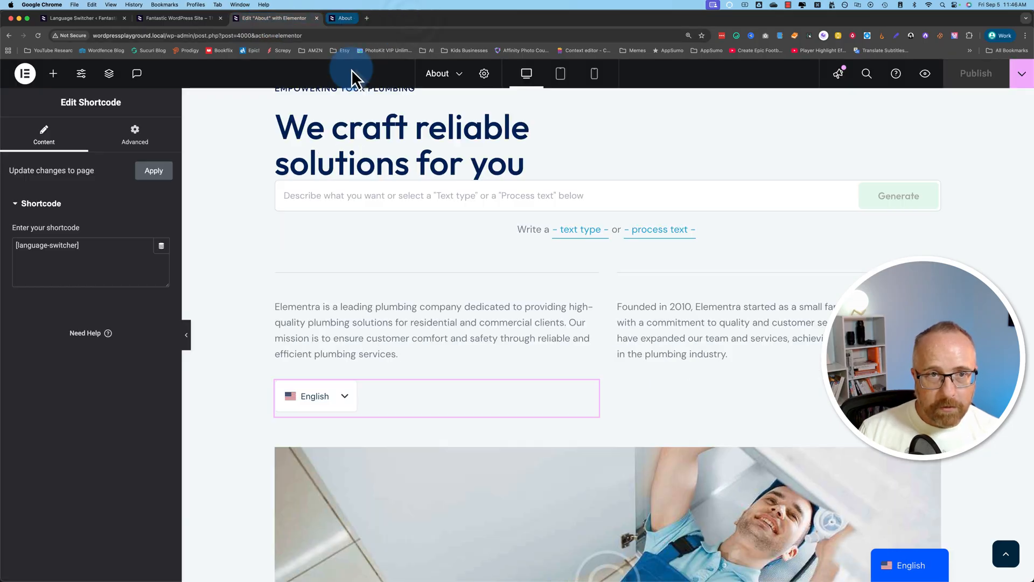
left_click(81, 18)
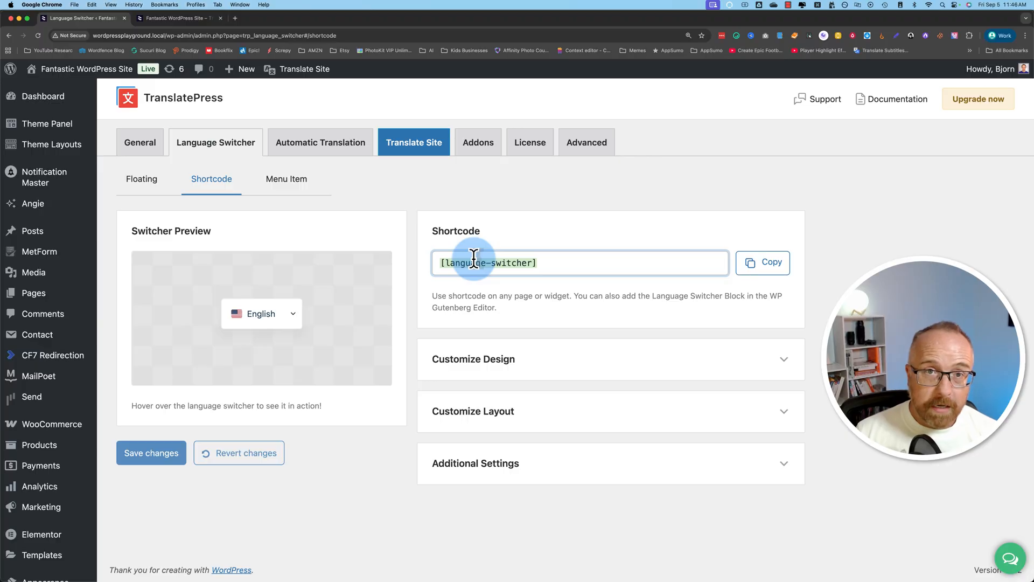
mouse_move(428, 248)
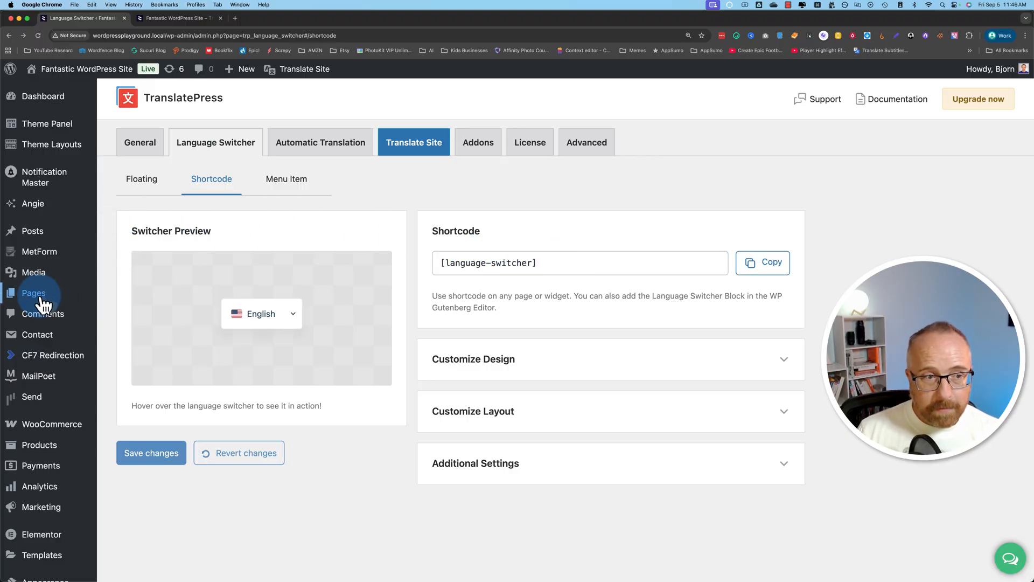
Start a new page and insert a Shortcode block with [language-switcher].
left_click(33, 293)
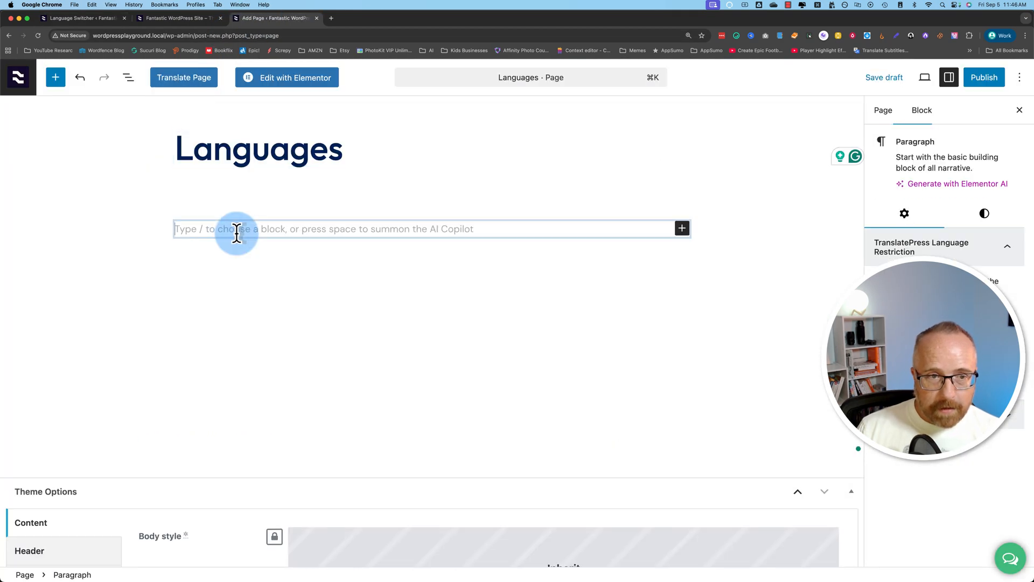
left_click(682, 229)
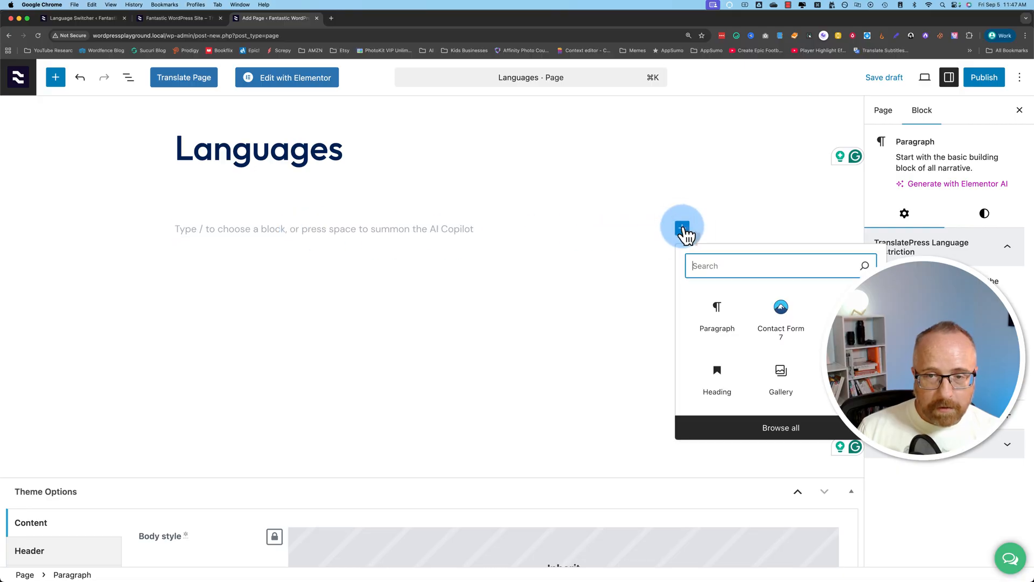
type("short")
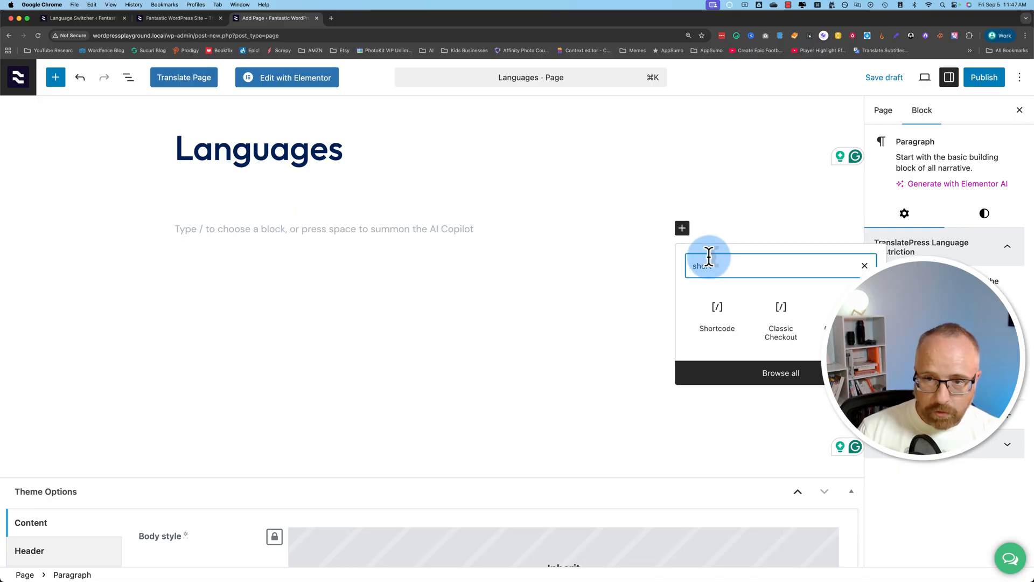
left_click(717, 317)
type("lan")
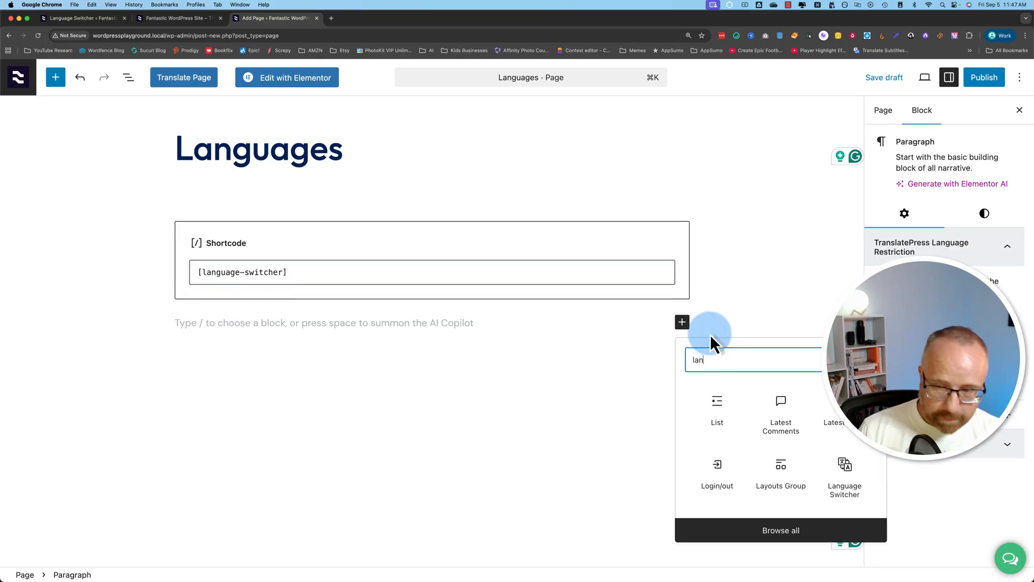
Add a Language Switcher block below it and collapse its language list.
left_click(844, 471)
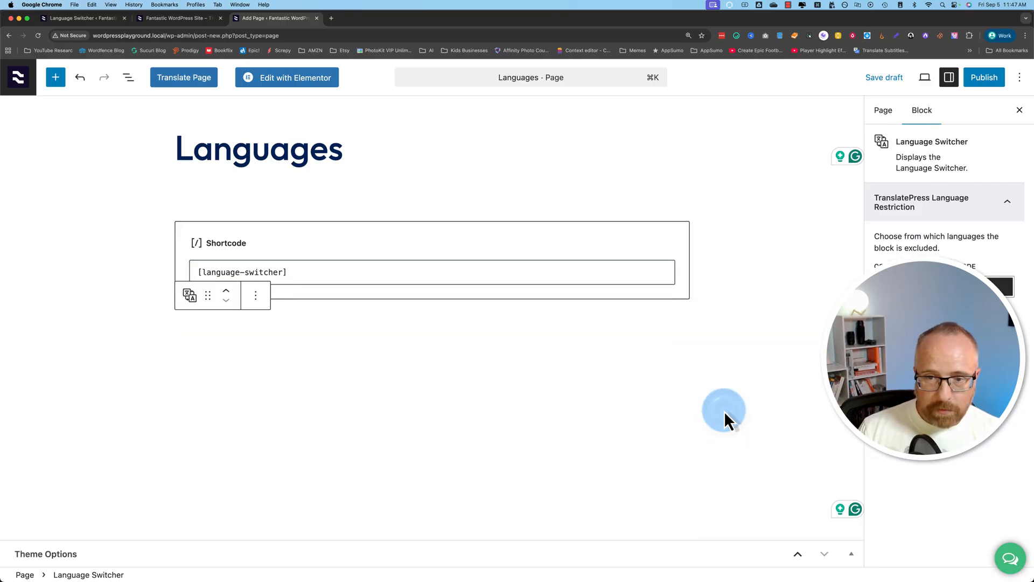
left_click(215, 332)
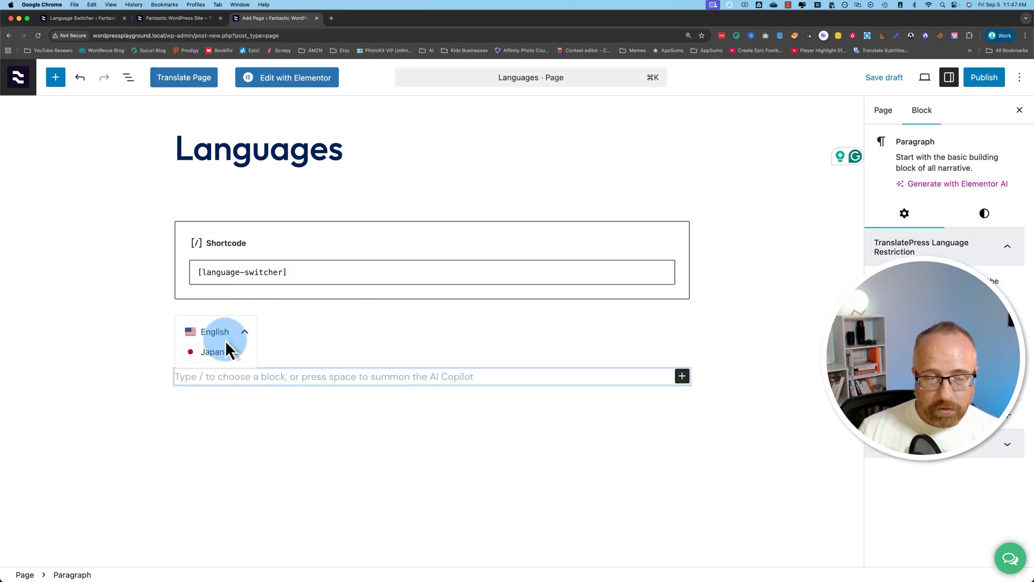
left_click(253, 315)
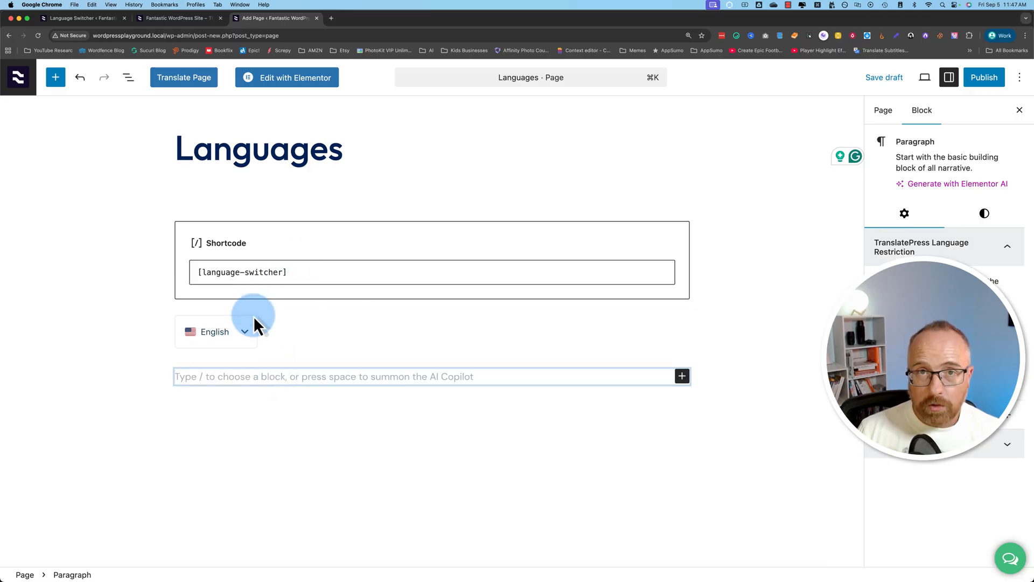
mouse_move(276, 365)
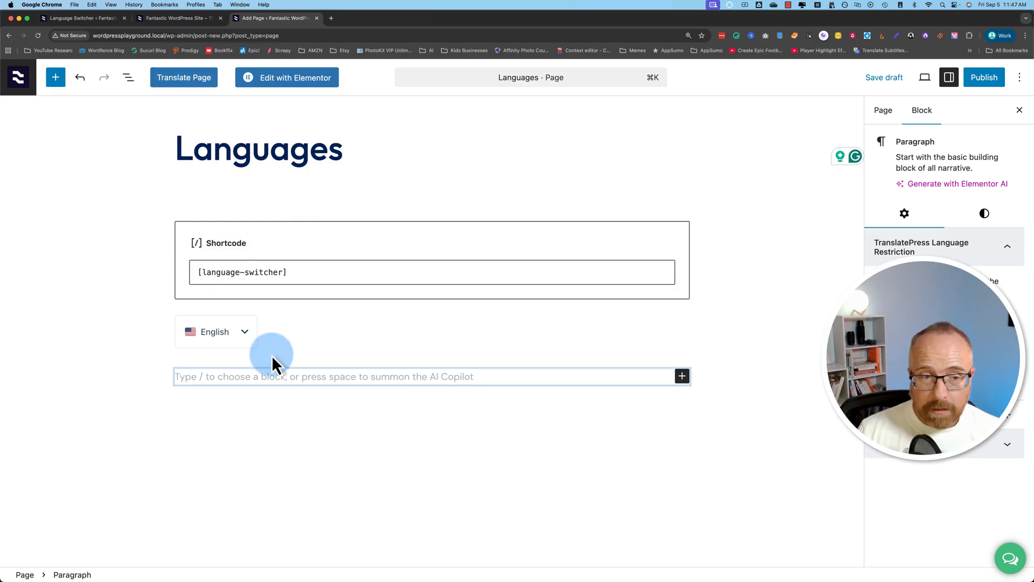
Insert a Classic block below the switcher and begin entering the [language-switcher] shortcode.
left_click(216, 331)
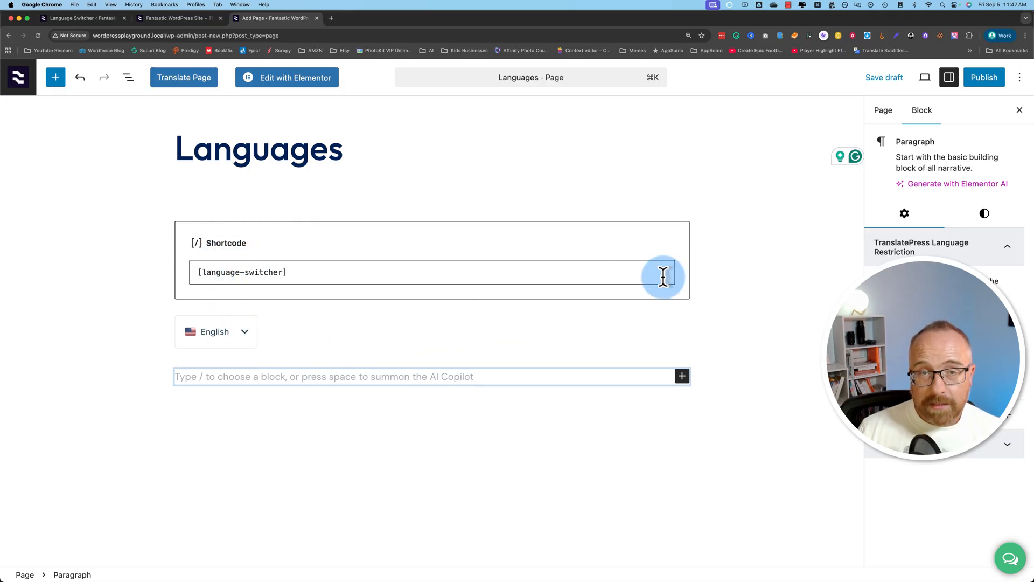
mouse_move(682, 389)
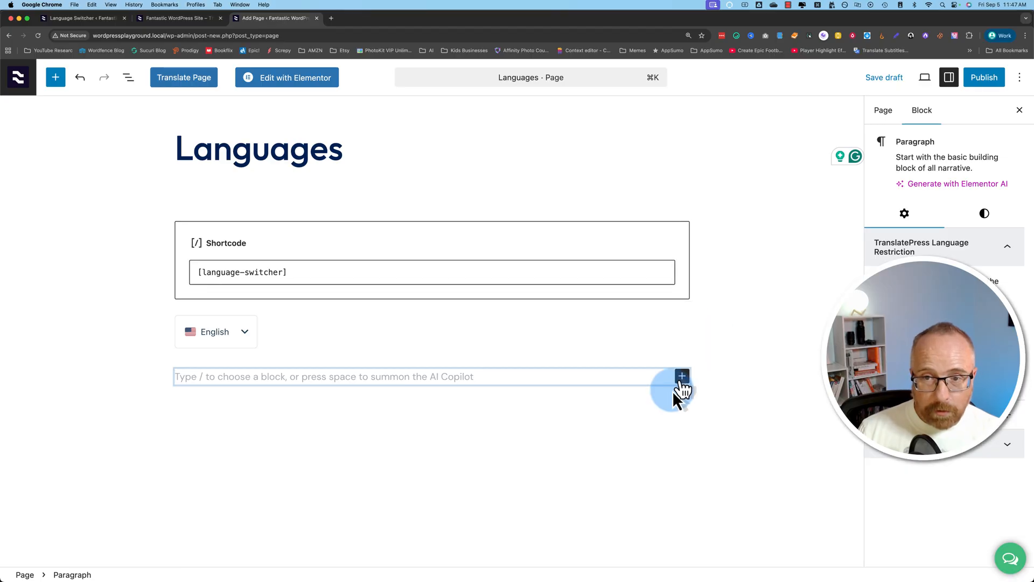
mouse_move(505, 392)
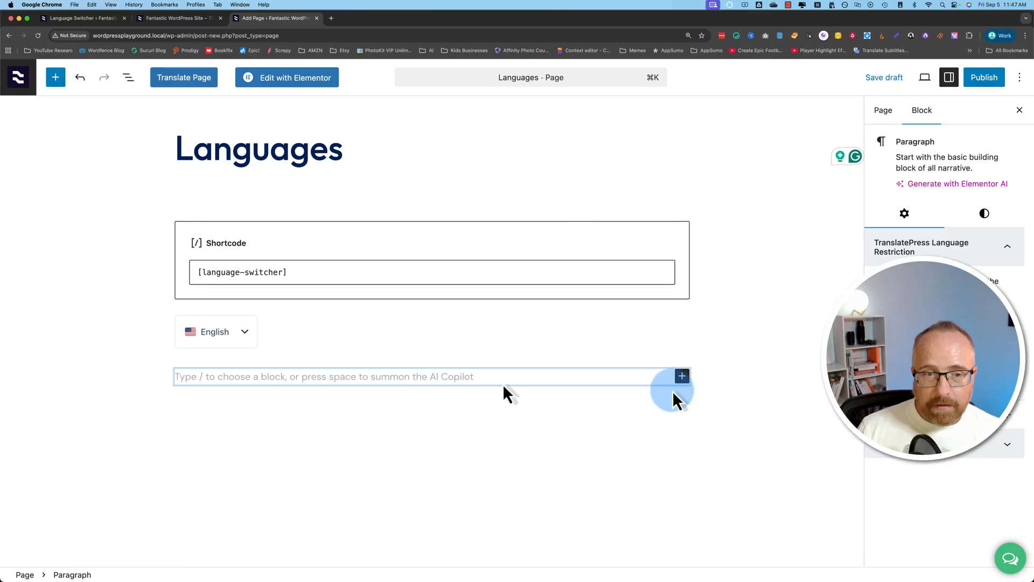
left_click(682, 376)
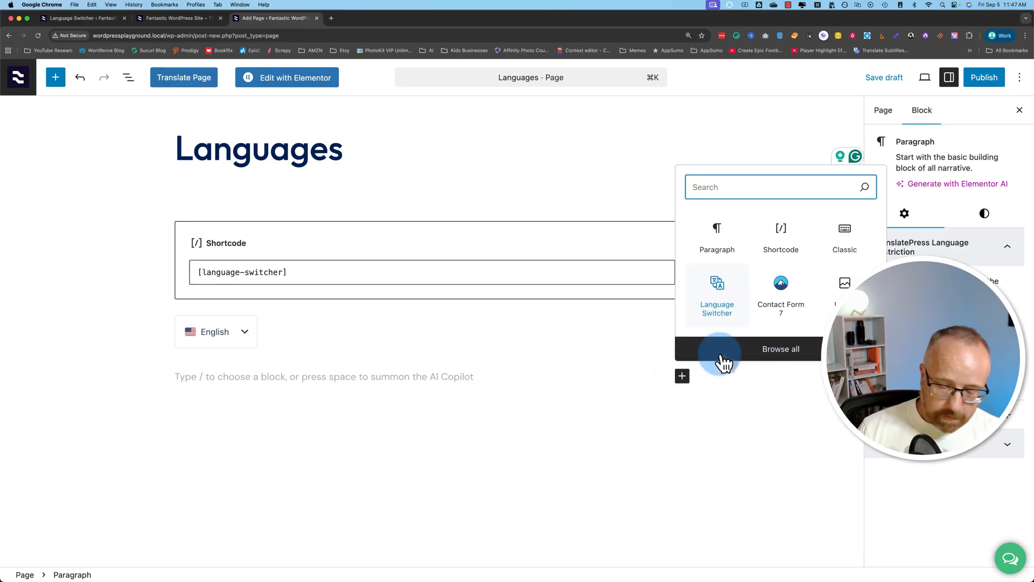
left_click(844, 236)
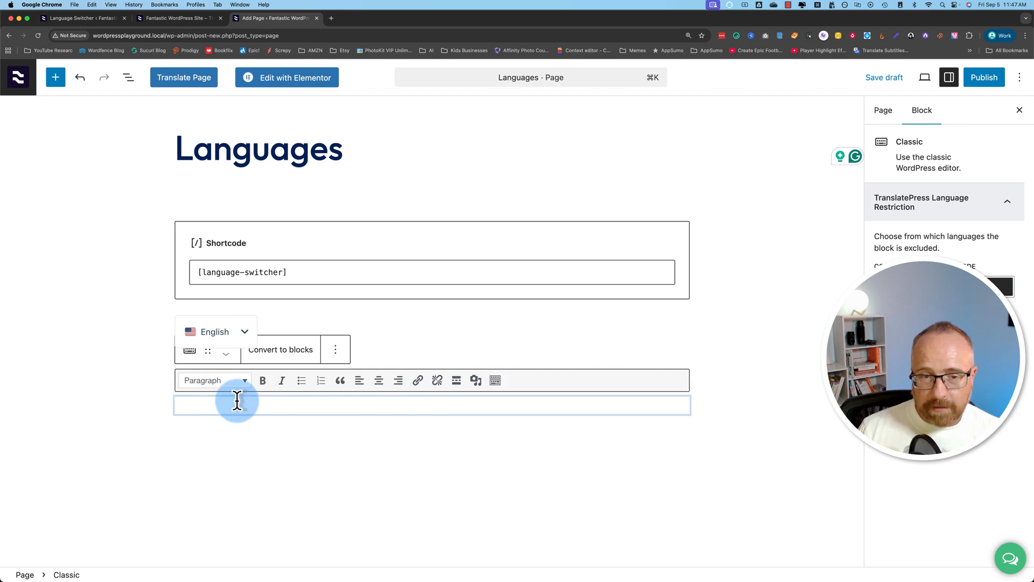
left_click(279, 350)
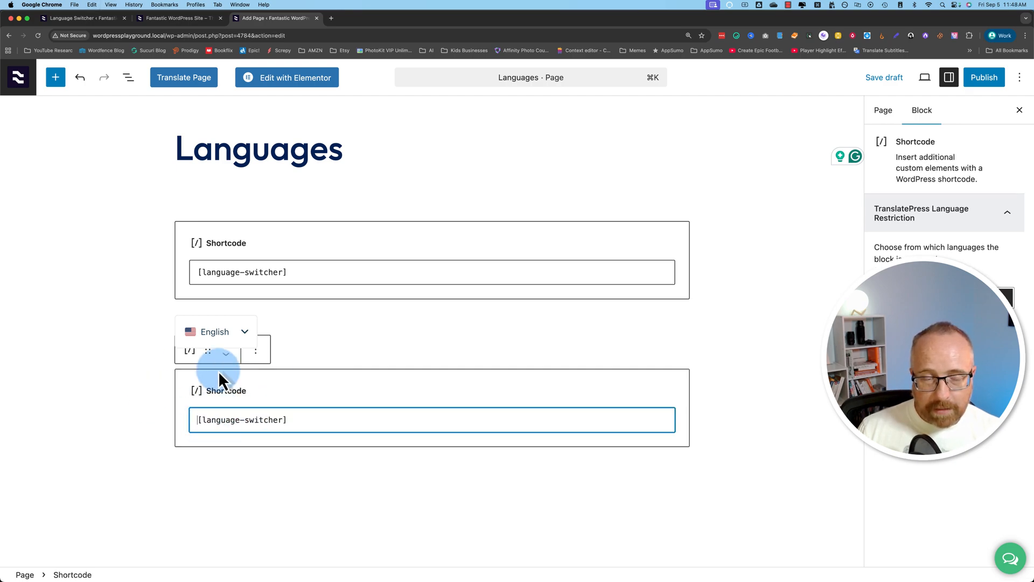
mouse_move(254, 393)
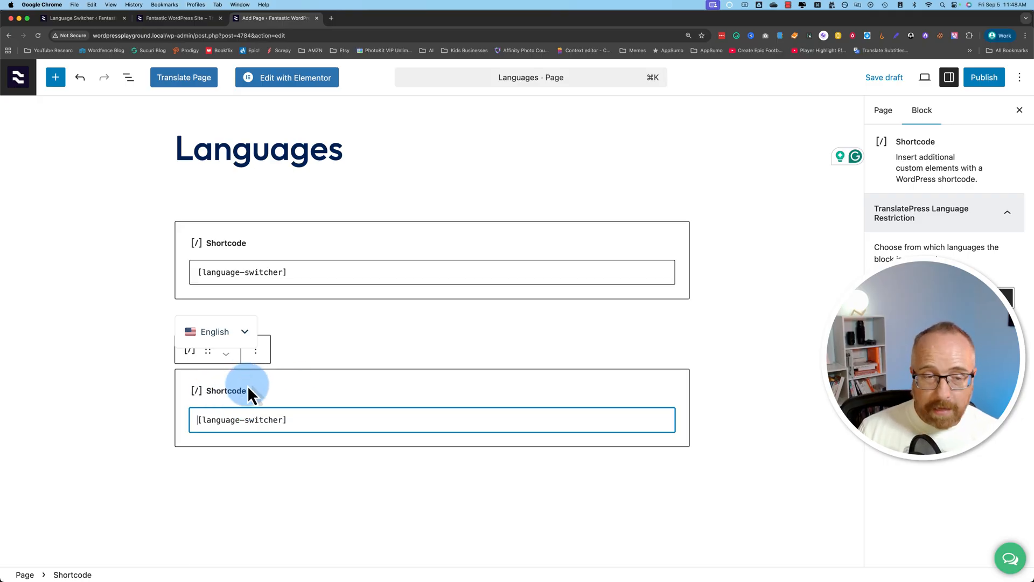
mouse_move(226, 354)
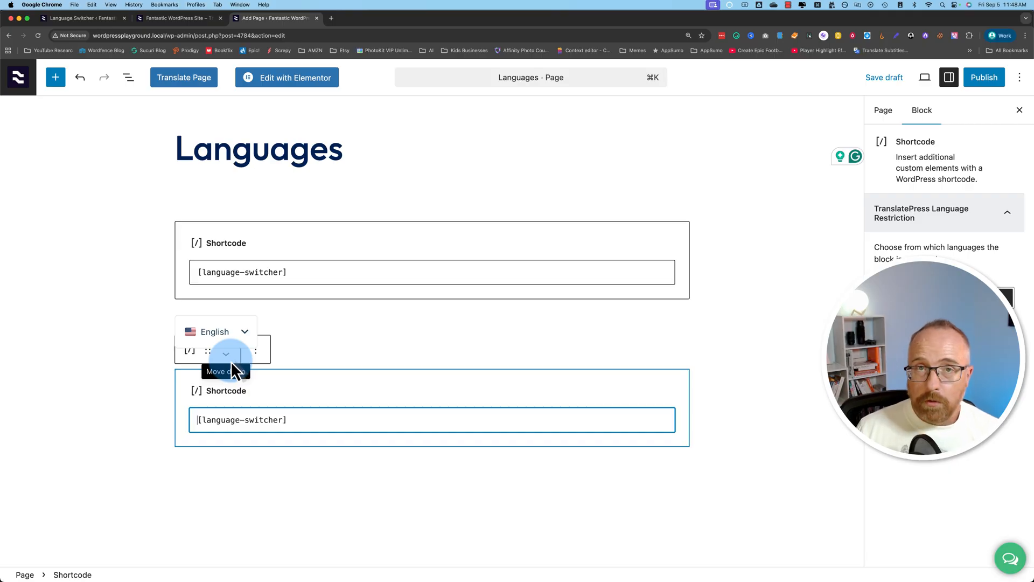
mouse_move(129, 77)
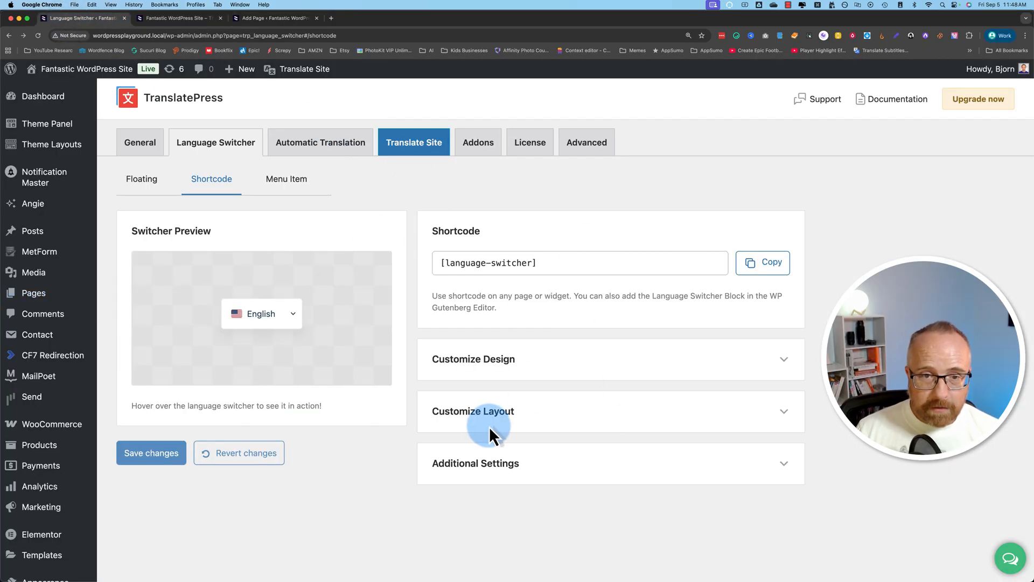
mouse_move(268, 317)
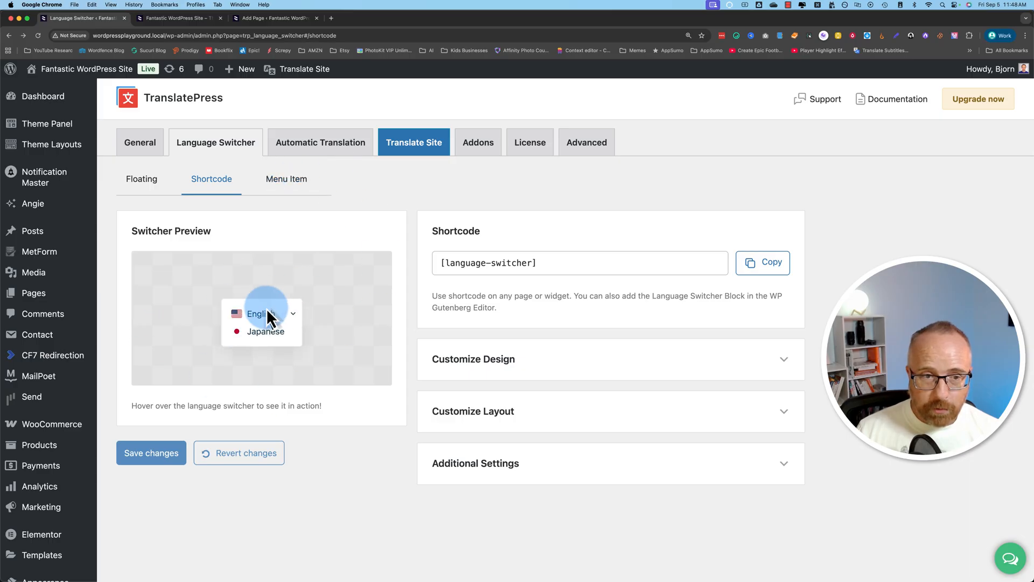
Review the Menu Item switcher options, then view the live homepage's floating switcher.
left_click(286, 179)
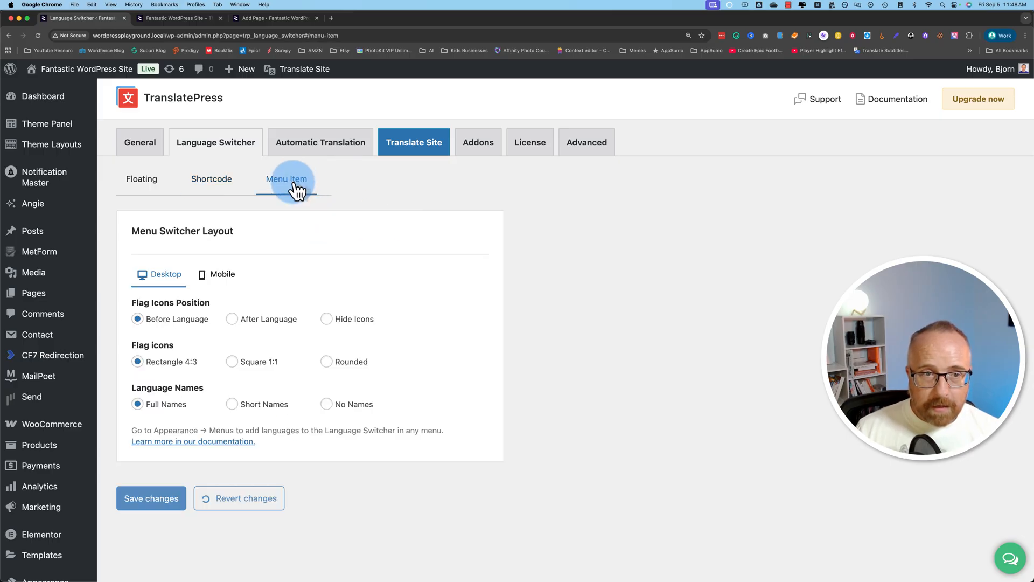
mouse_move(165, 221)
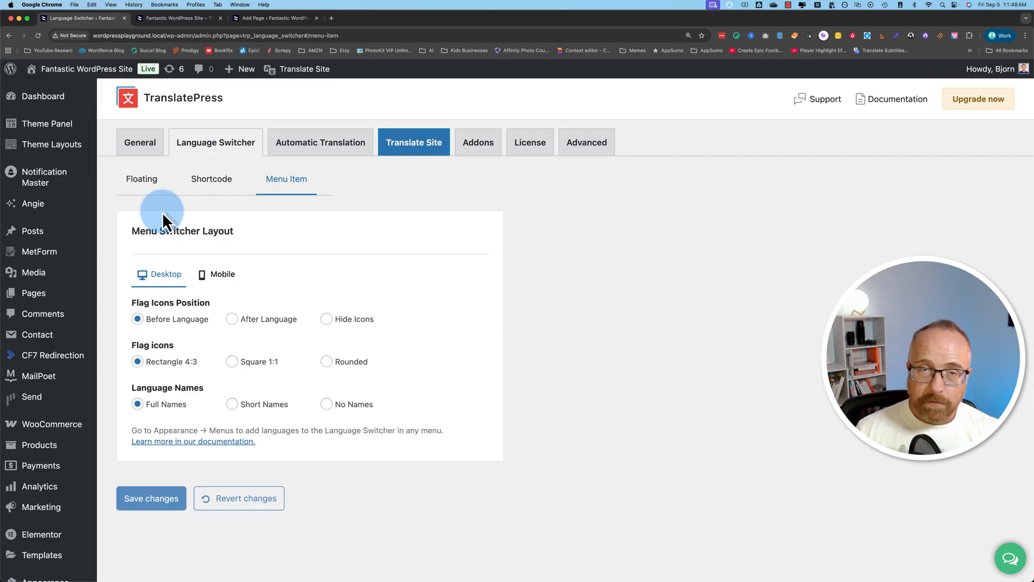
mouse_move(155, 215)
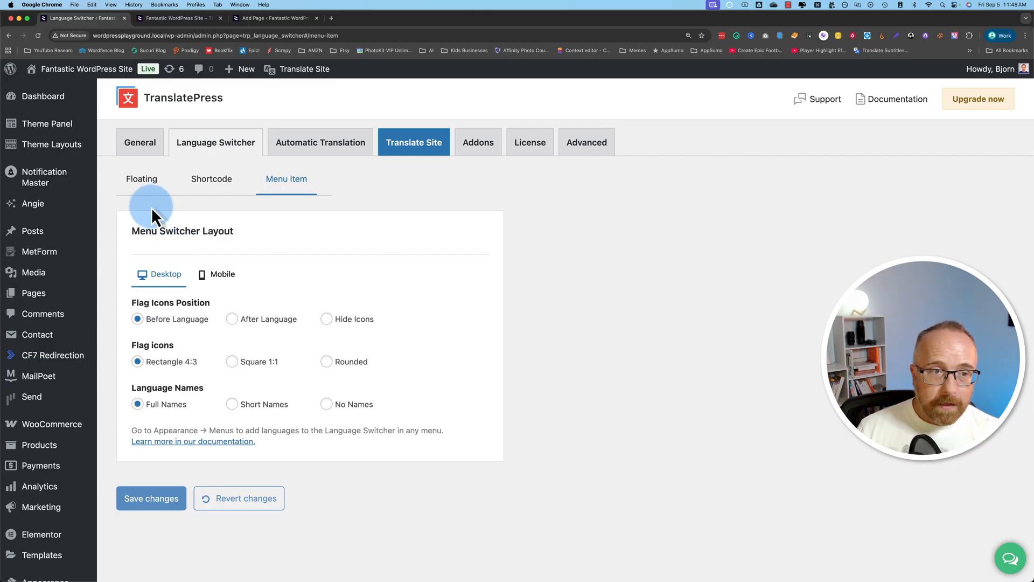
left_click(178, 18)
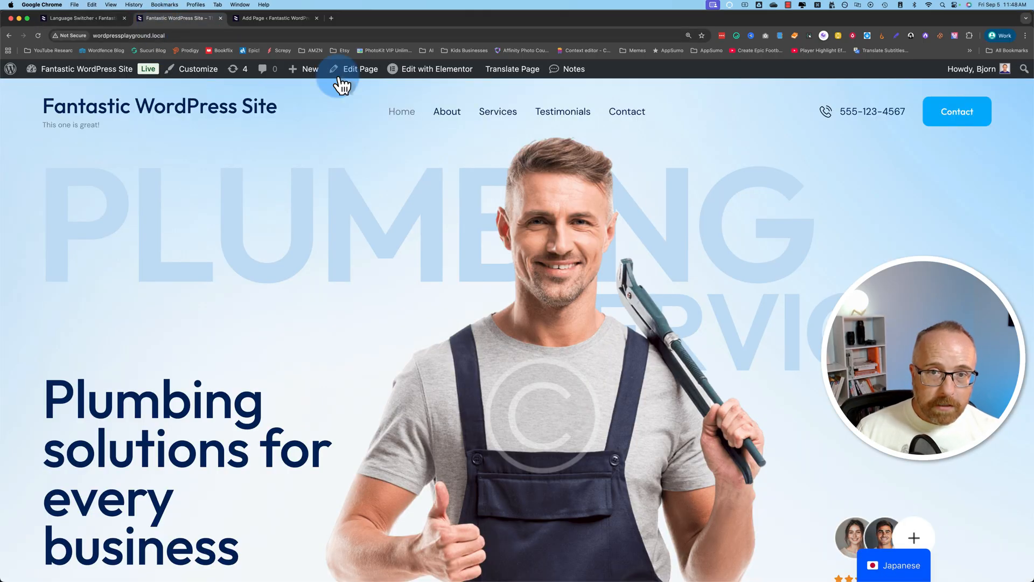
mouse_move(681, 106)
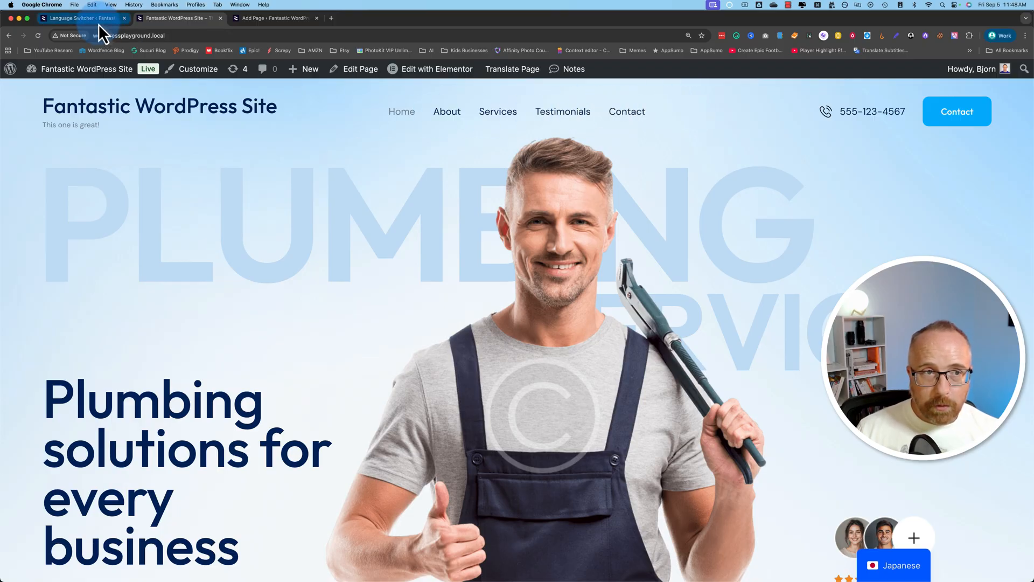
Open the Main Menu editor and scroll to the Language Switcher items (Opposite Language, Japanese, English).
left_click(81, 18)
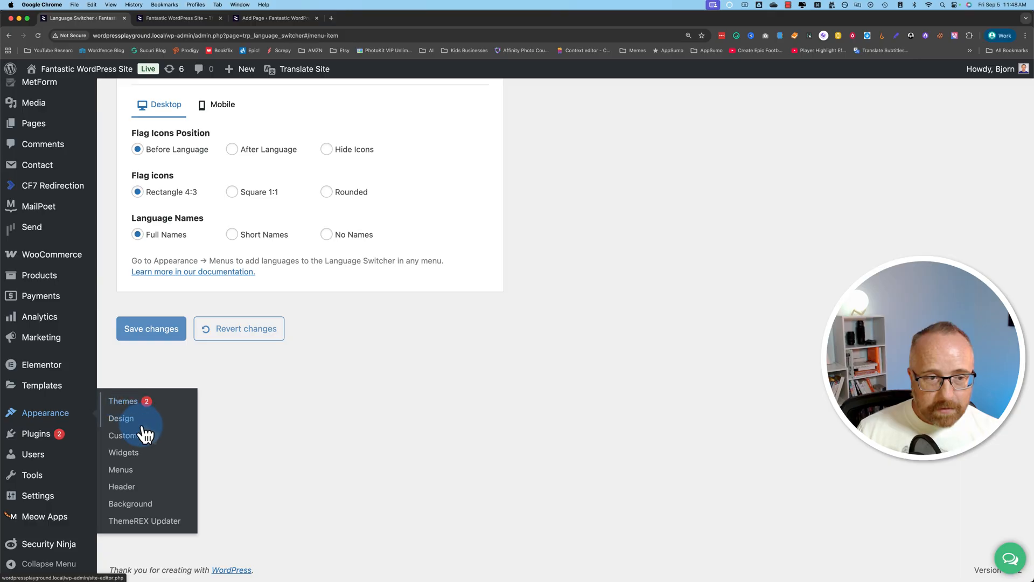
left_click(121, 469)
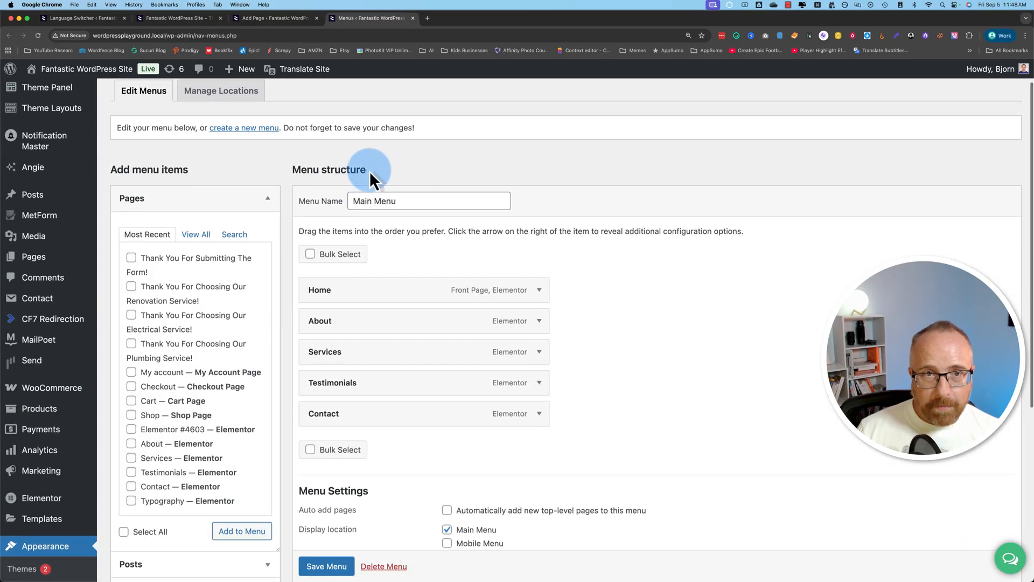
mouse_move(269, 201)
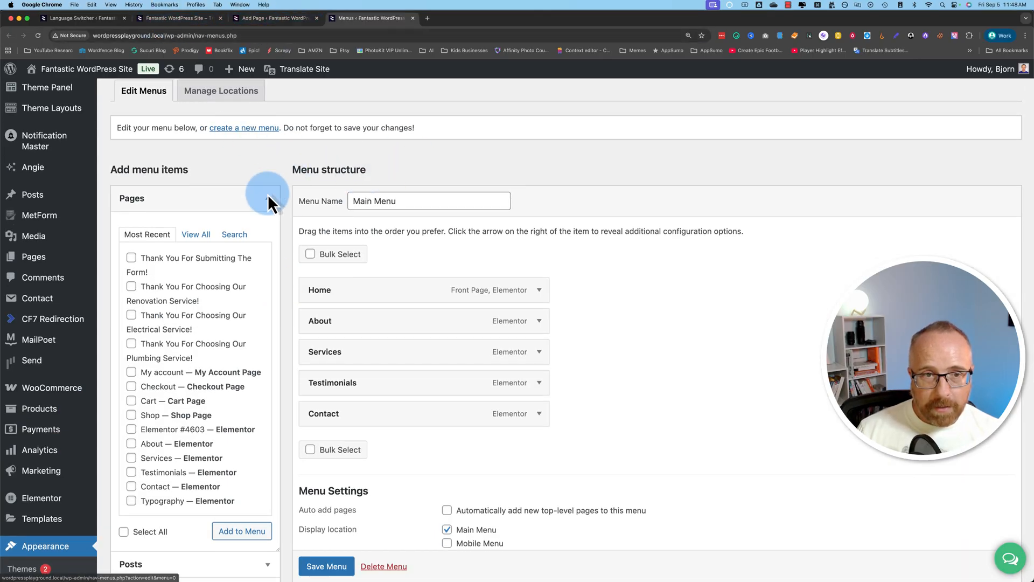
scroll("up", 3)
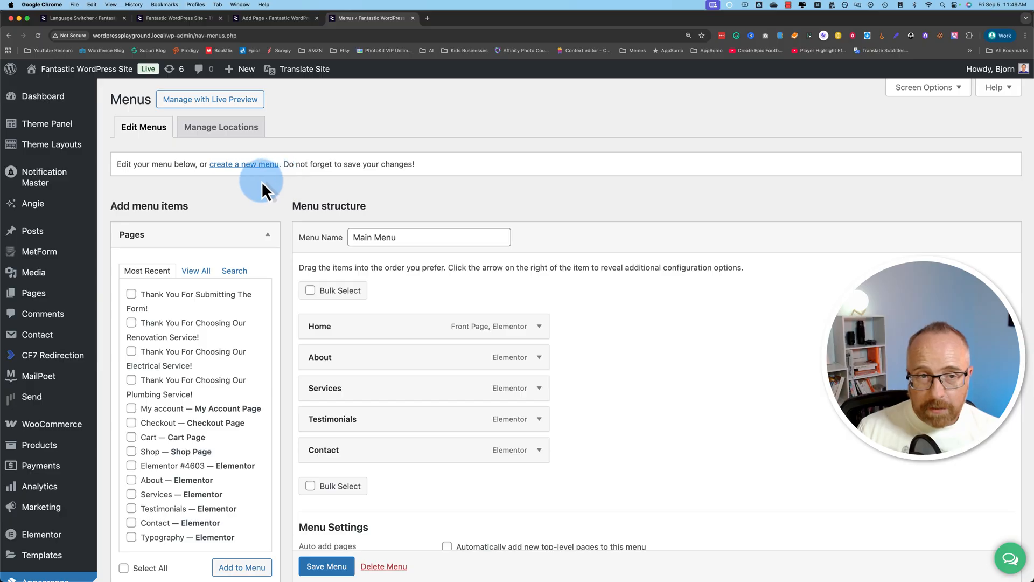
mouse_move(285, 183)
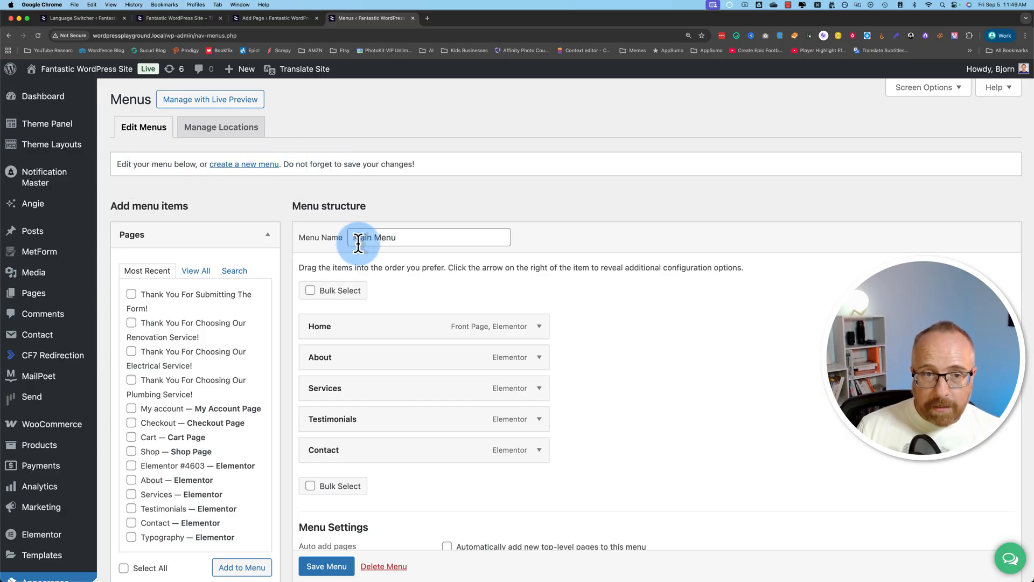
scroll("down", 3)
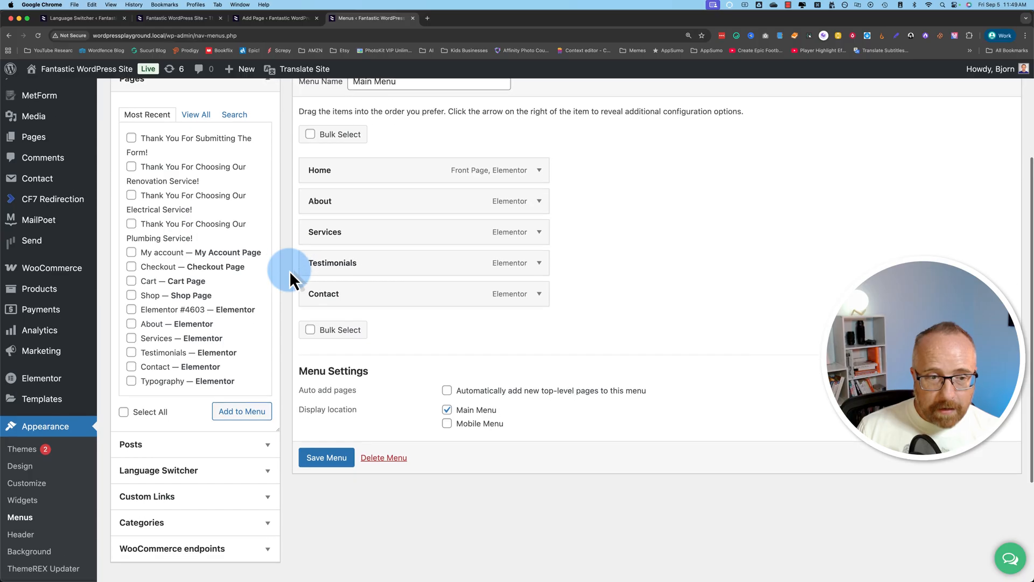
scroll("down", 3)
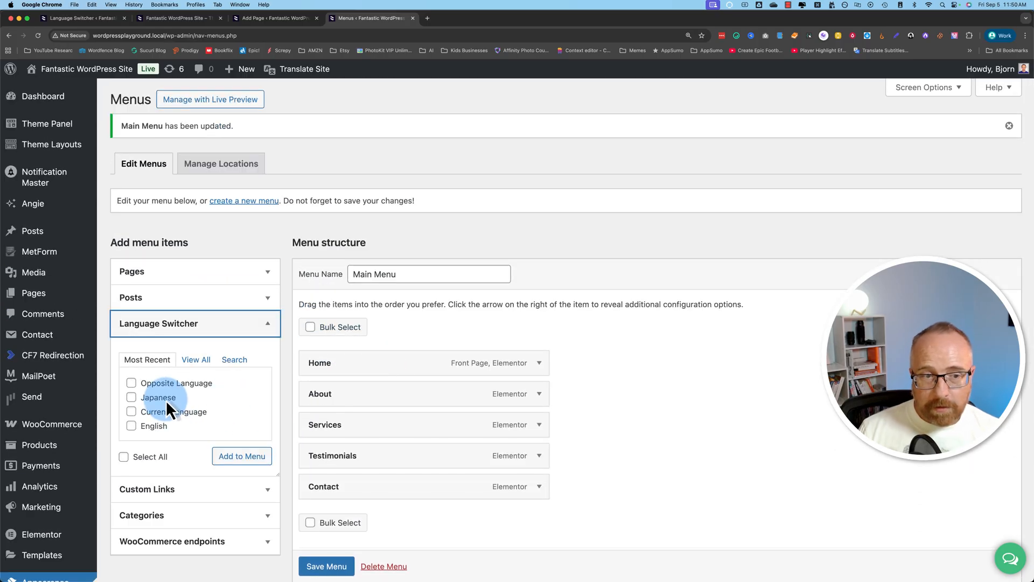
scroll("down", 3)
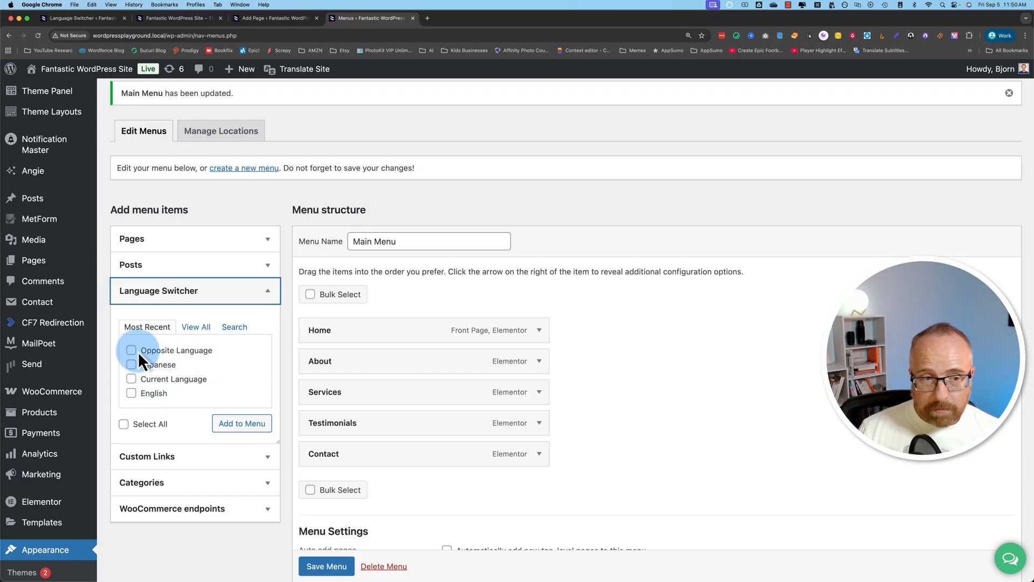
mouse_move(188, 356)
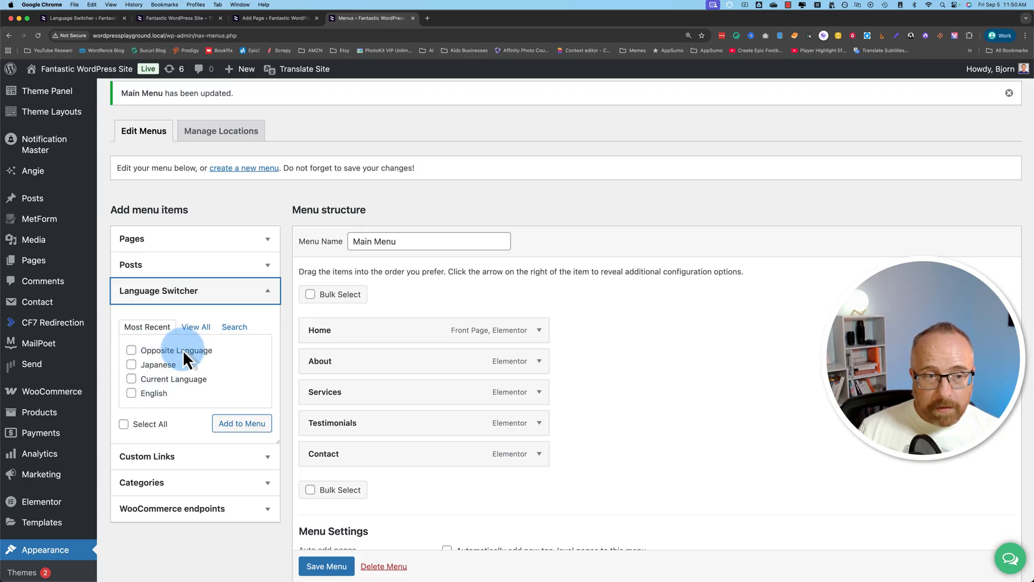
mouse_move(174, 383)
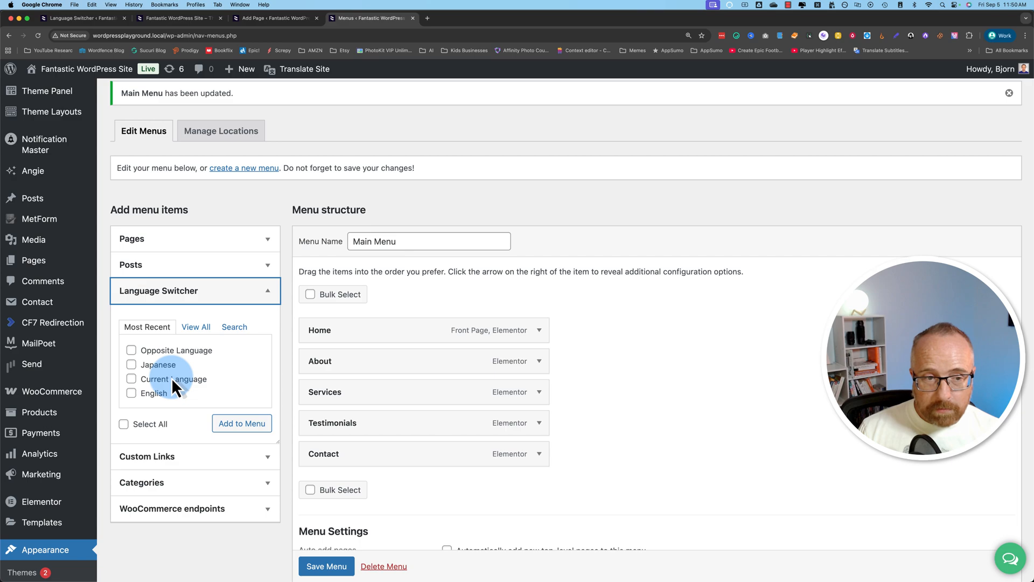
mouse_move(140, 405)
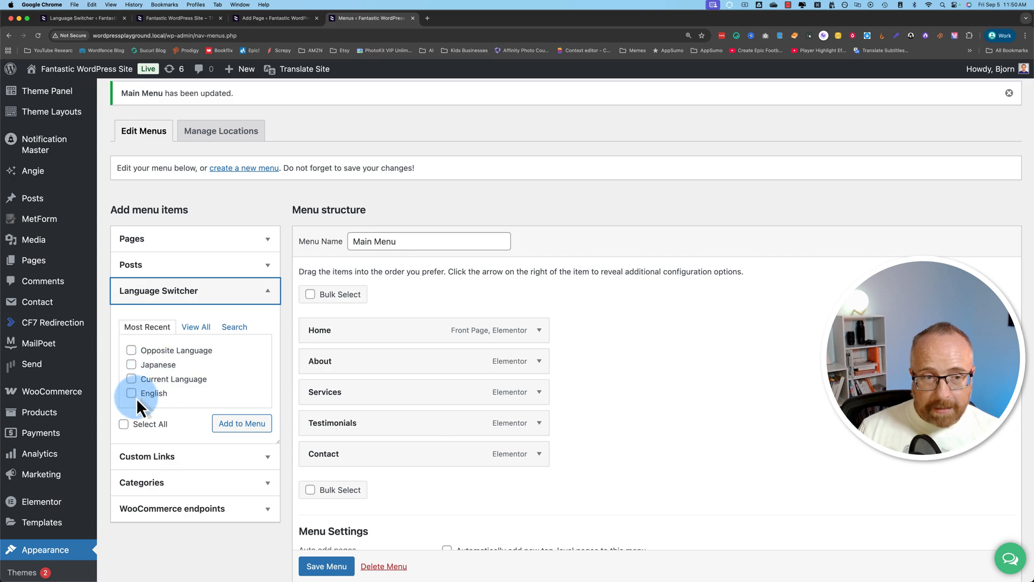
mouse_move(142, 386)
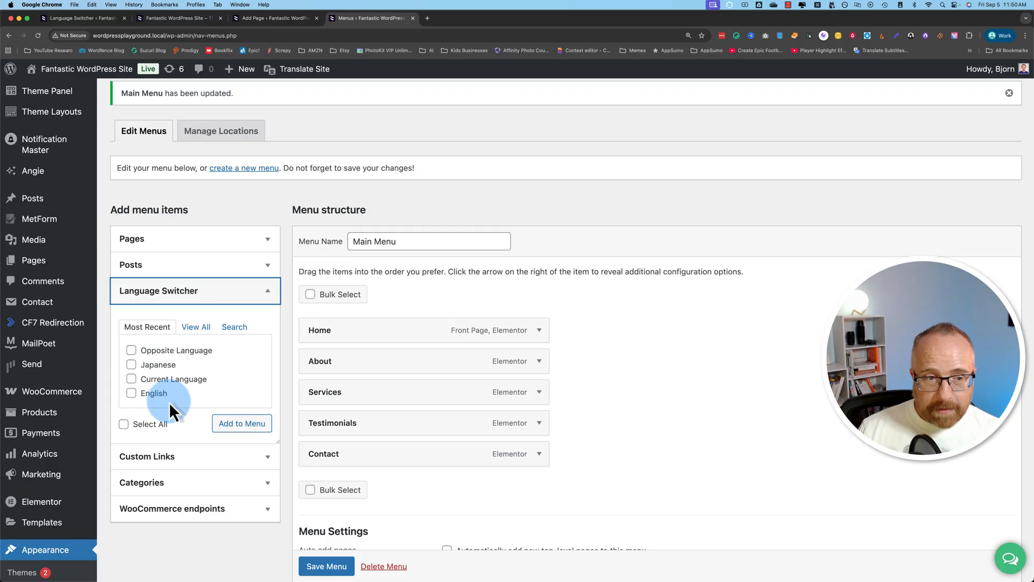
mouse_move(158, 429)
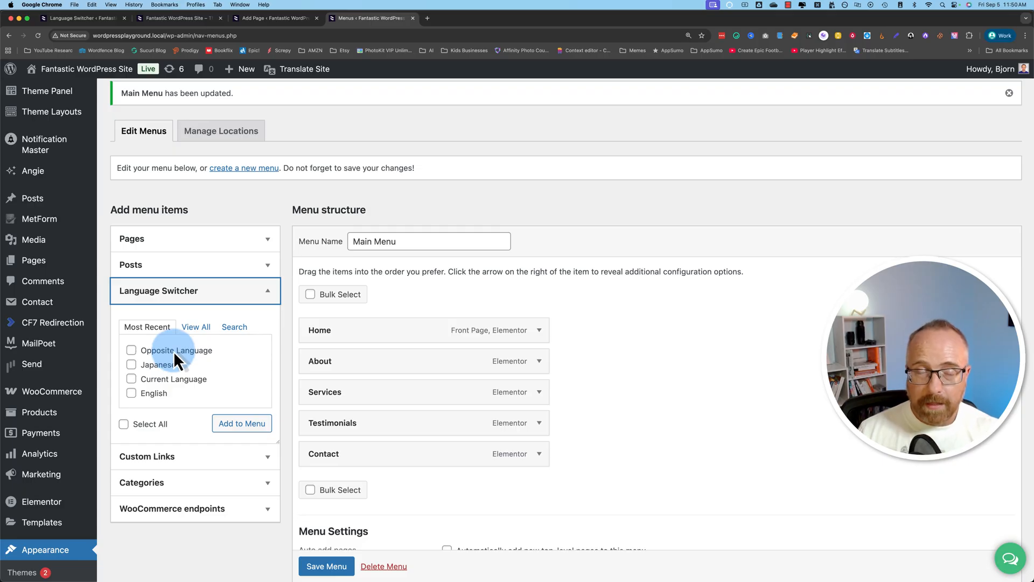
mouse_move(190, 360)
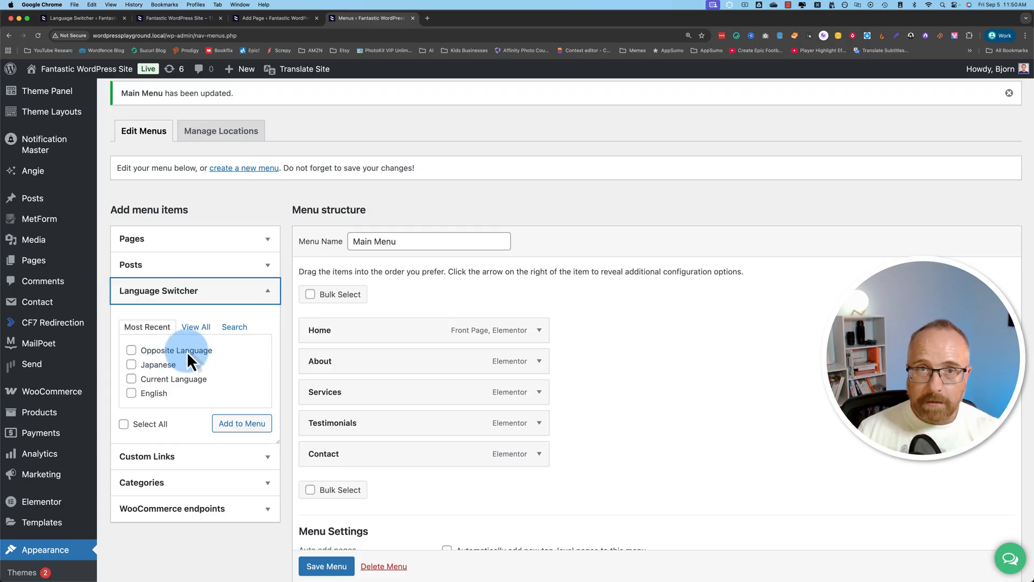
scroll("down", 3)
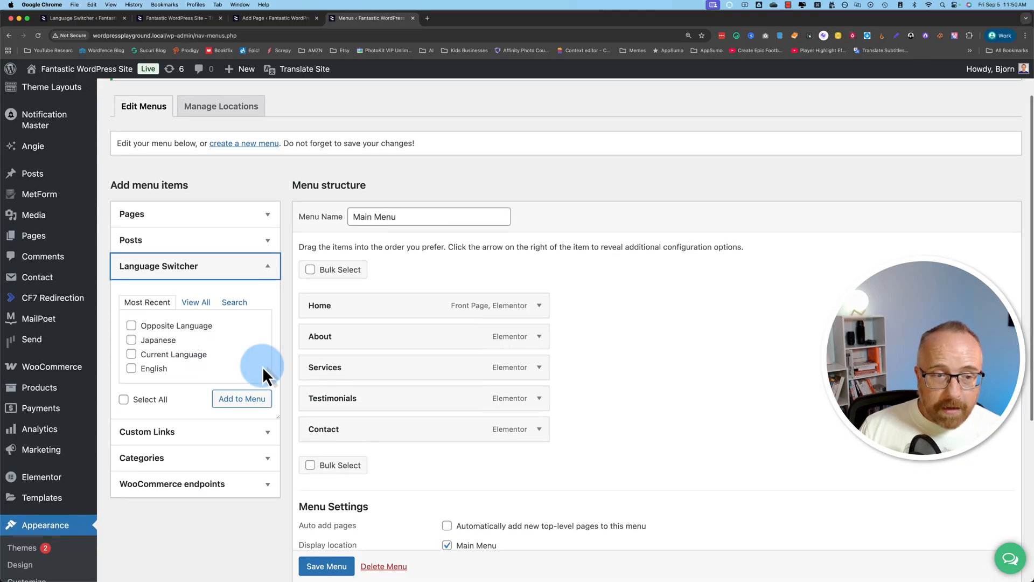
mouse_move(162, 223)
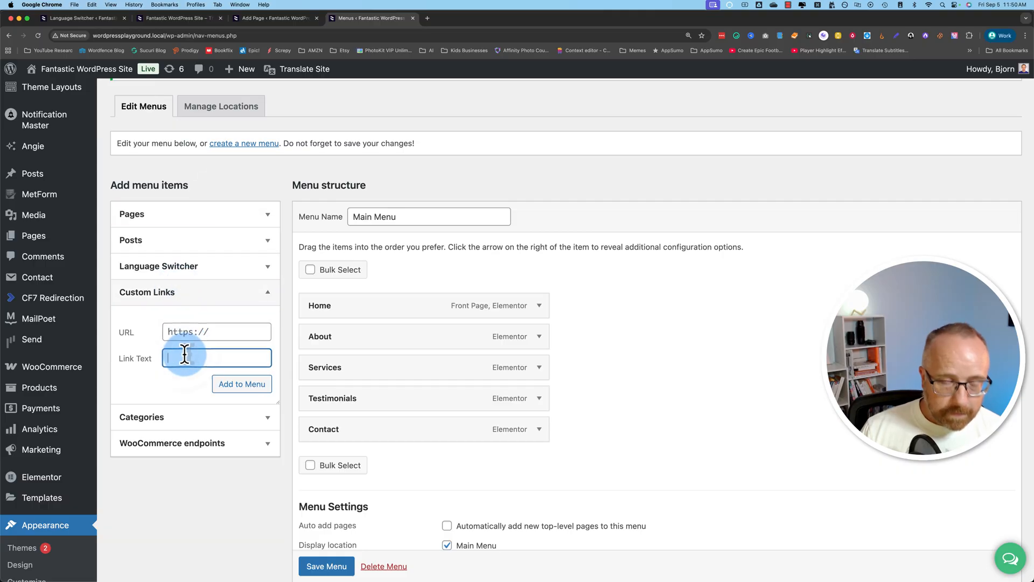
Add a 'Translate' custom link to the Main Menu, then check the live site's menu.
type("Tra")
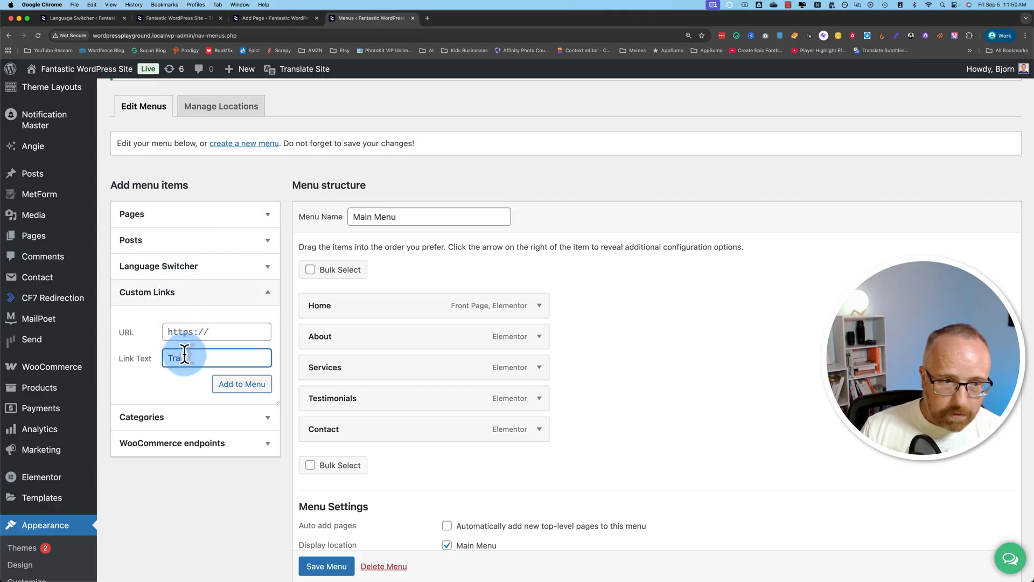
left_click(215, 331)
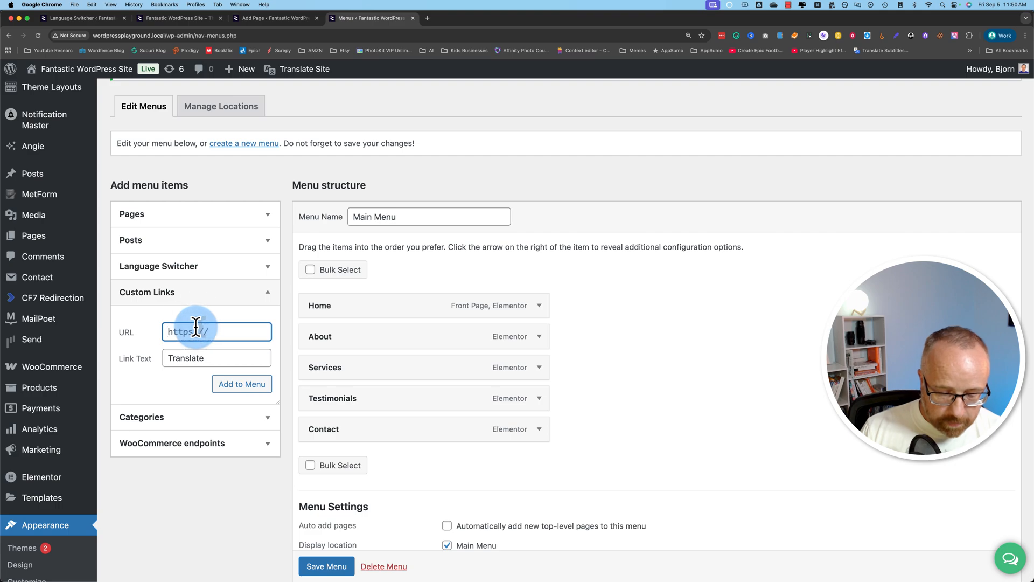
left_click(242, 383)
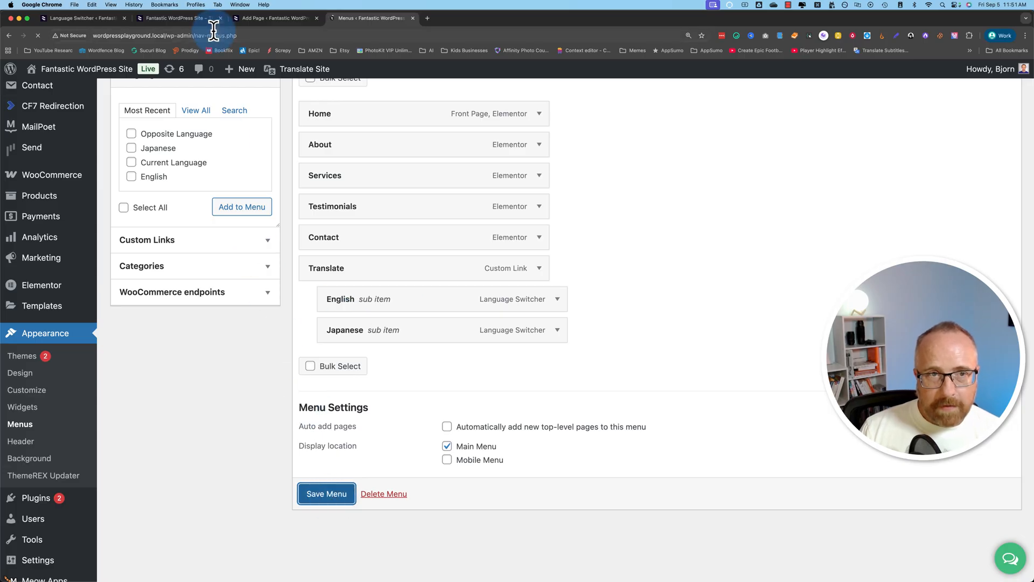
left_click(177, 17)
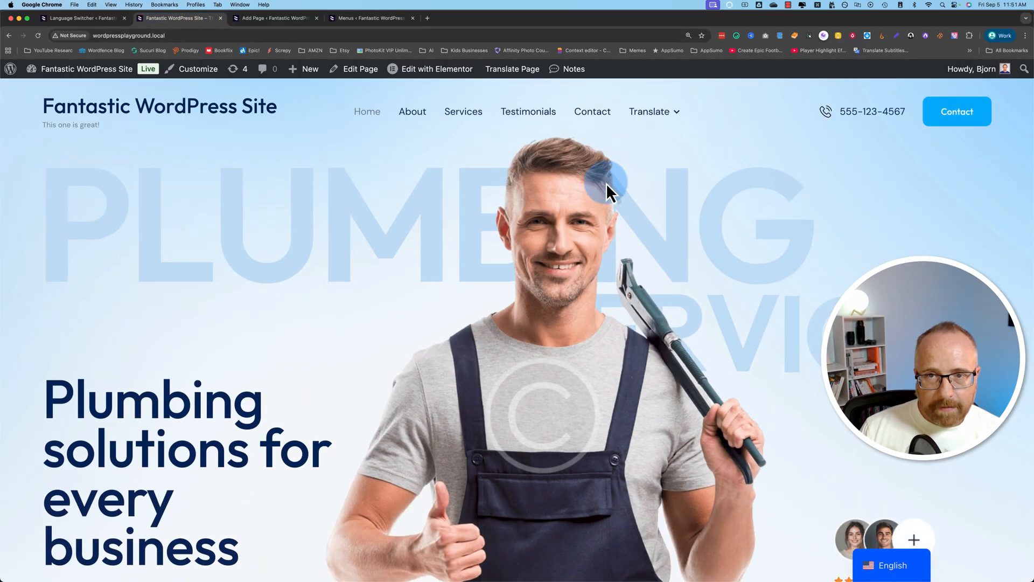
left_click(653, 112)
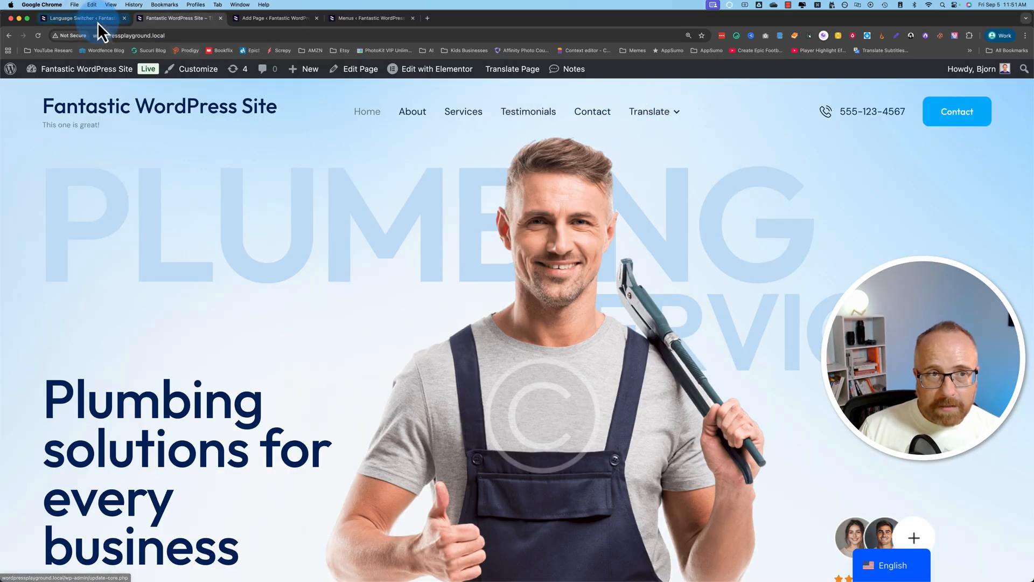
left_click(80, 18)
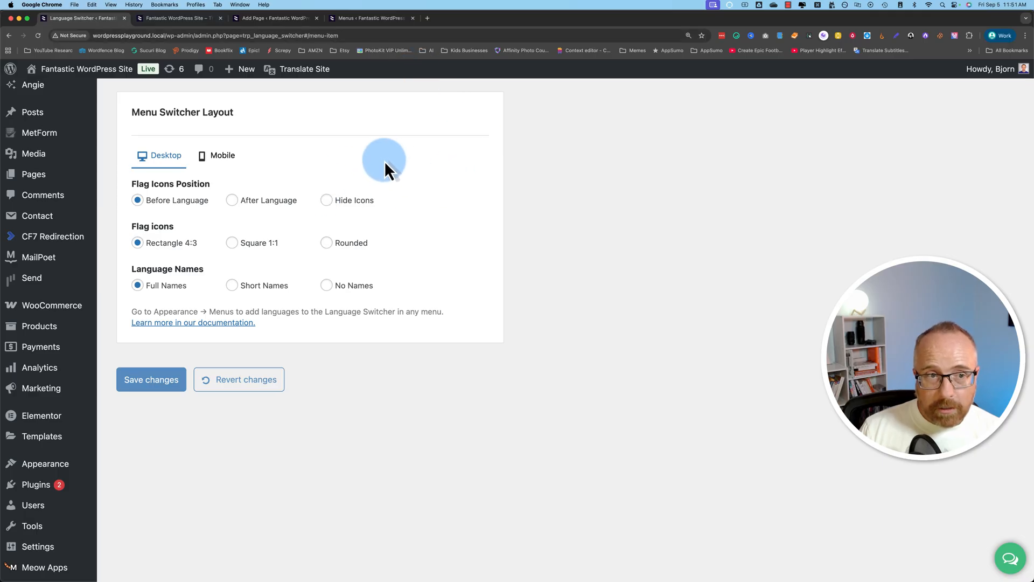
mouse_move(312, 207)
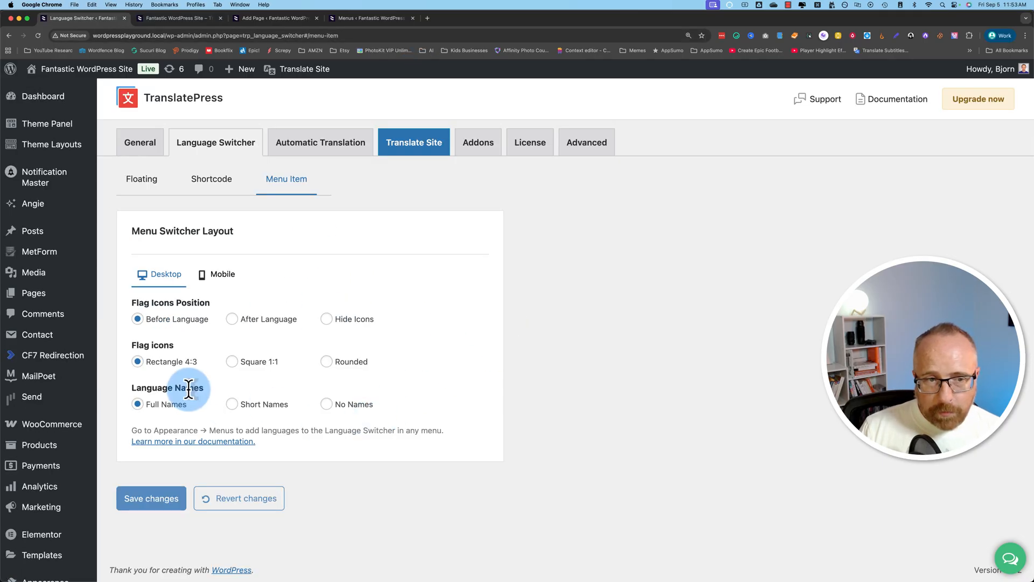
mouse_move(293, 393)
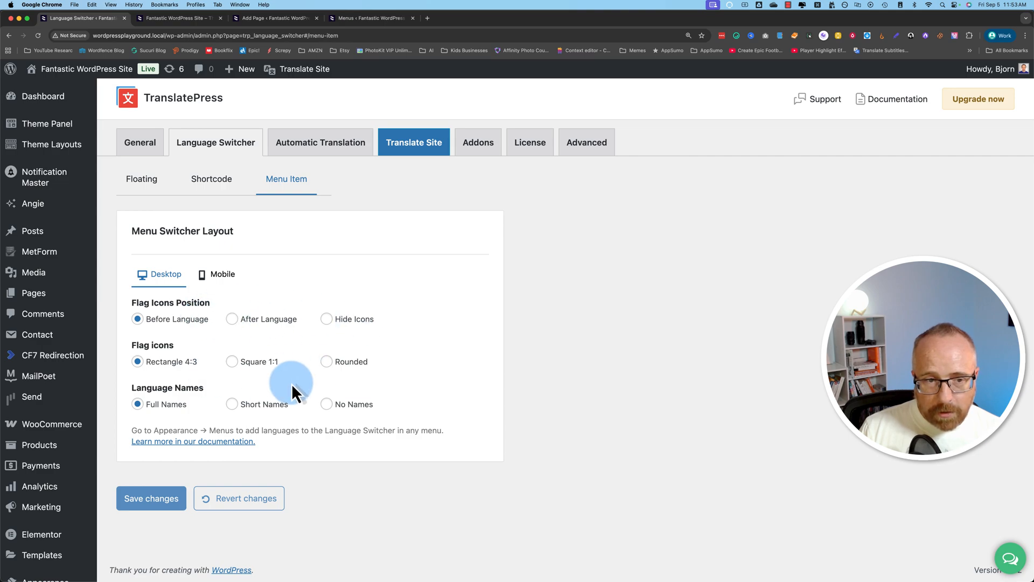
mouse_move(188, 183)
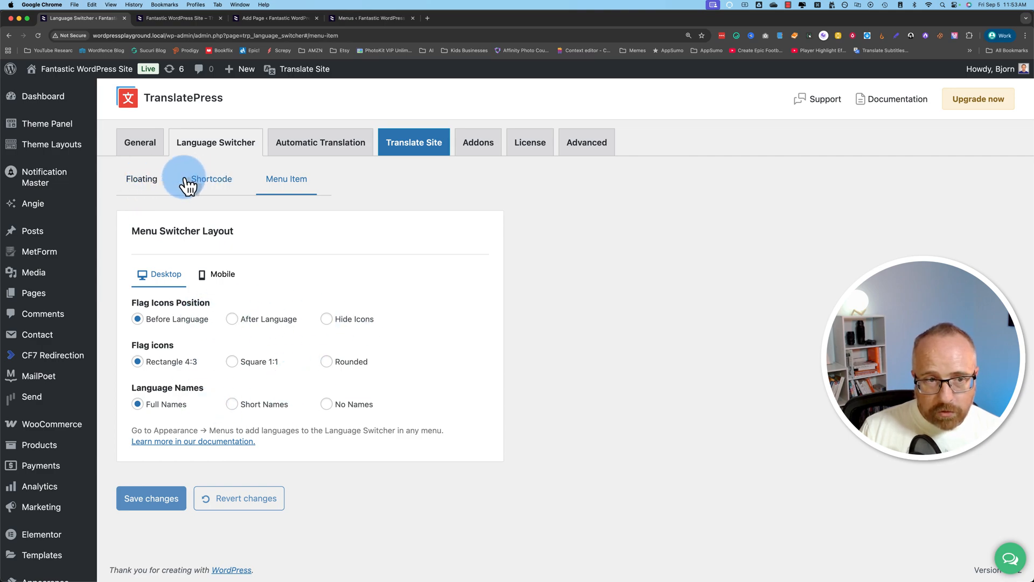
left_click(141, 178)
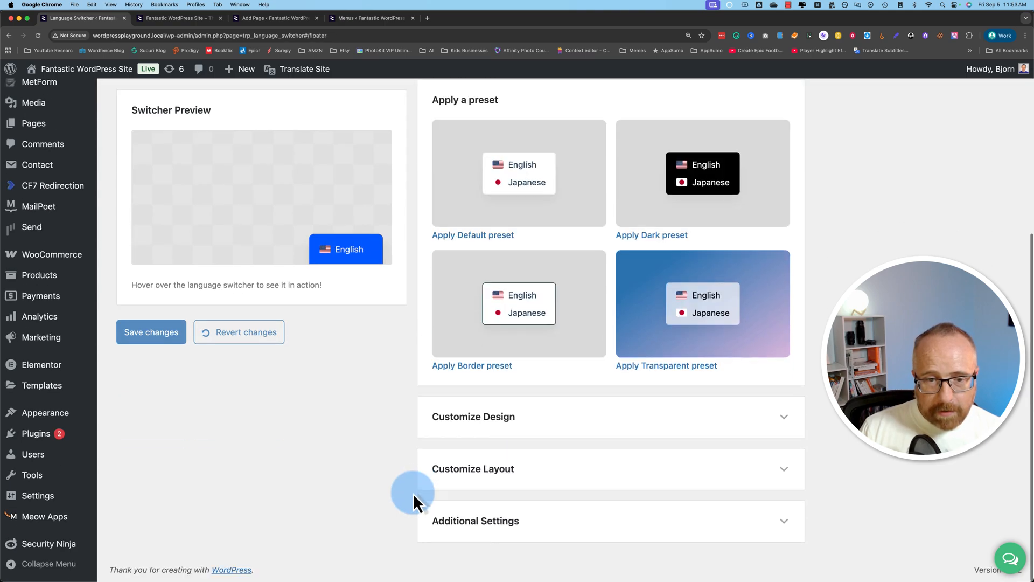
left_click(473, 468)
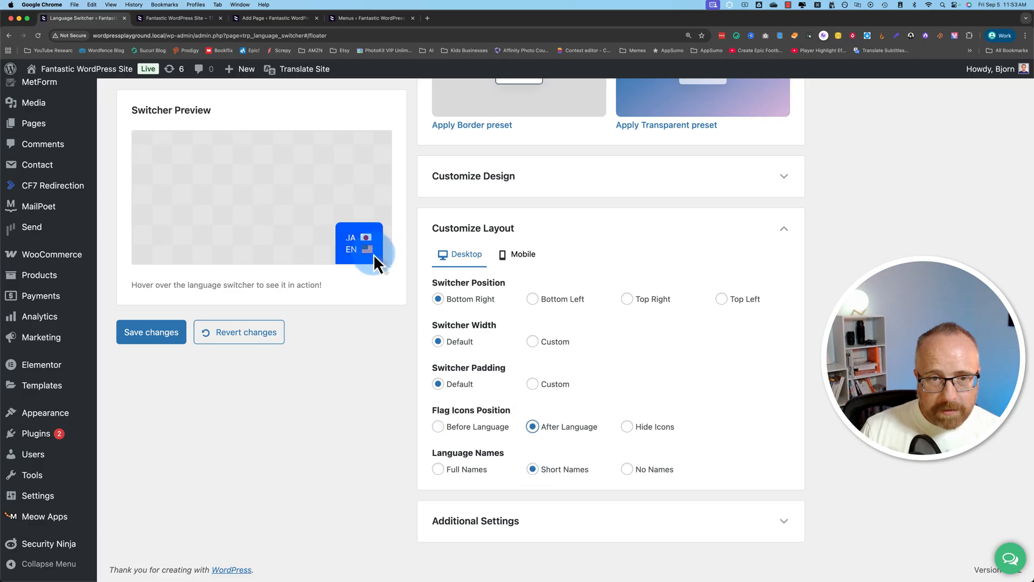
scroll("up", 3)
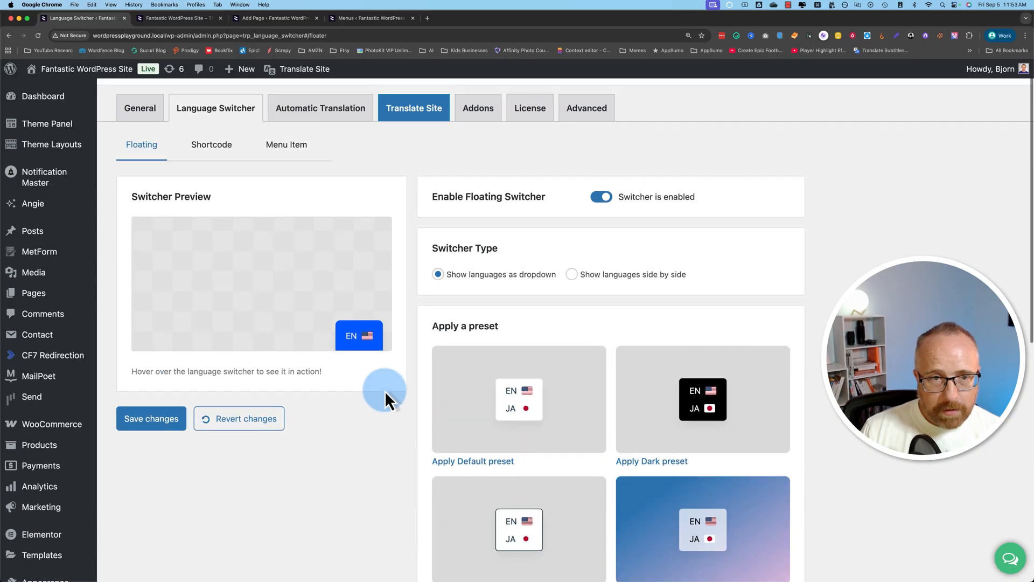
left_click(286, 144)
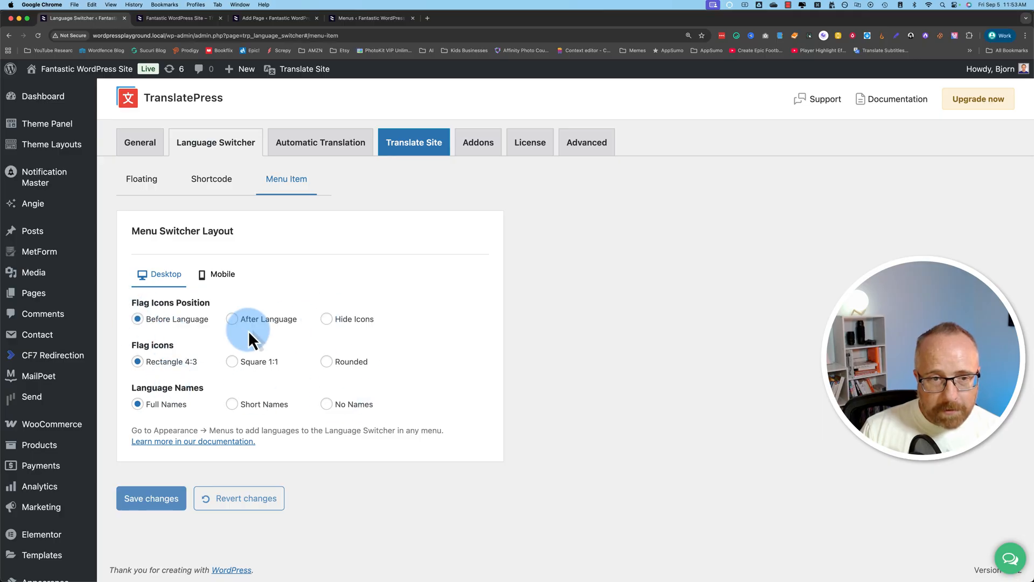
mouse_move(174, 356)
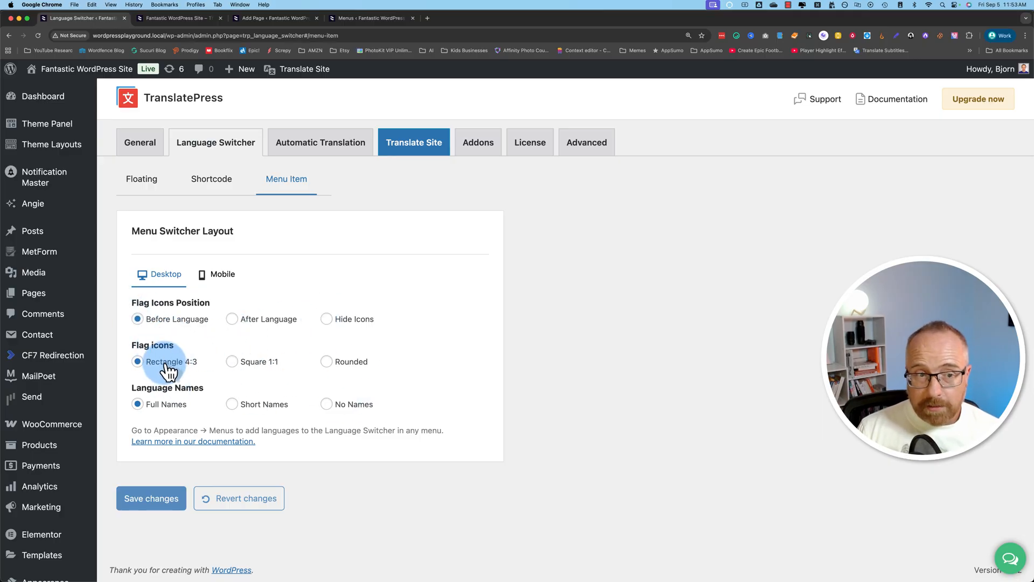
mouse_move(312, 376)
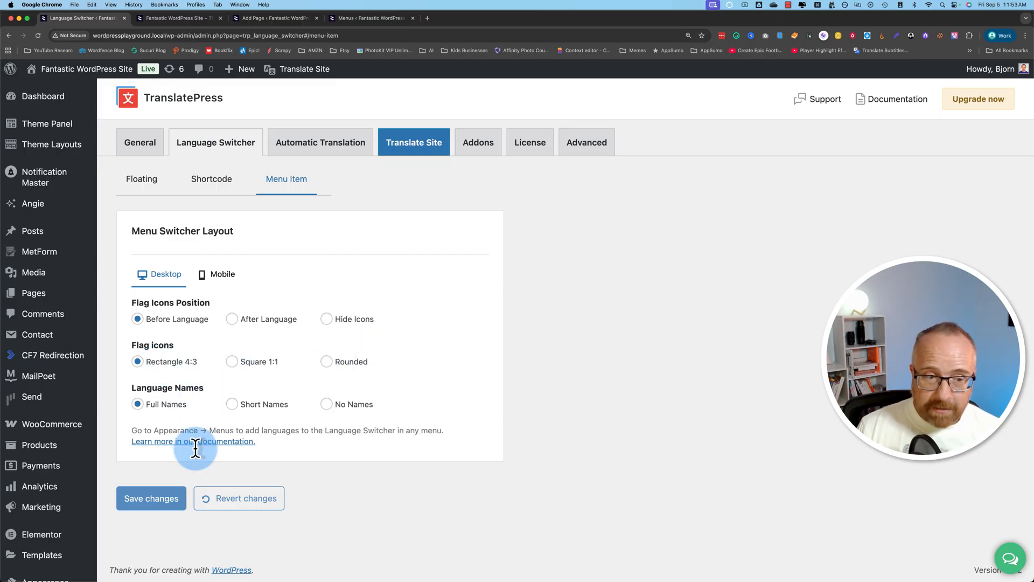
mouse_move(611, 292)
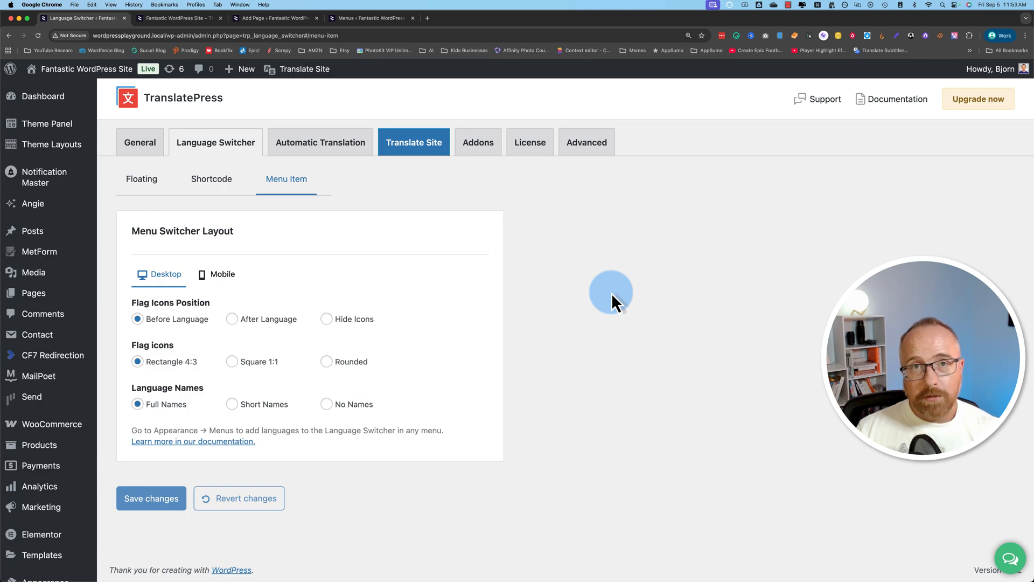
mouse_move(582, 296)
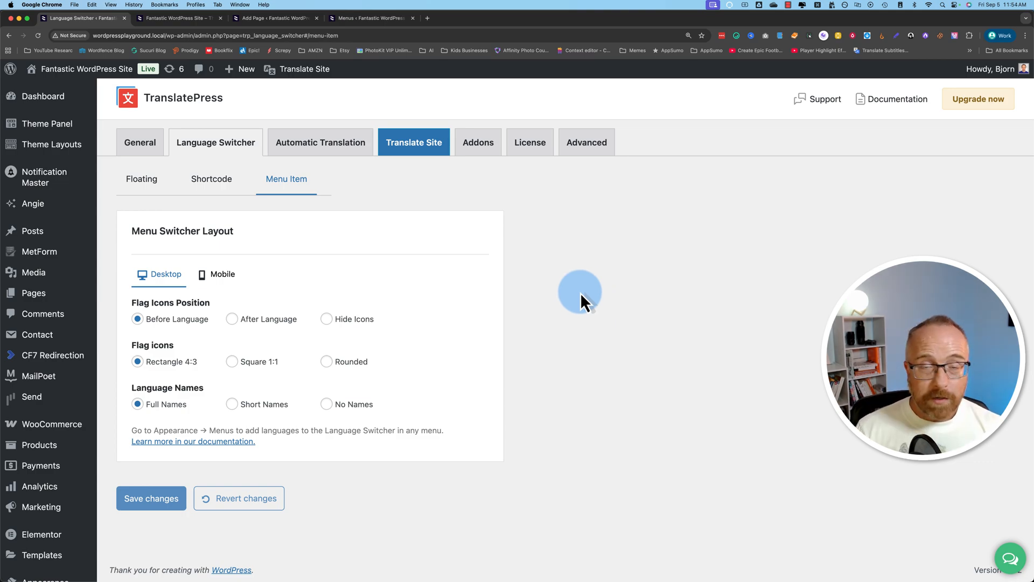